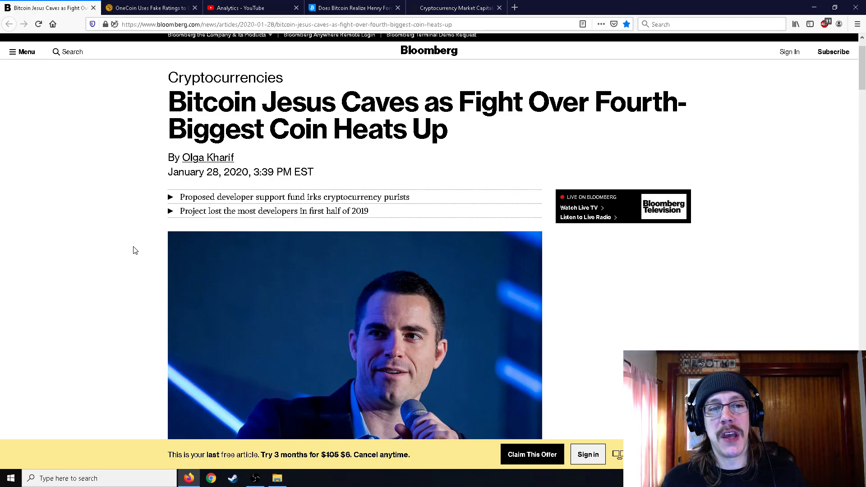
Scroll the Bitcoin Jesus article past its photo to the opening Bitcoin Cash paragraphs.
scroll(down, 3)
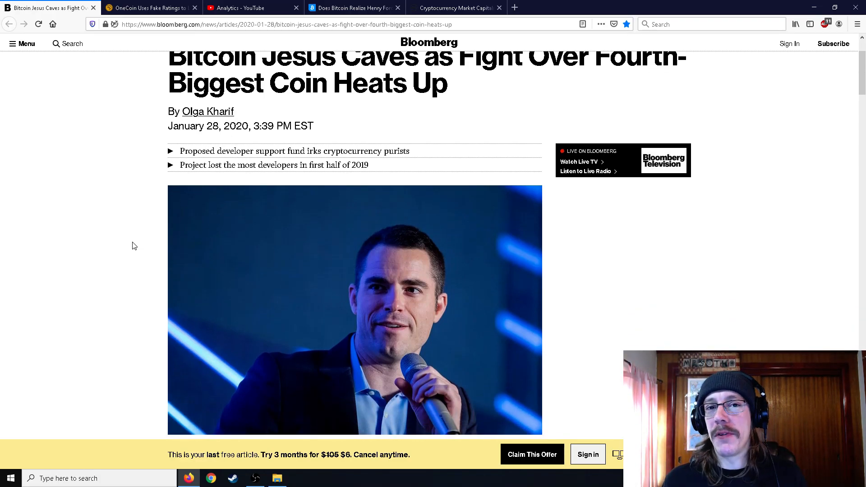
scroll(down, 3)
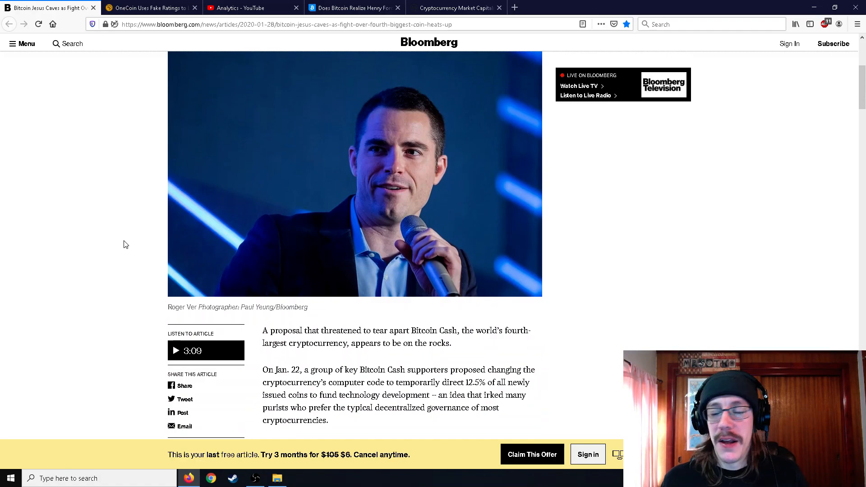
scroll(down, 3)
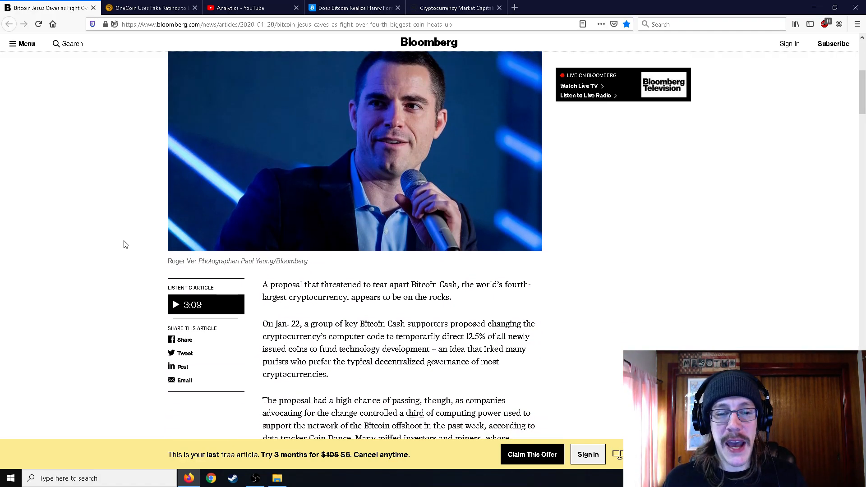
scroll(down, 3)
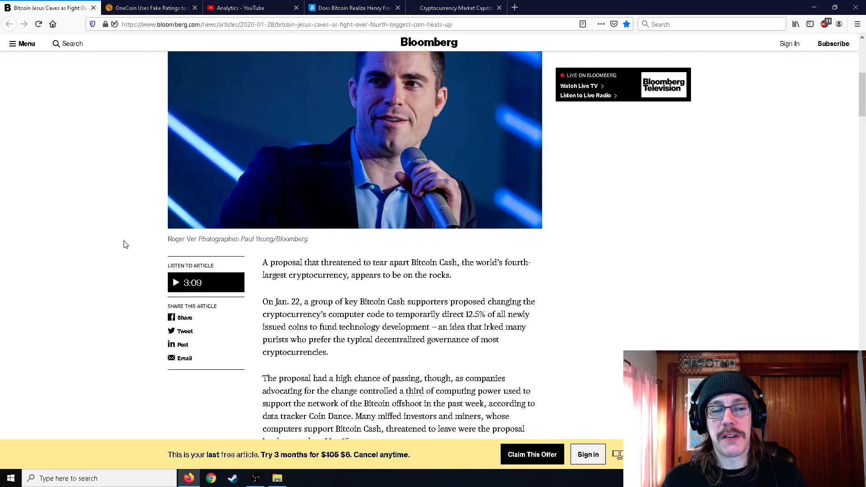
scroll(down, 3)
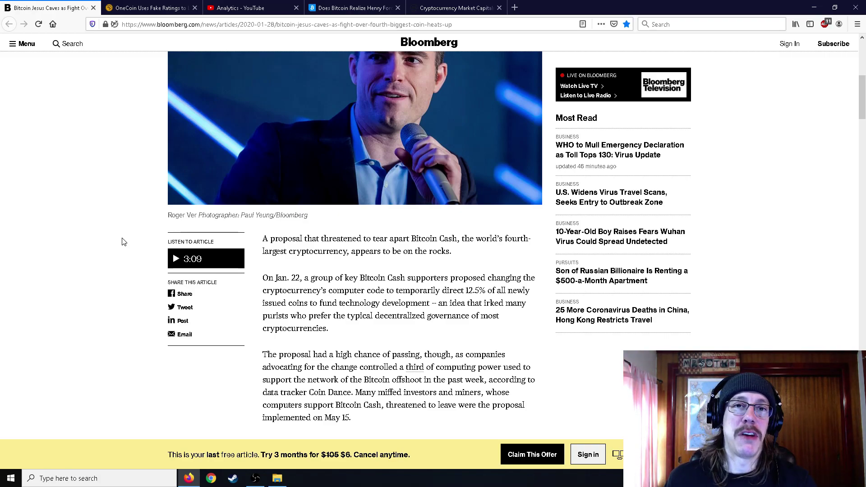
Advance to the paragraph where Roger Ver's Bitcoin.com drops support for the developer fund.
scroll(down, 3)
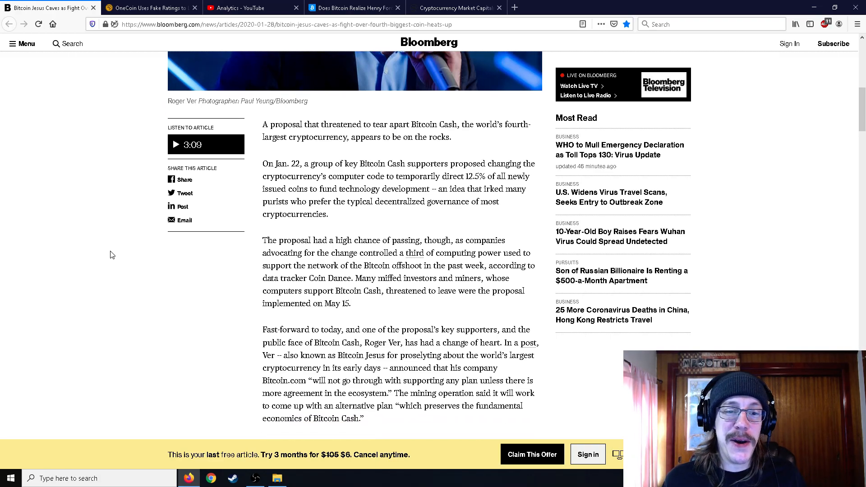
scroll(down, 3)
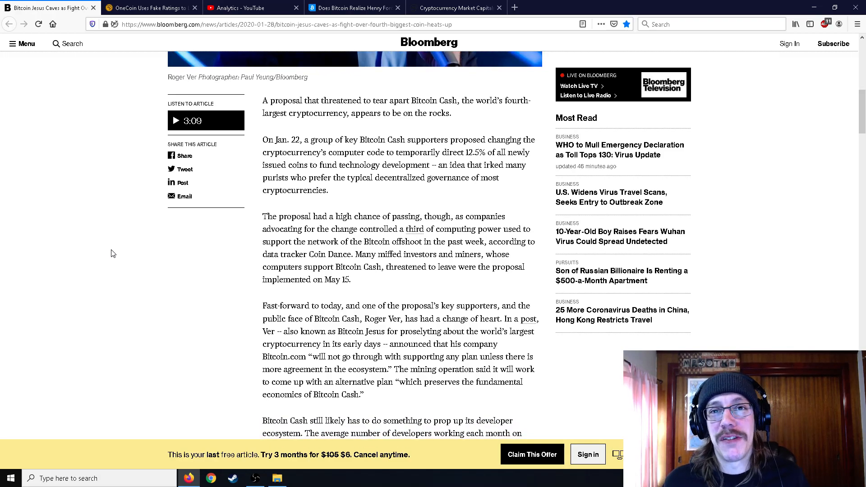
Read the developer-decline and EOS/Tron passages up to Peter Rizun's quote.
scroll(down, 3)
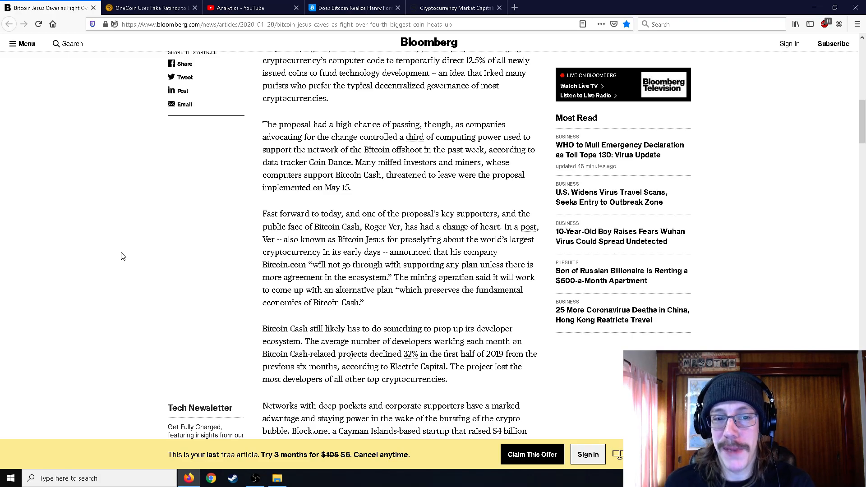
mouse_move(134, 252)
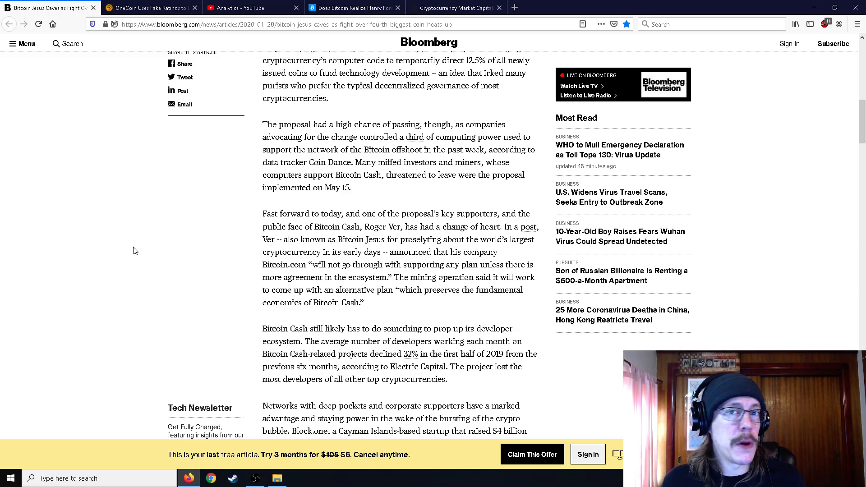
scroll(down, 3)
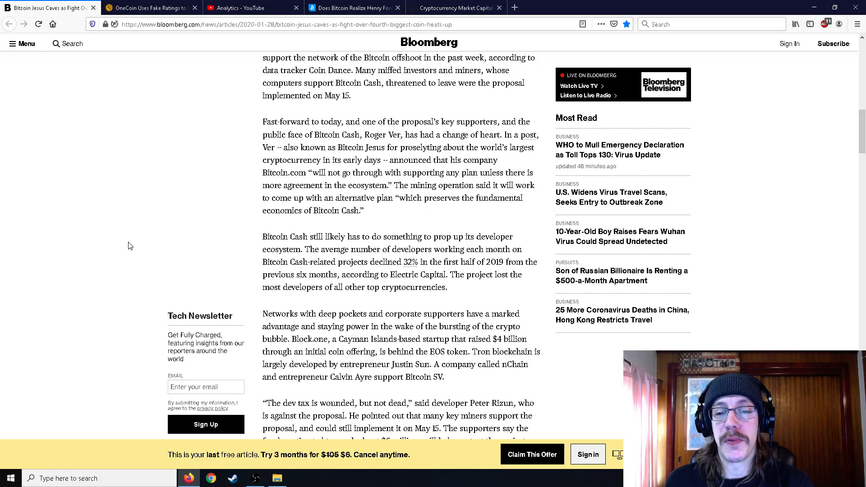
mouse_move(132, 244)
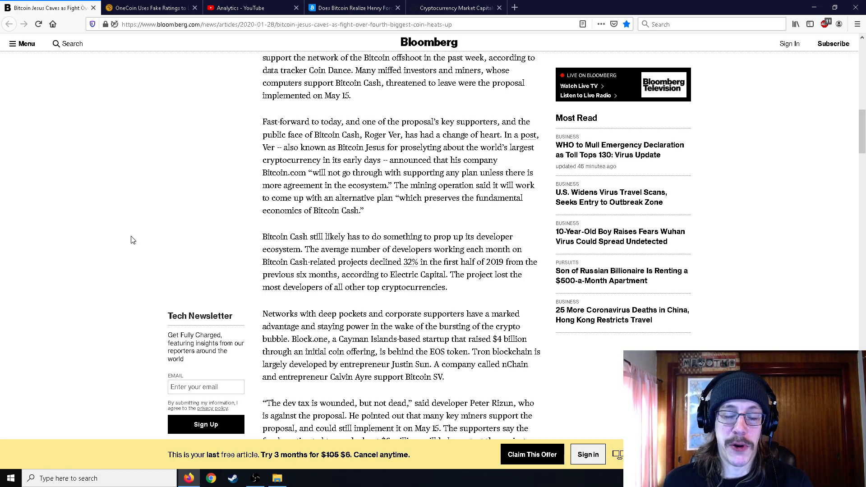
Reveal the full Rizun paragraph on the $6 million fund and the chart's start.
scroll(down, 3)
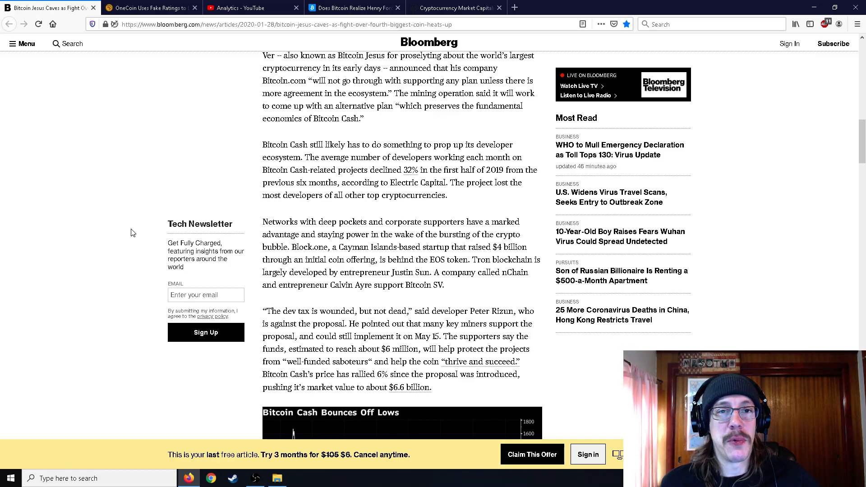
mouse_move(438, 232)
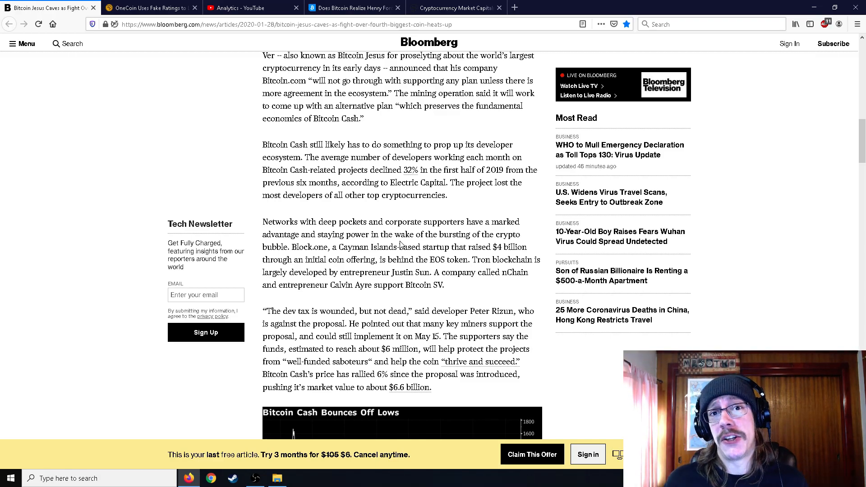
Read past the Bitcoin Cash chart to the miners' Jan. 27 letter, then back to Rizun's paragraph.
scroll(down, 3)
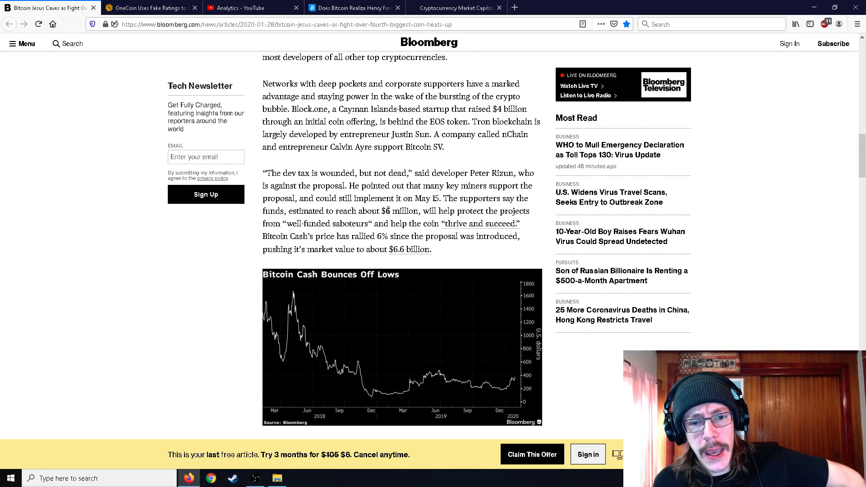
scroll(down, 3)
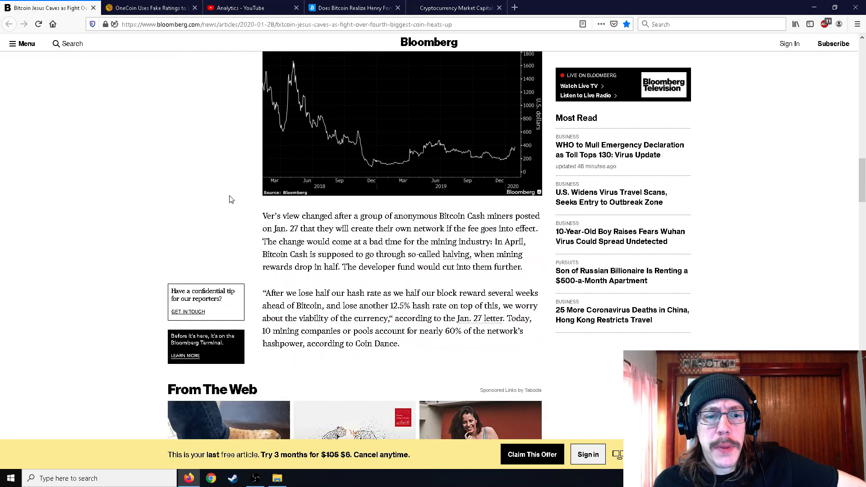
mouse_move(246, 226)
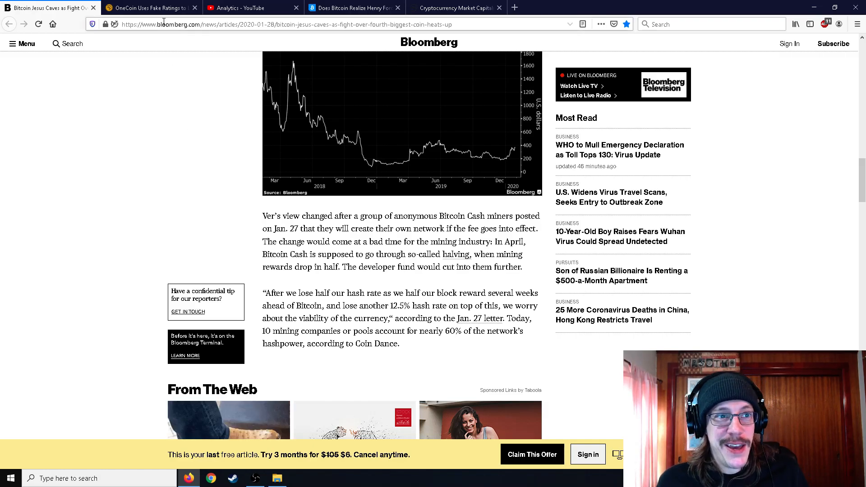
mouse_move(149, 8)
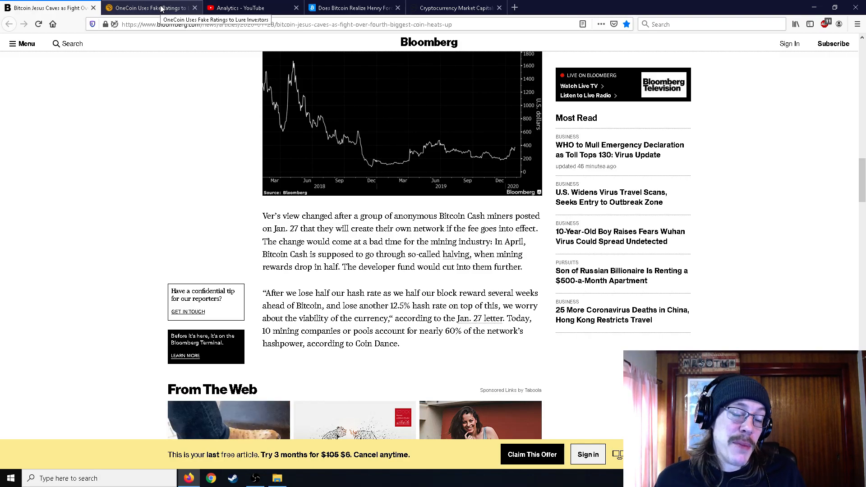
scroll(up, 3)
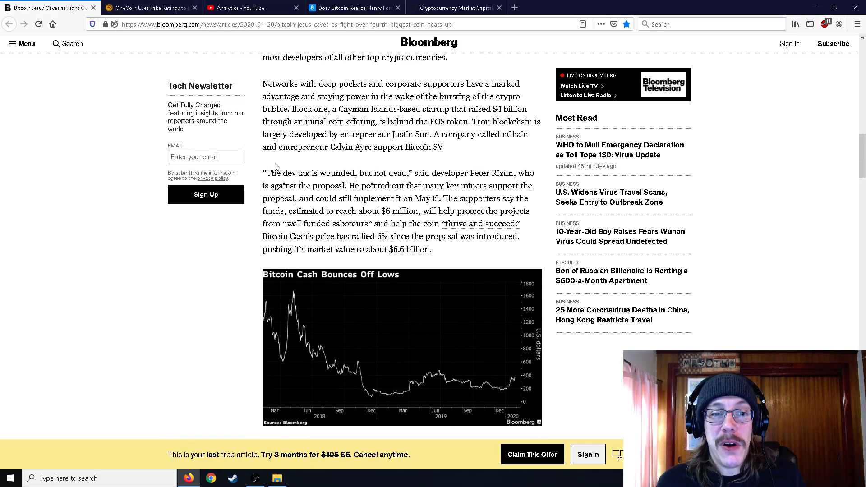
scroll(up, 3)
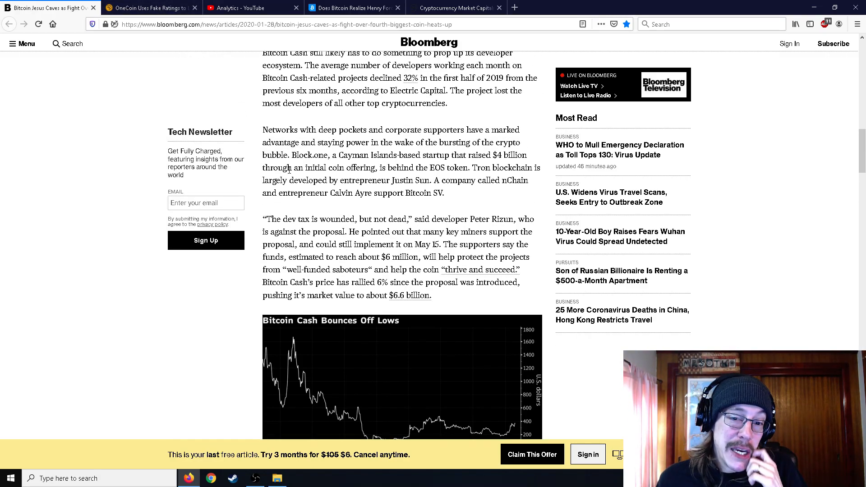
Switch to the OneCoin fake ratings tab and read the DFRLab study and TrustPilot chart.
click(150, 8)
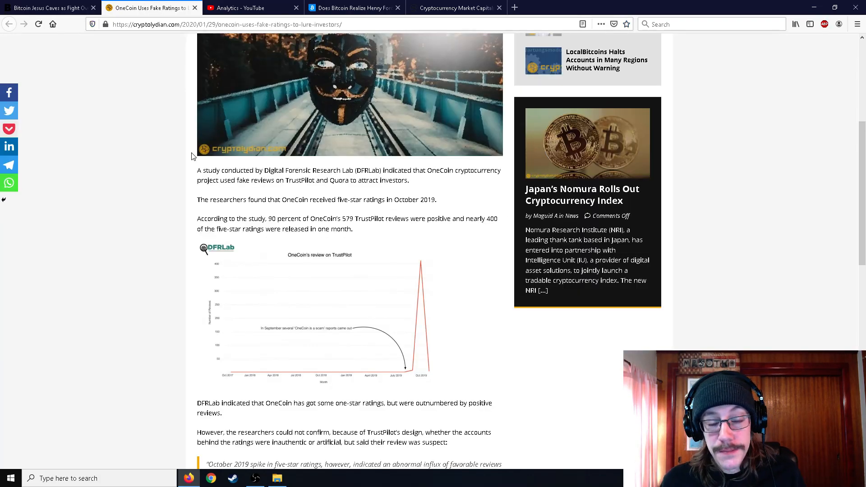
scroll(up, 3)
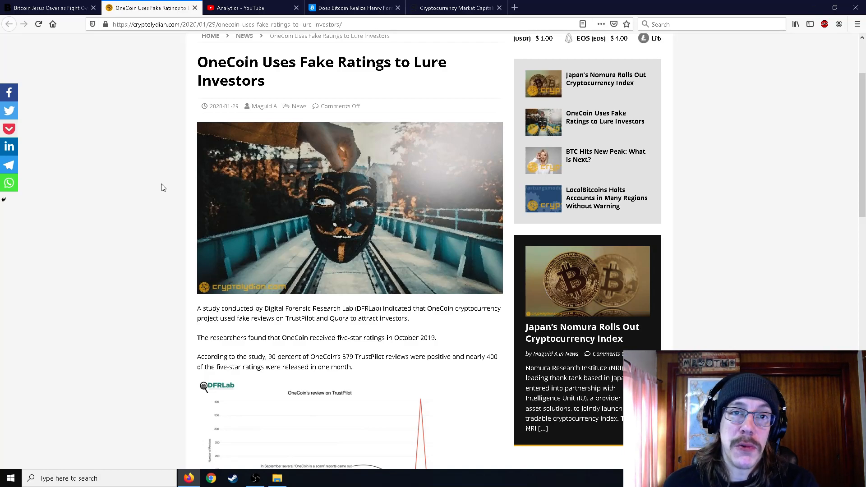
scroll(down, 3)
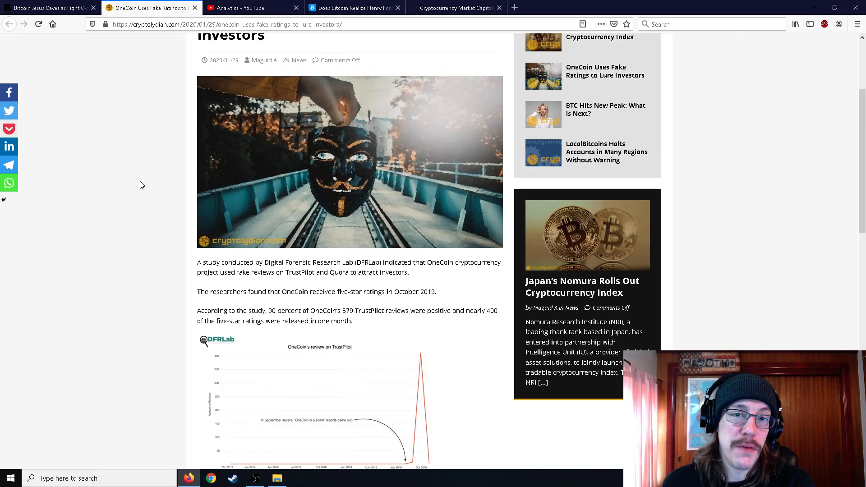
scroll(down, 3)
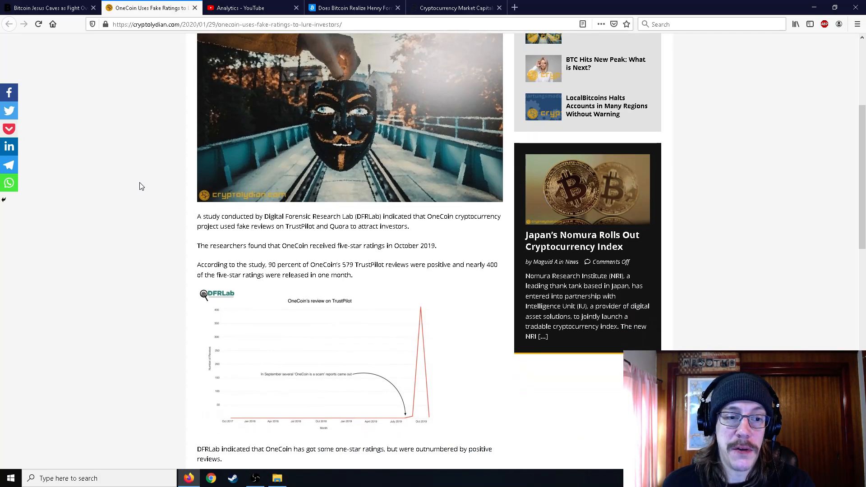
scroll(down, 3)
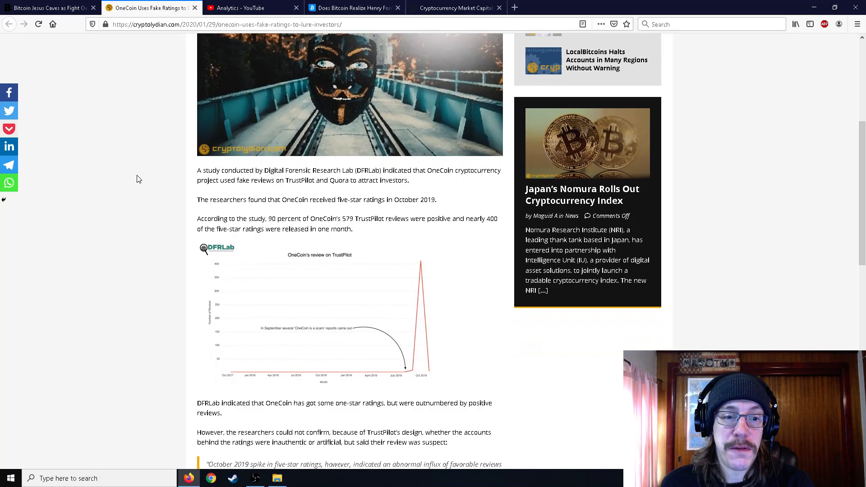
mouse_move(146, 172)
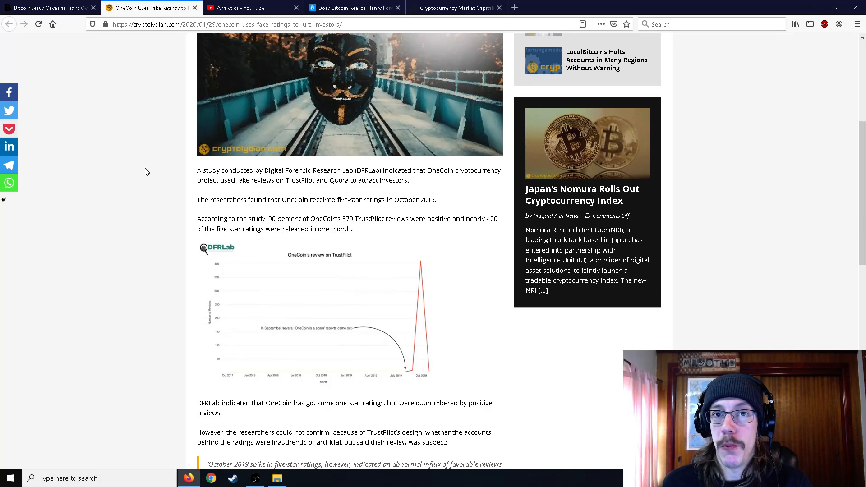
scroll(down, 3)
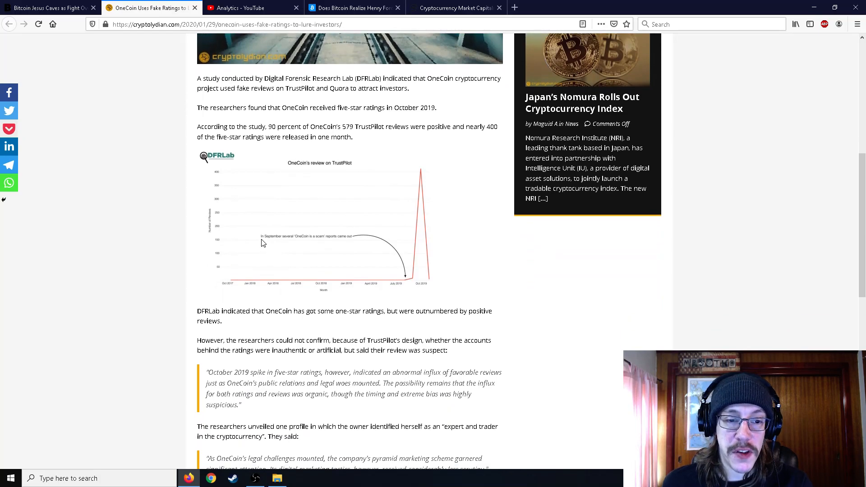
mouse_move(286, 245)
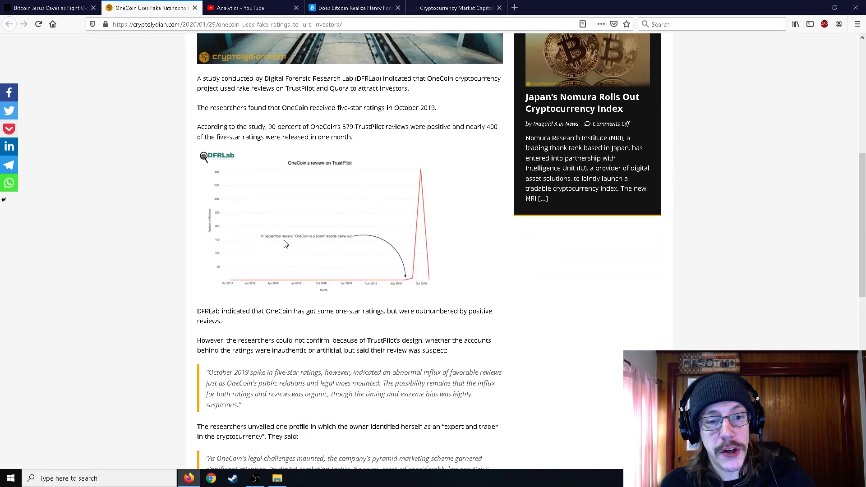
mouse_move(381, 275)
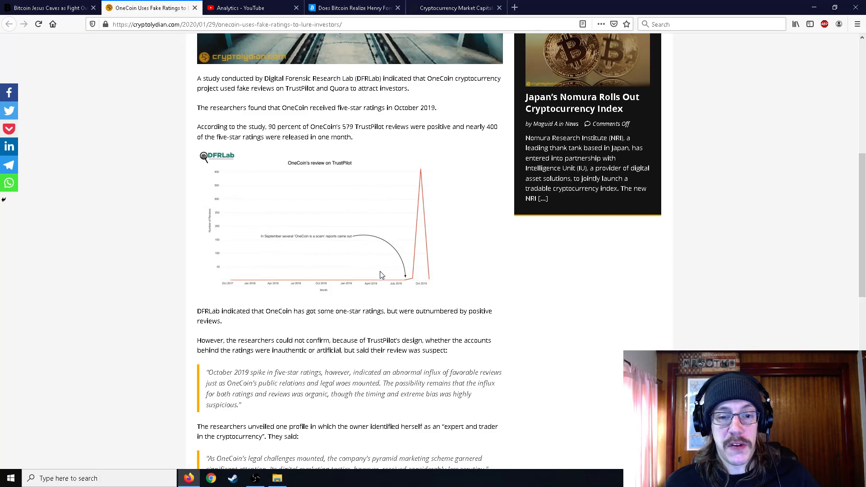
mouse_move(409, 283)
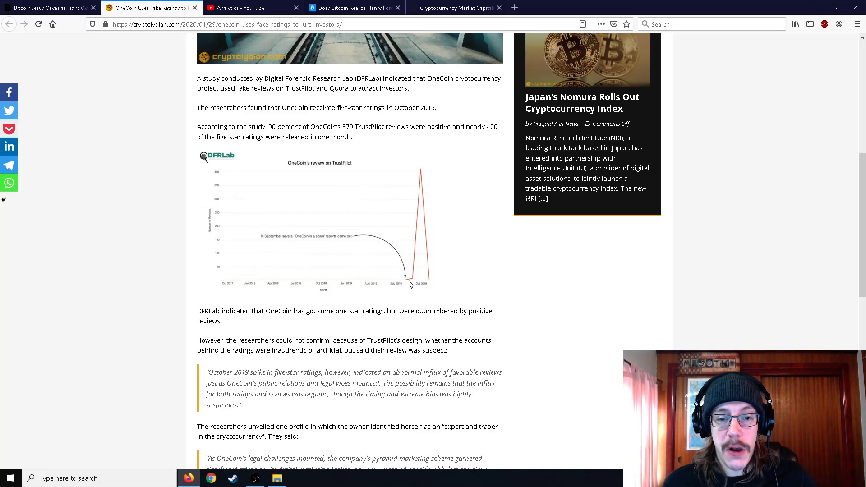
mouse_move(420, 221)
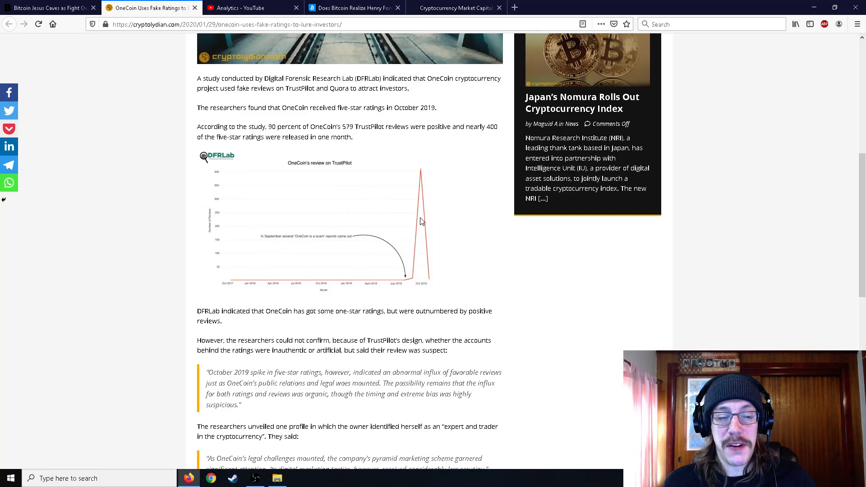
scroll(down, 3)
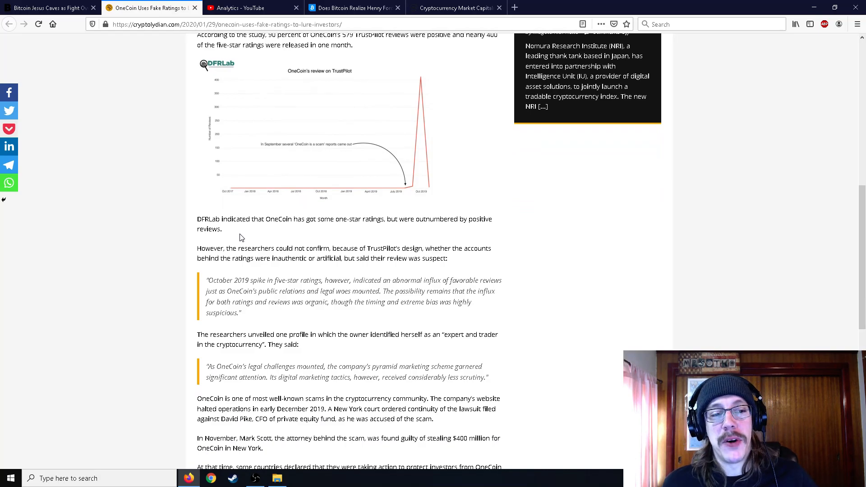
mouse_move(427, 212)
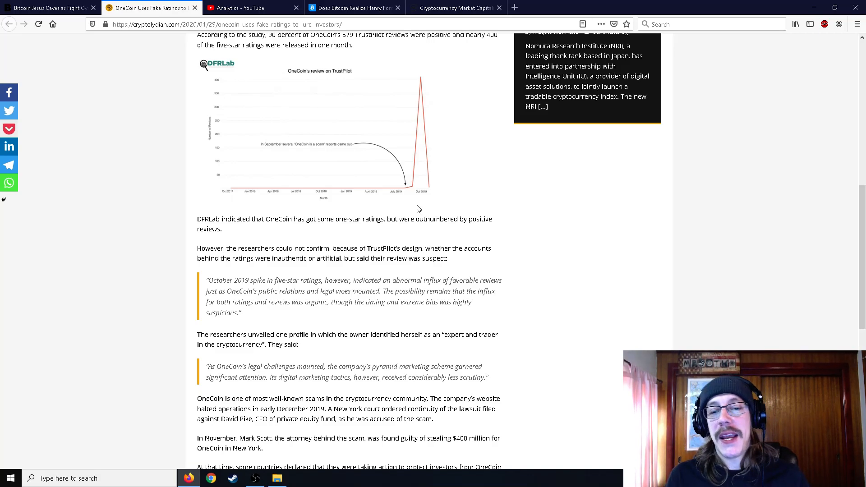
mouse_move(406, 216)
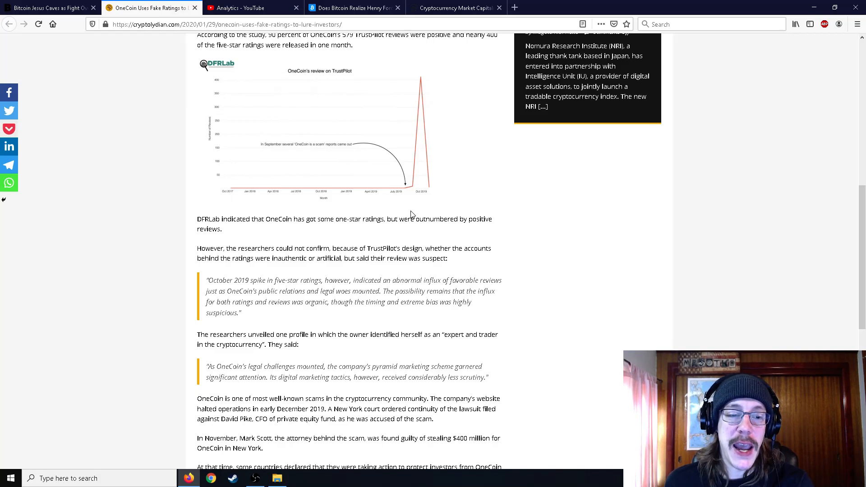
scroll(down, 3)
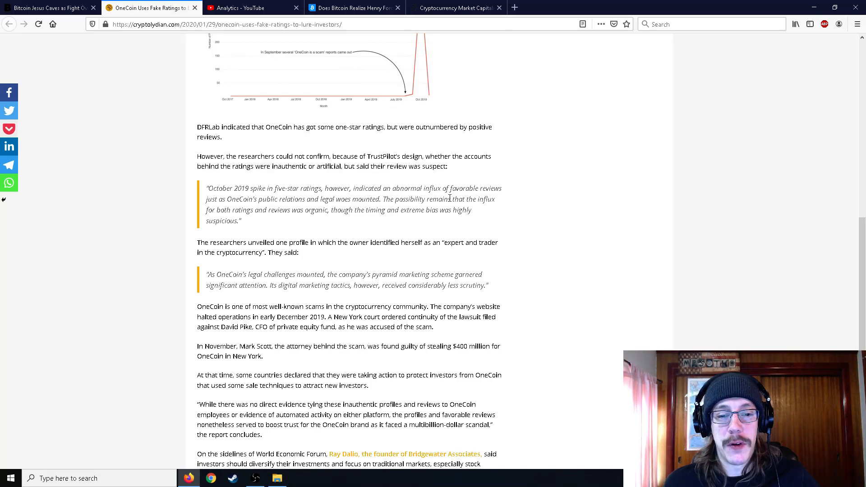
mouse_move(519, 233)
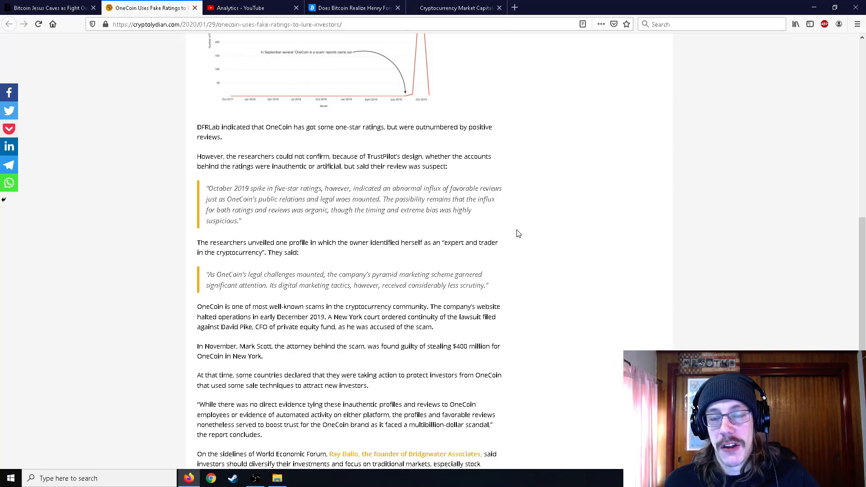
scroll(up, 3)
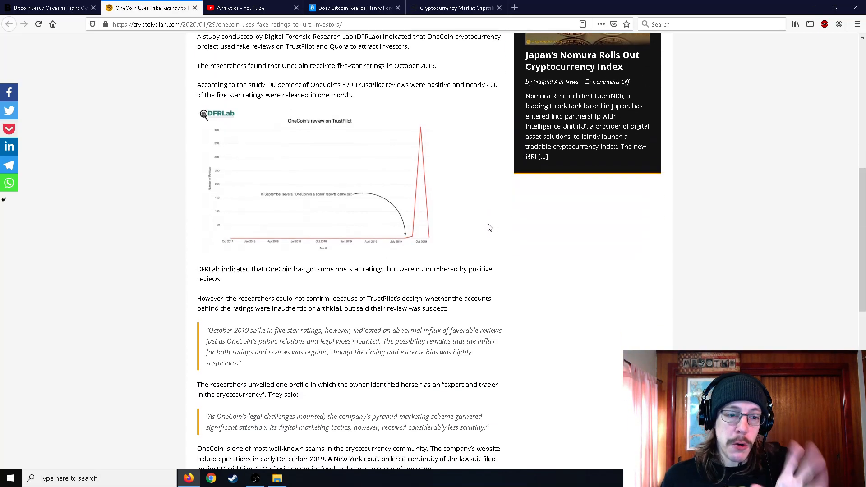
scroll(up, 3)
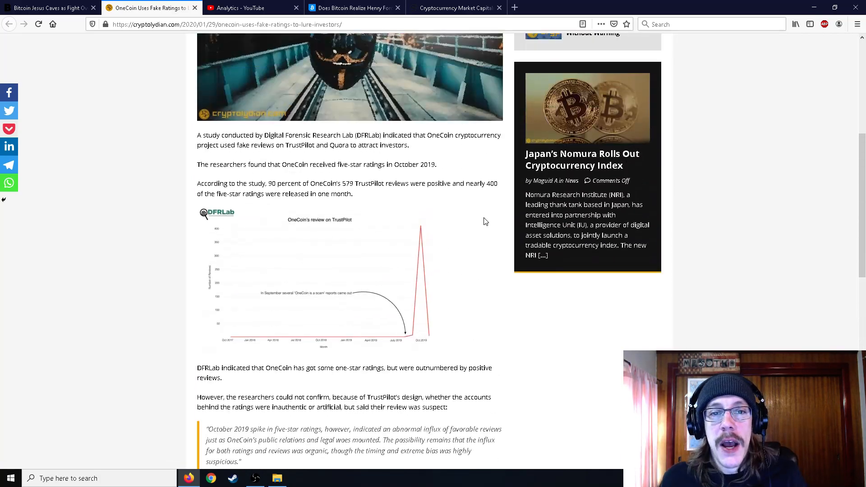
scroll(up, 3)
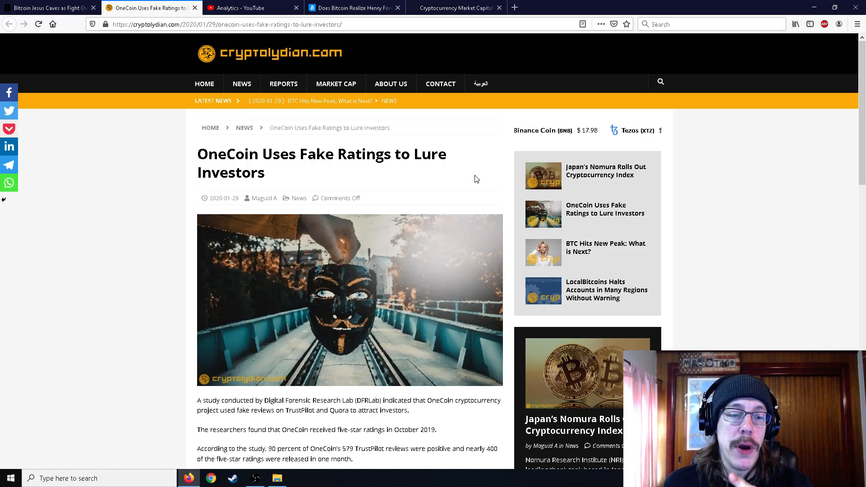
Switch to the Analytics tab showing the ArbitraCoin video's 98 likes and 223 dislikes.
click(249, 8)
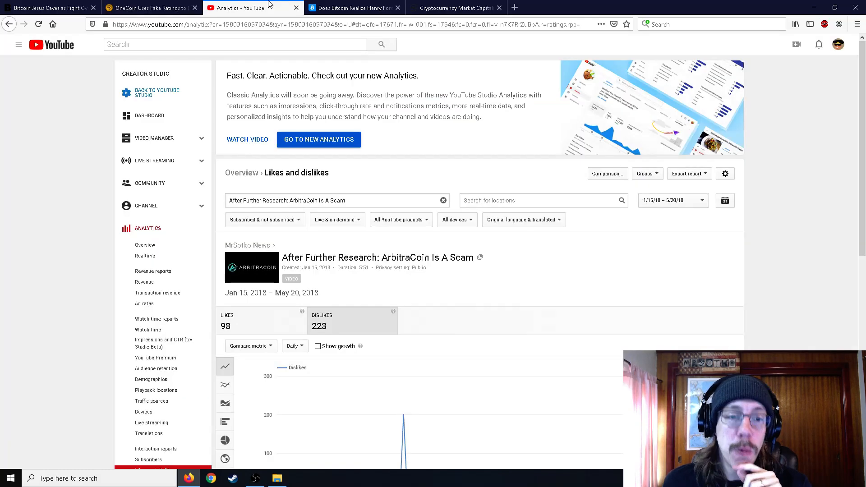
scroll(down, 3)
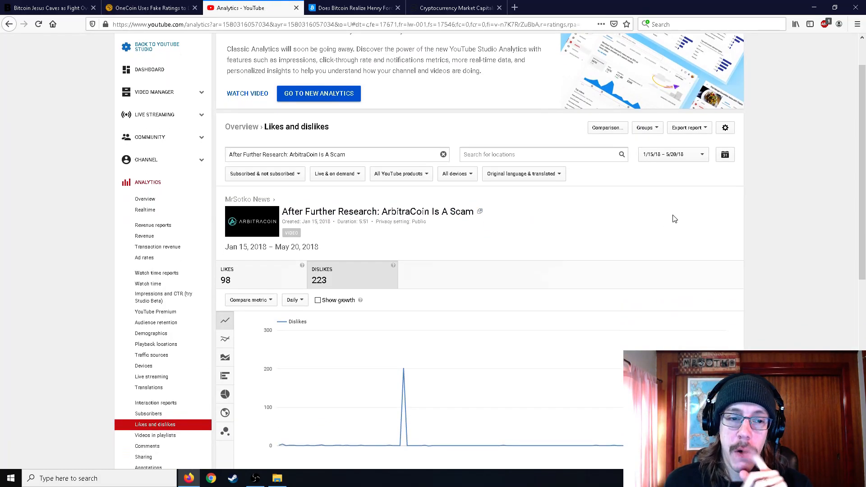
scroll(down, 3)
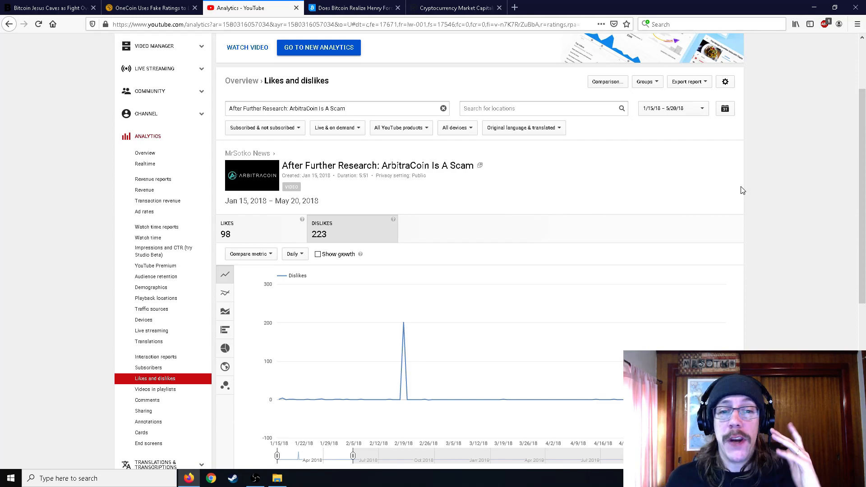
mouse_move(673, 180)
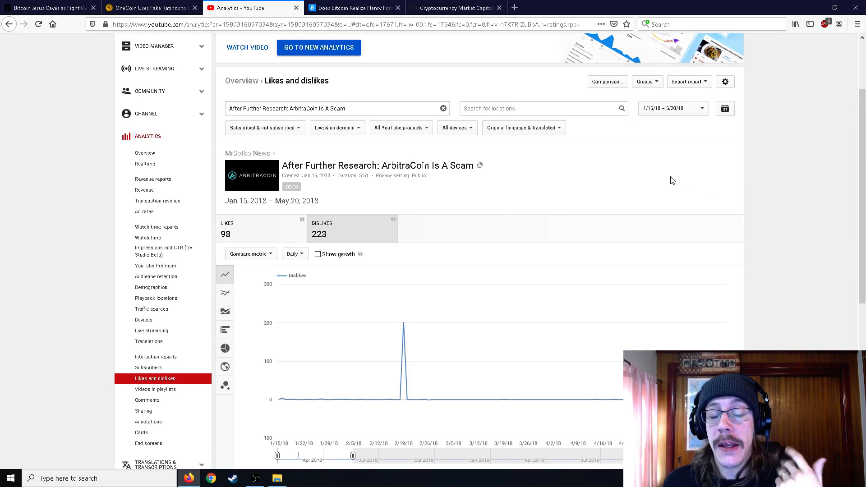
mouse_move(665, 172)
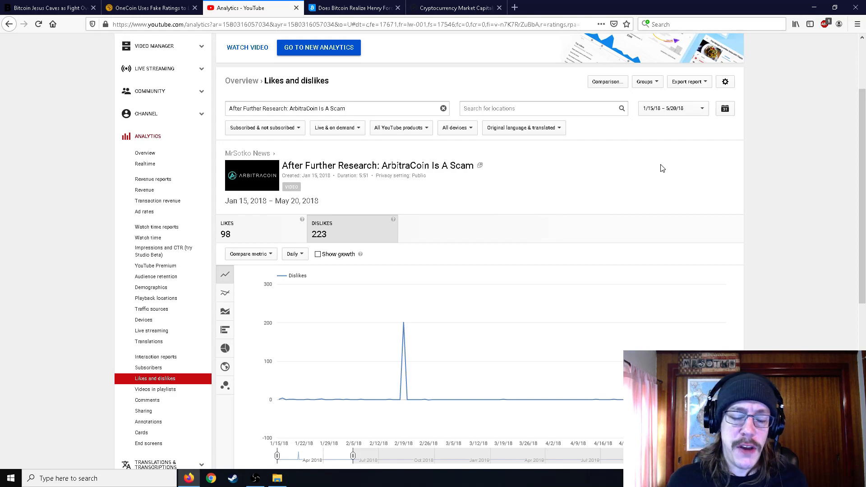
mouse_move(606, 194)
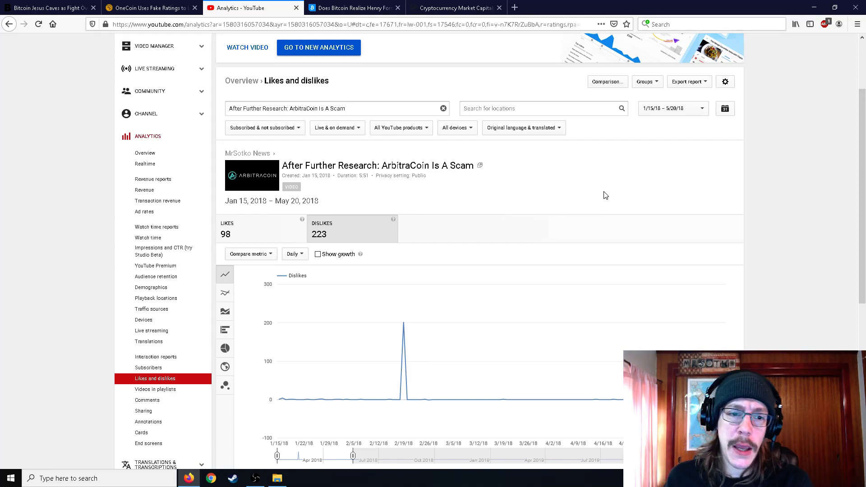
mouse_move(557, 180)
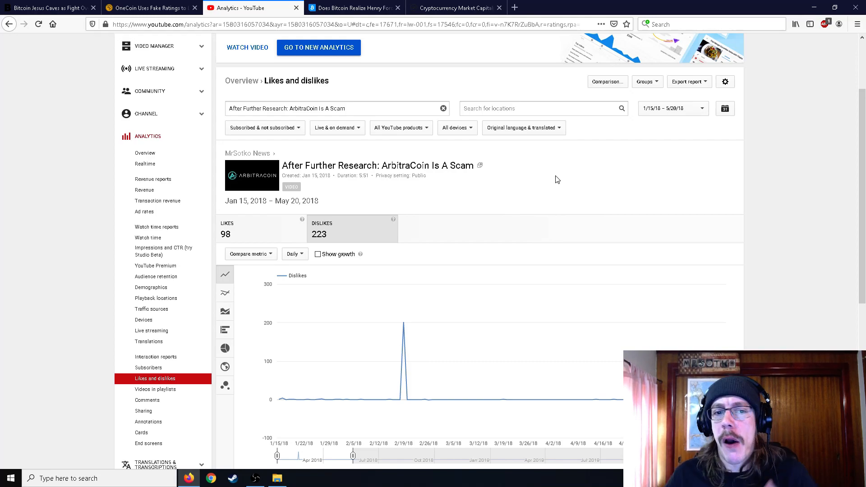
mouse_move(556, 178)
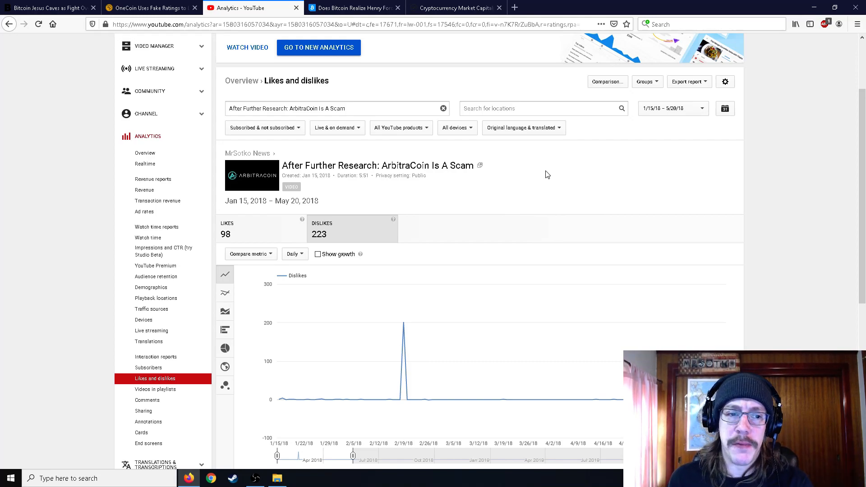
mouse_move(532, 189)
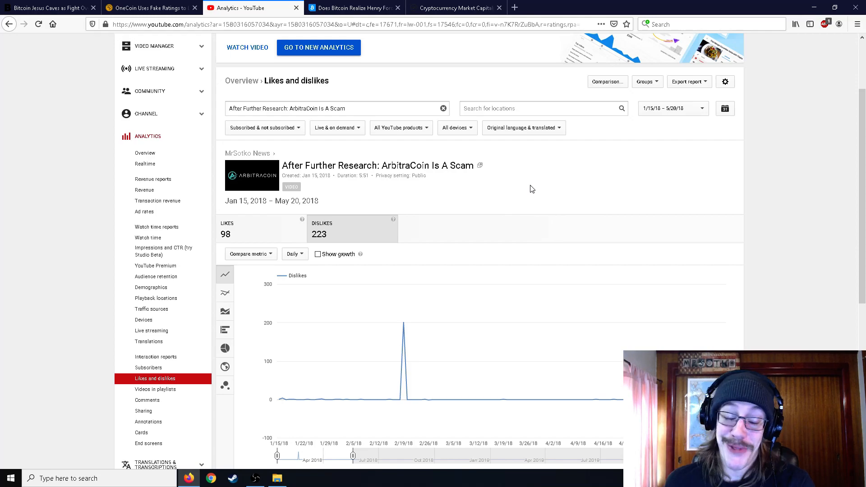
Check the dislikes geography breakdown (Ukraine 84, Russia 31), then return to the report's top.
scroll(down, 3)
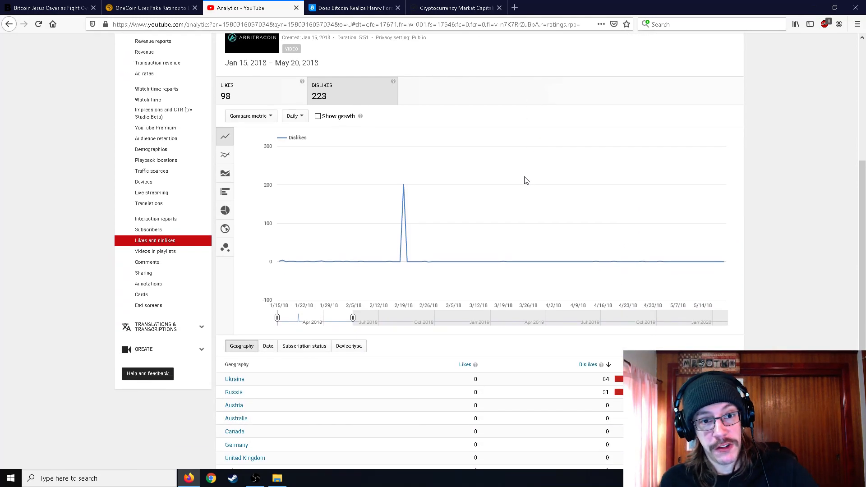
scroll(up, 3)
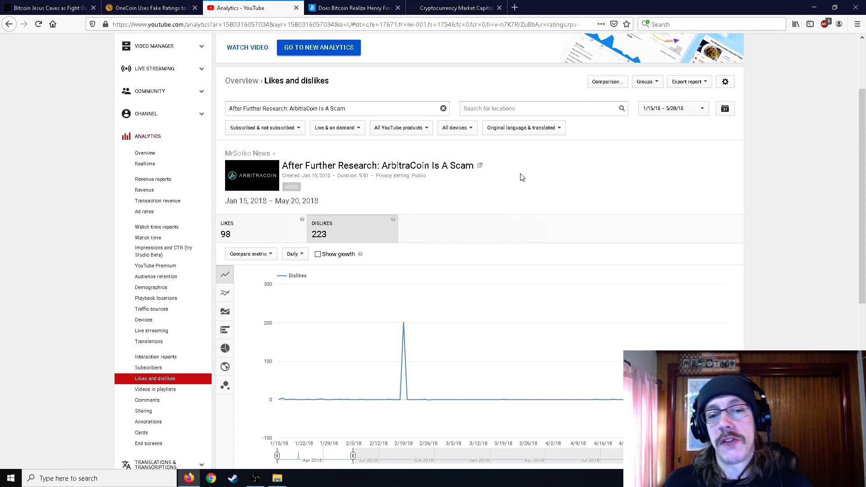
mouse_move(424, 178)
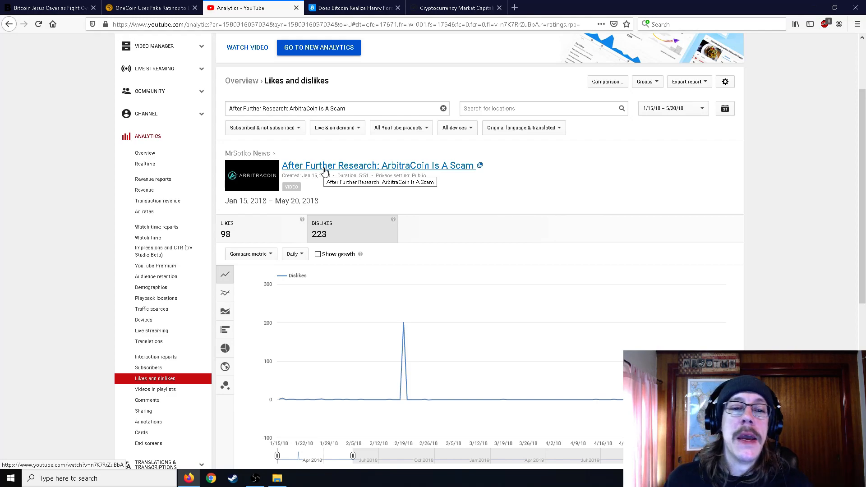
mouse_move(423, 176)
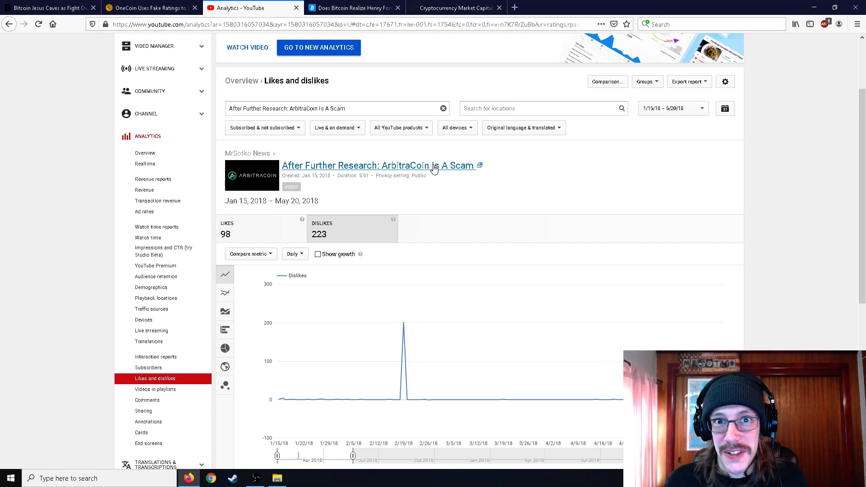
mouse_move(448, 182)
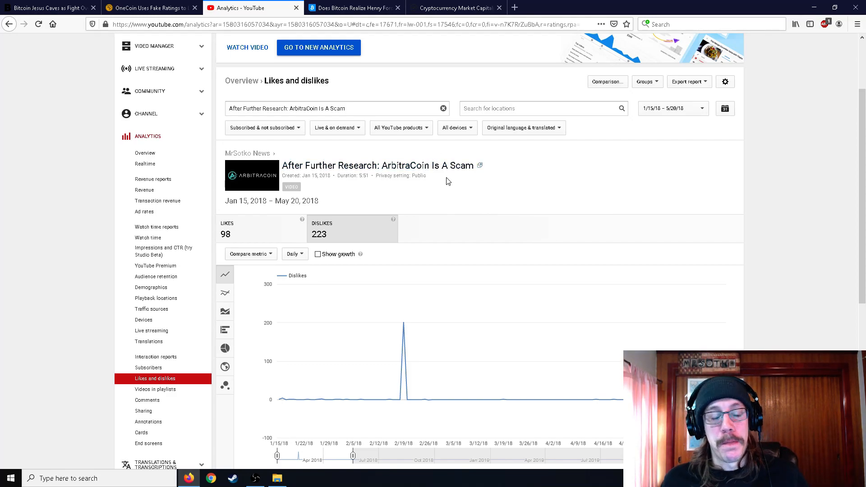
mouse_move(437, 194)
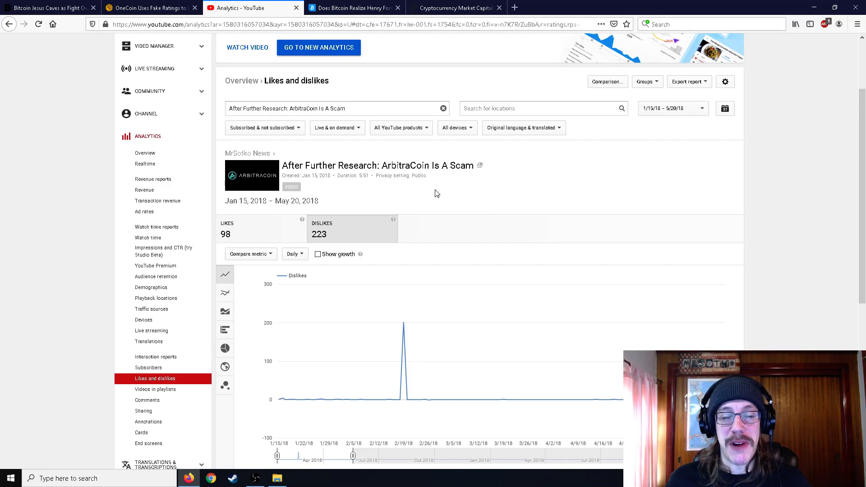
scroll(down, 3)
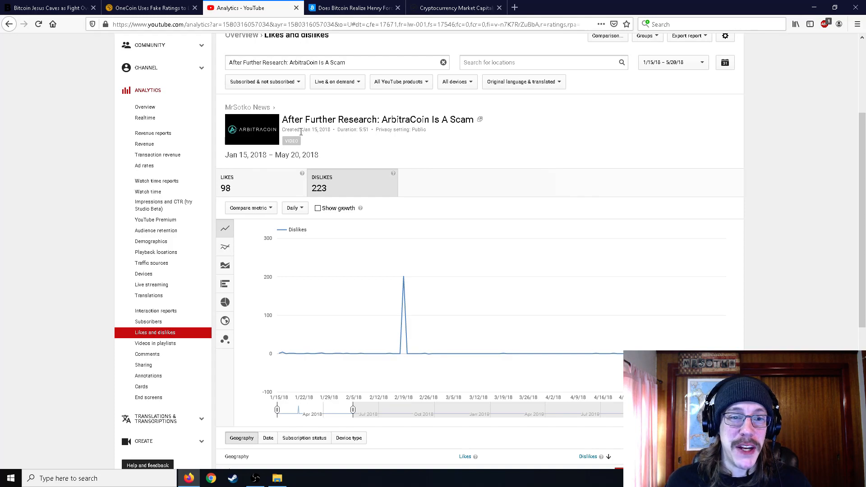
mouse_move(285, 354)
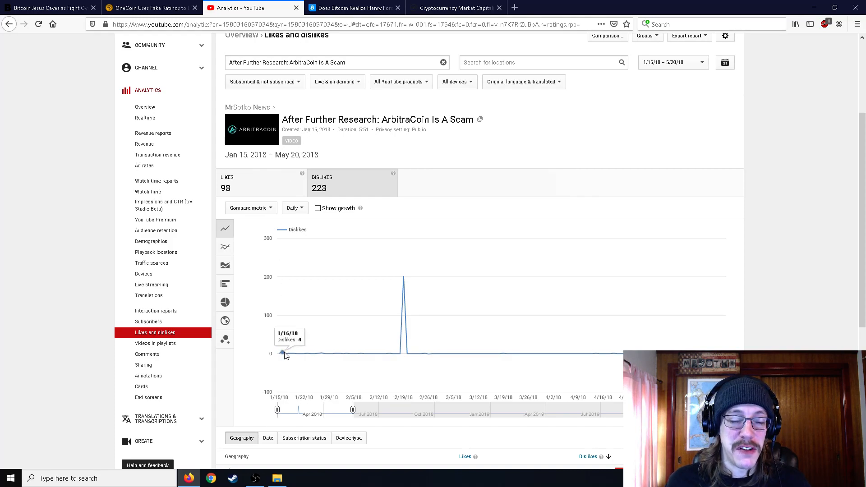
mouse_move(348, 205)
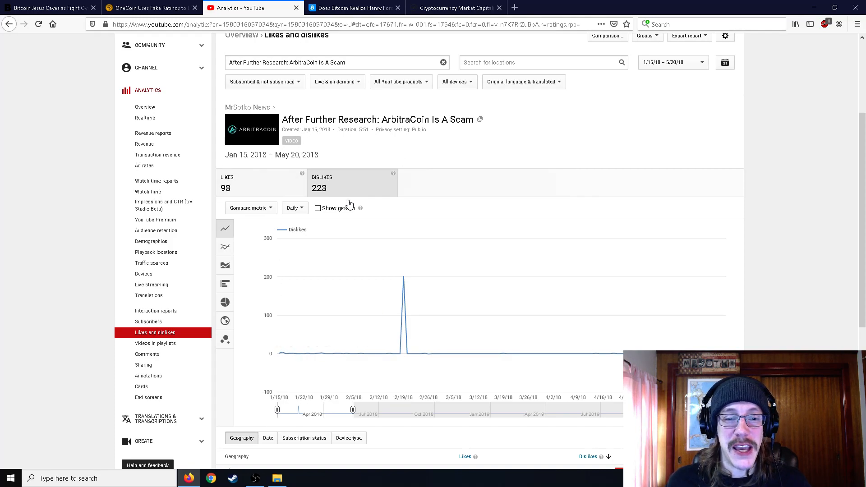
mouse_move(330, 339)
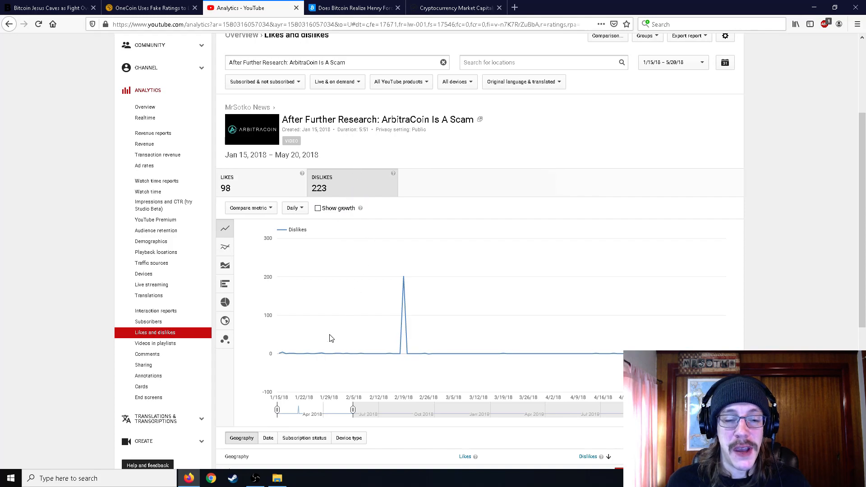
mouse_move(281, 354)
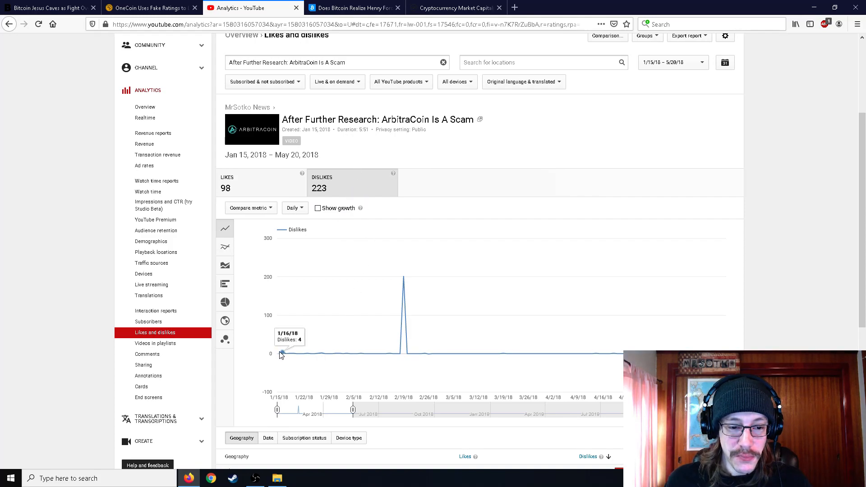
mouse_move(301, 354)
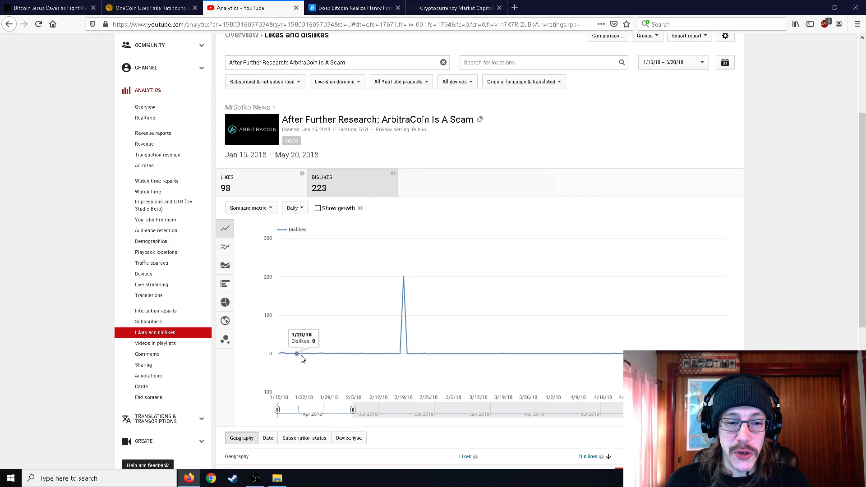
mouse_move(335, 355)
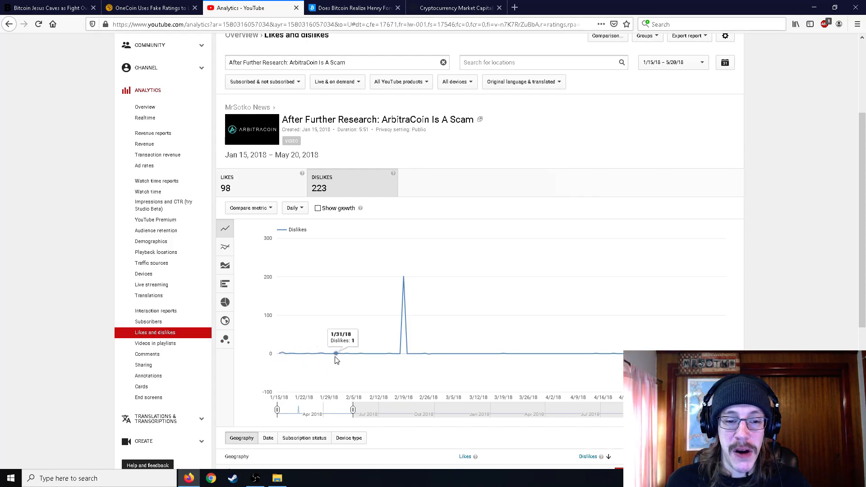
mouse_move(400, 358)
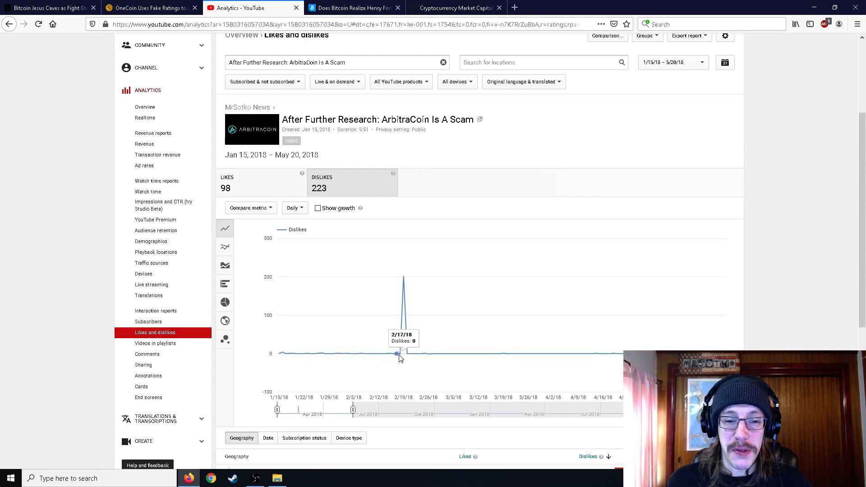
mouse_move(401, 354)
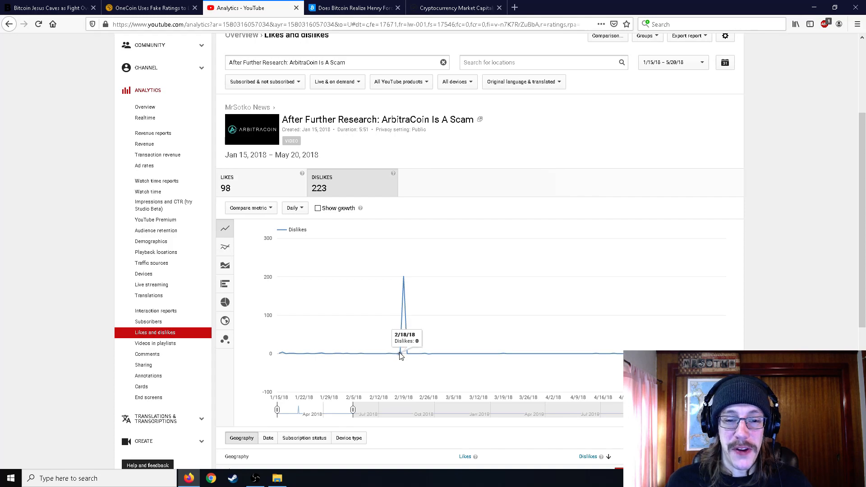
mouse_move(404, 278)
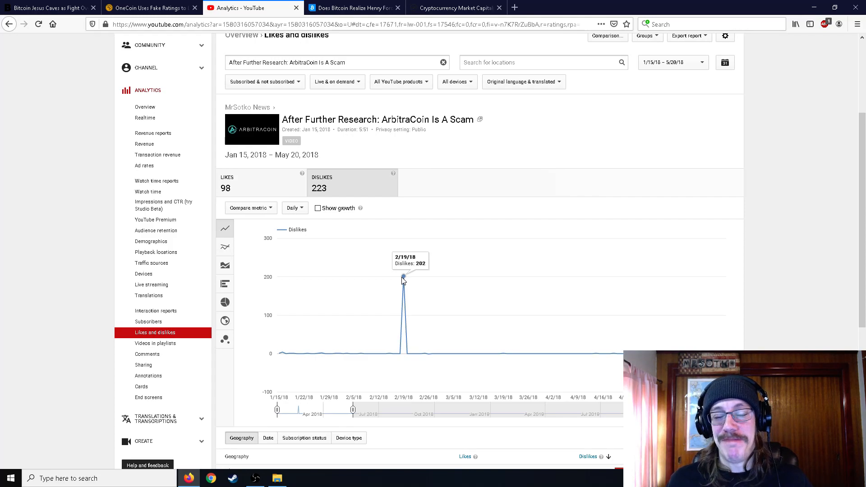
mouse_move(418, 310)
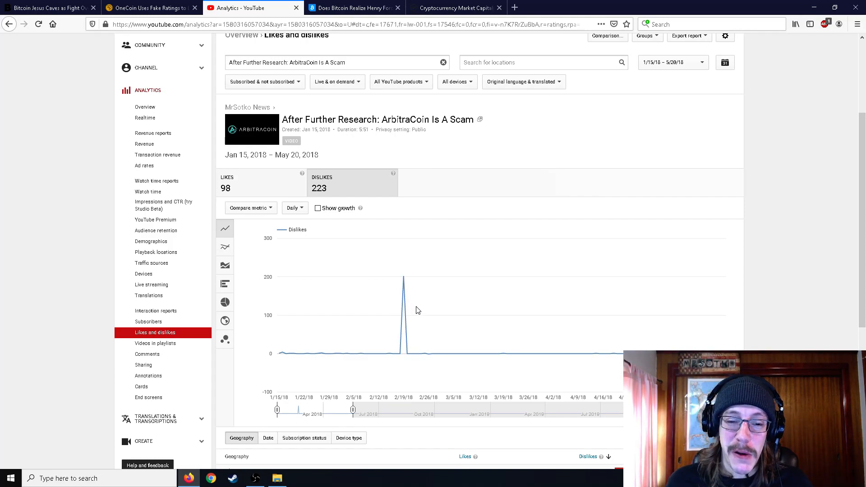
mouse_move(455, 353)
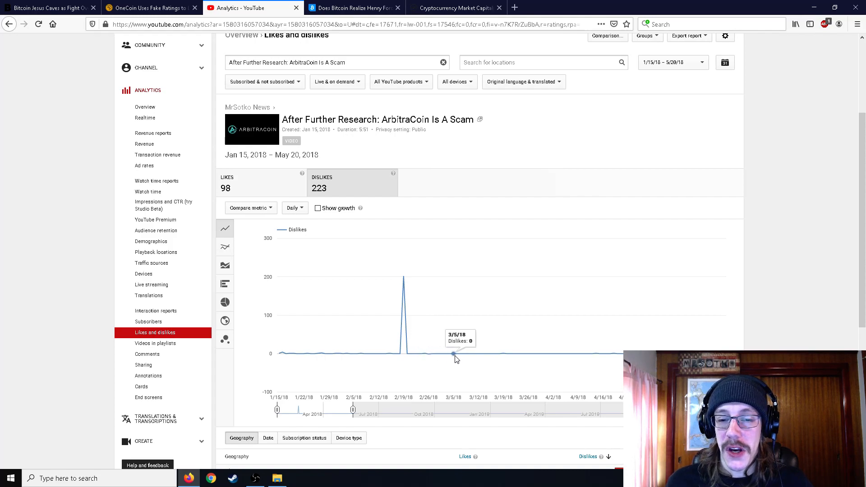
mouse_move(547, 354)
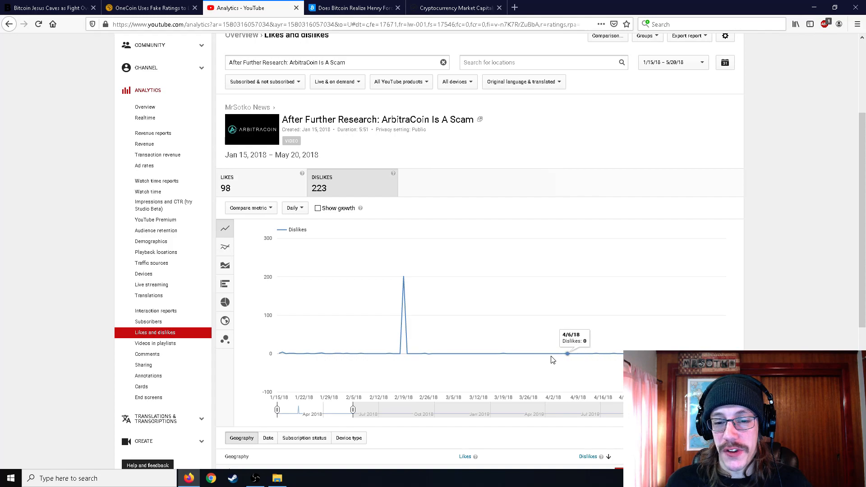
scroll(down, 3)
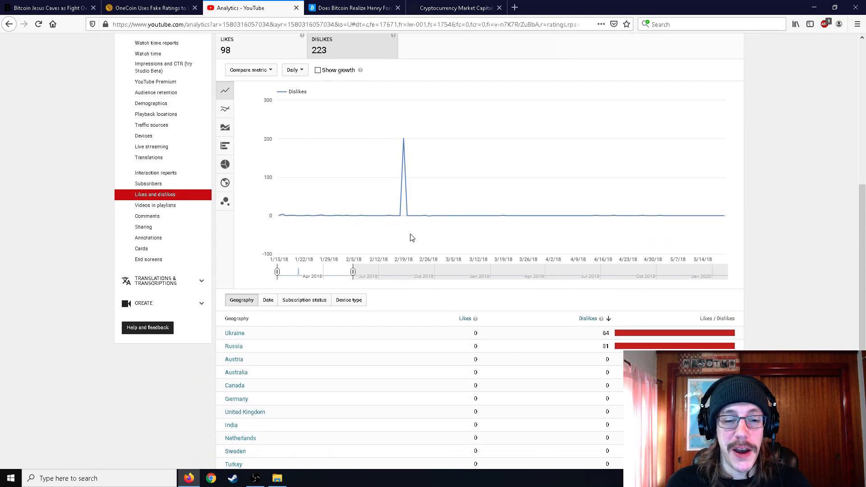
scroll(down, 3)
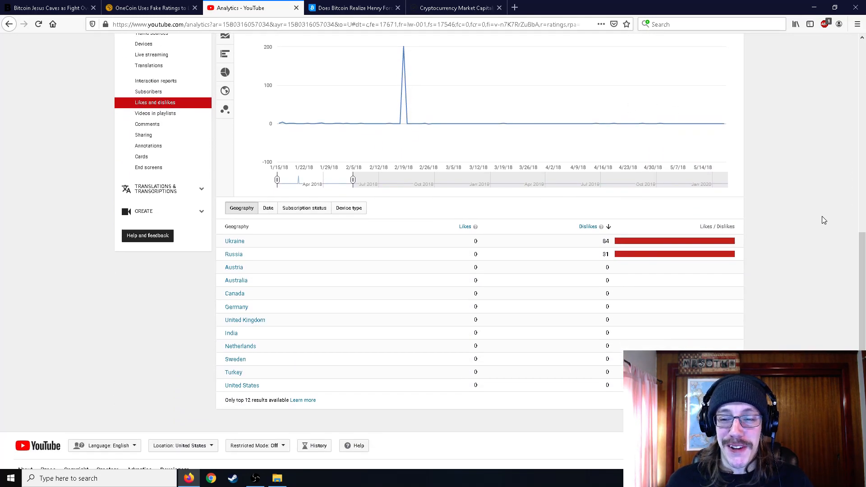
mouse_move(804, 191)
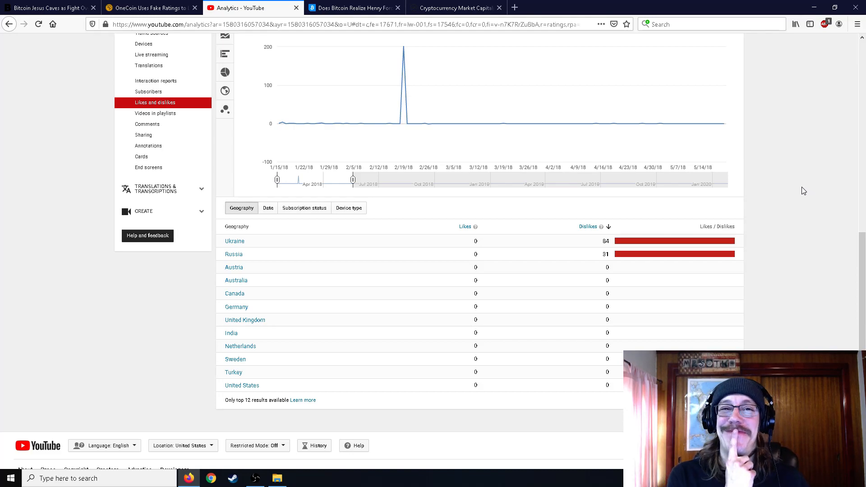
mouse_move(801, 194)
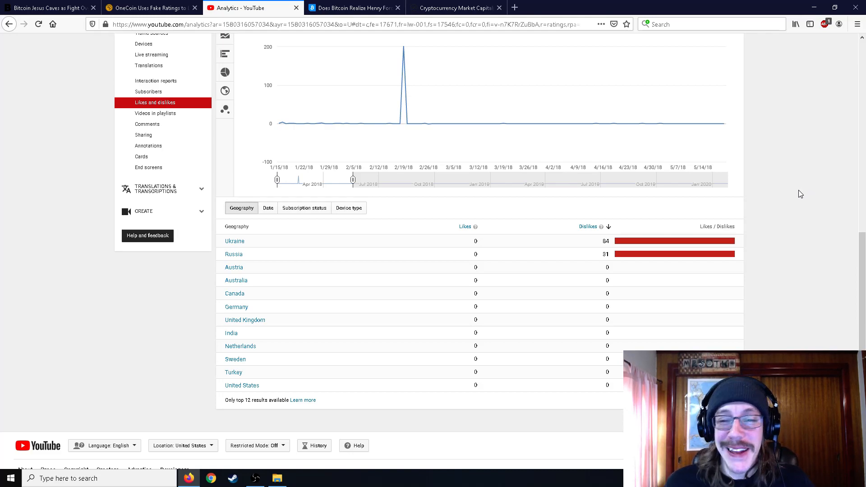
mouse_move(796, 197)
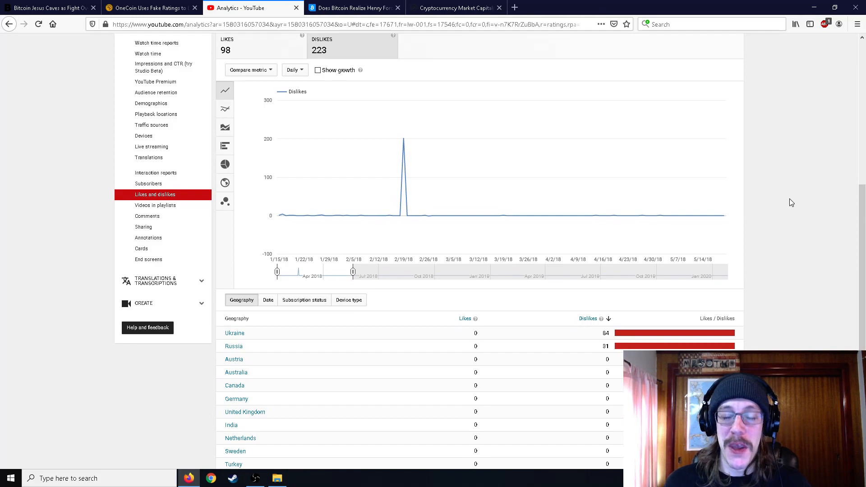
mouse_move(792, 197)
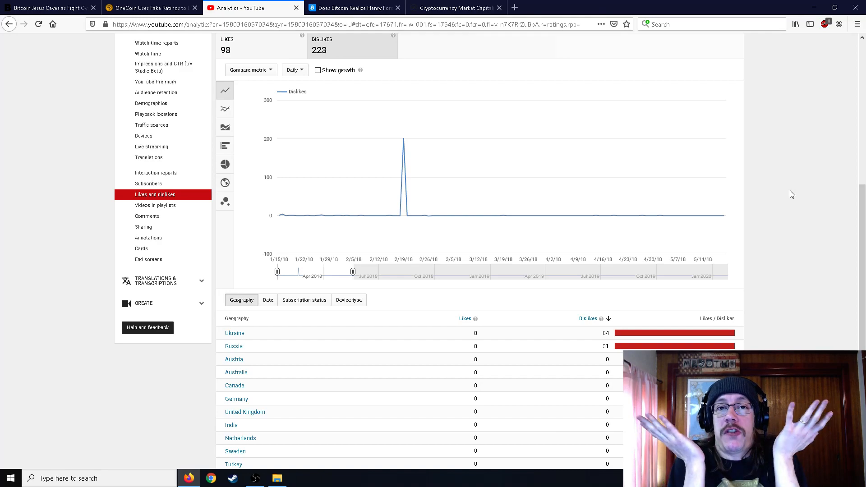
mouse_move(745, 175)
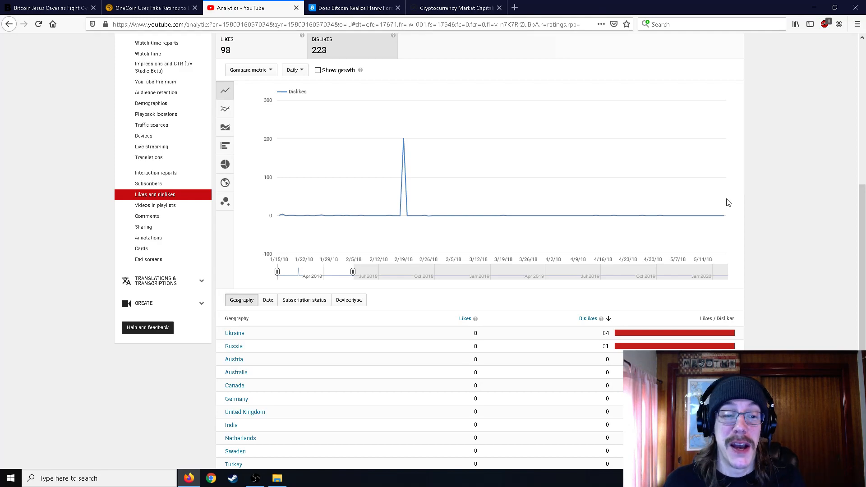
scroll(up, 3)
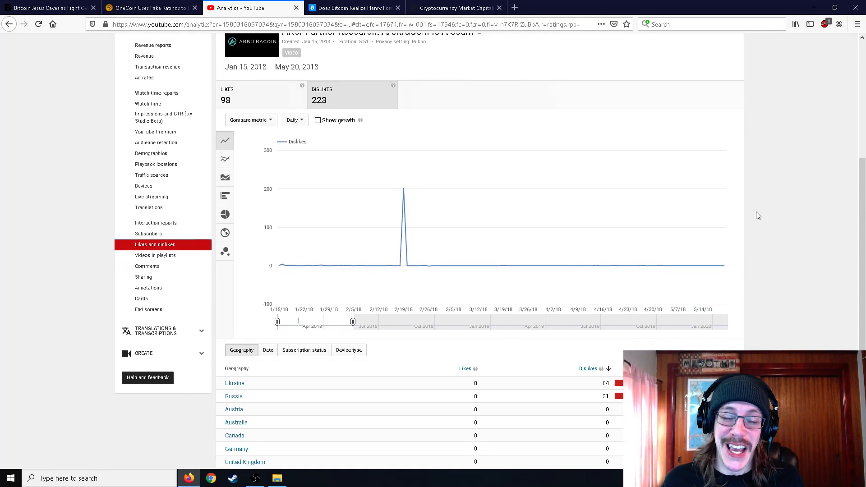
scroll(down, 3)
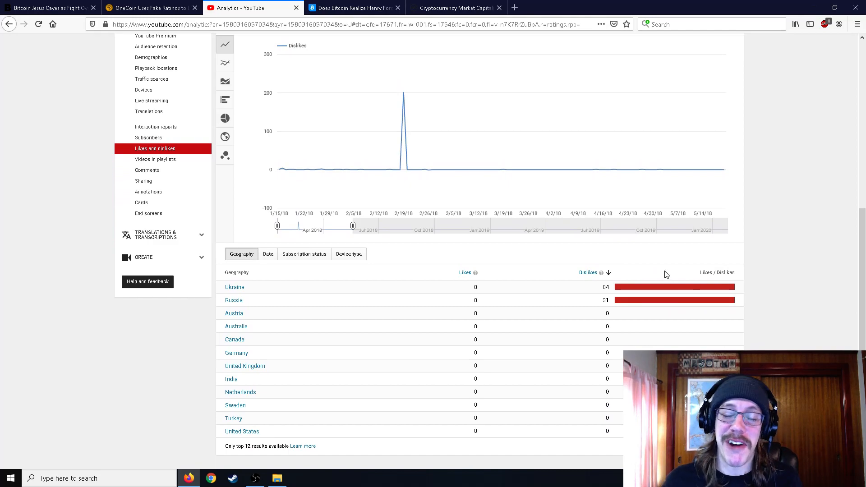
mouse_move(660, 271)
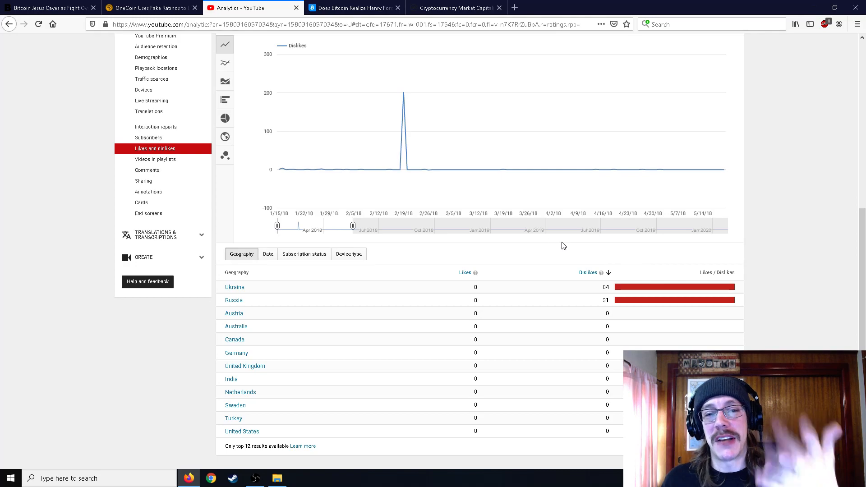
scroll(up, 3)
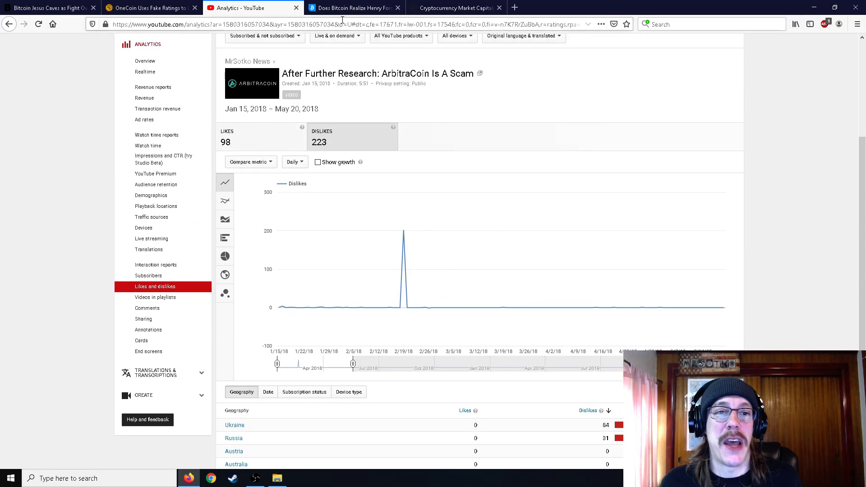
mouse_move(402, 231)
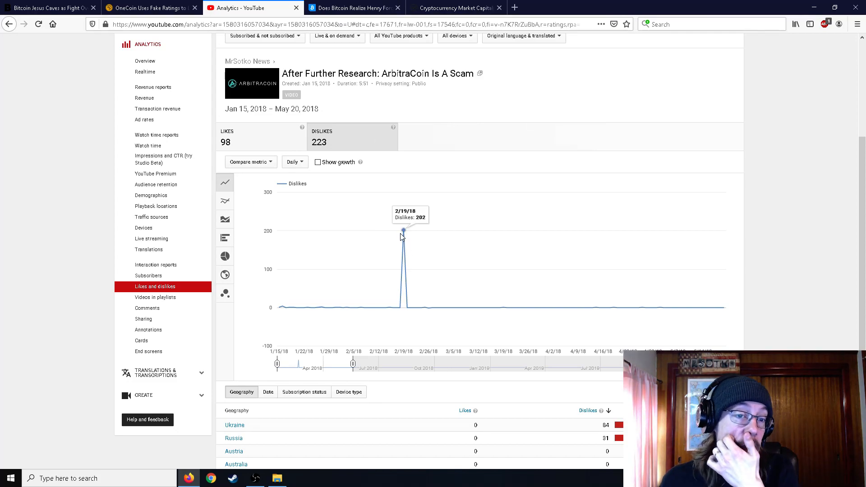
mouse_move(394, 219)
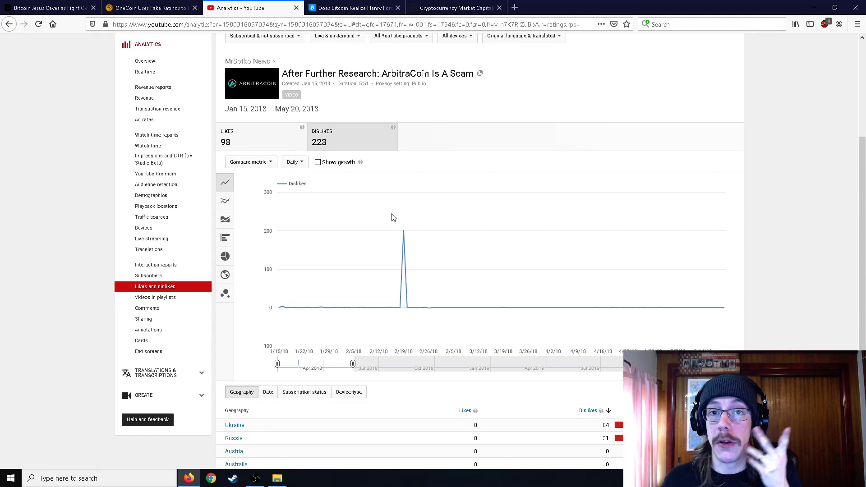
mouse_move(404, 229)
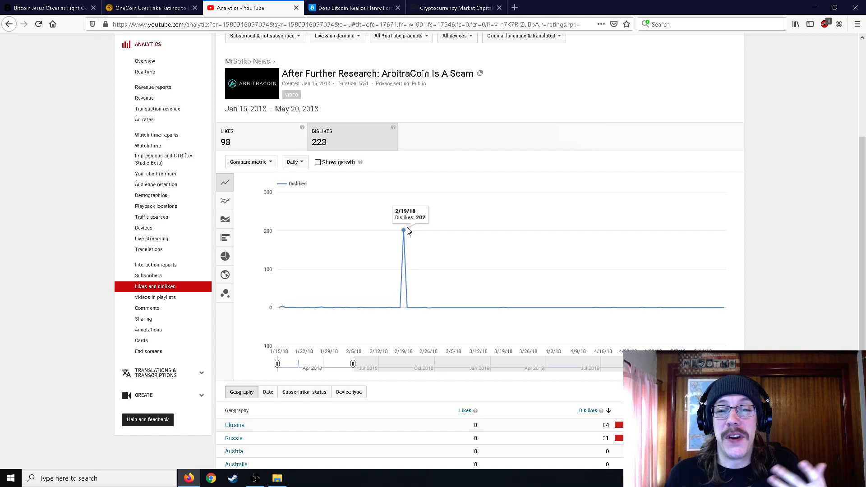
mouse_move(249, 150)
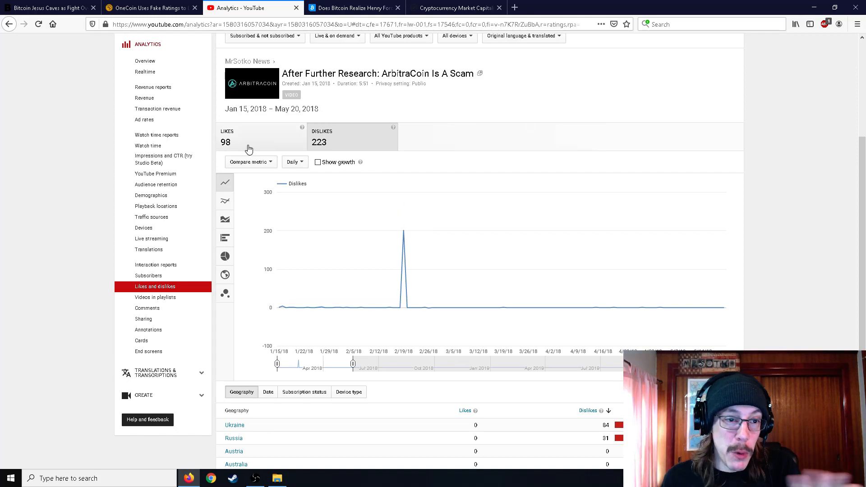
mouse_move(332, 145)
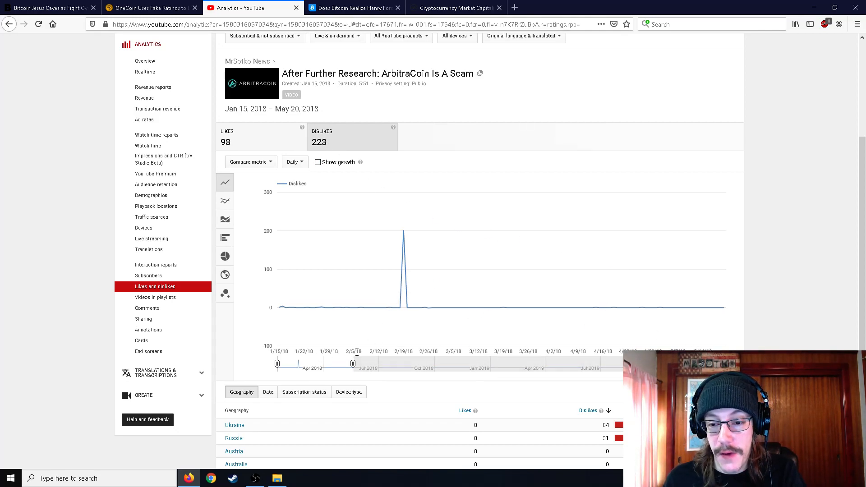
mouse_move(504, 217)
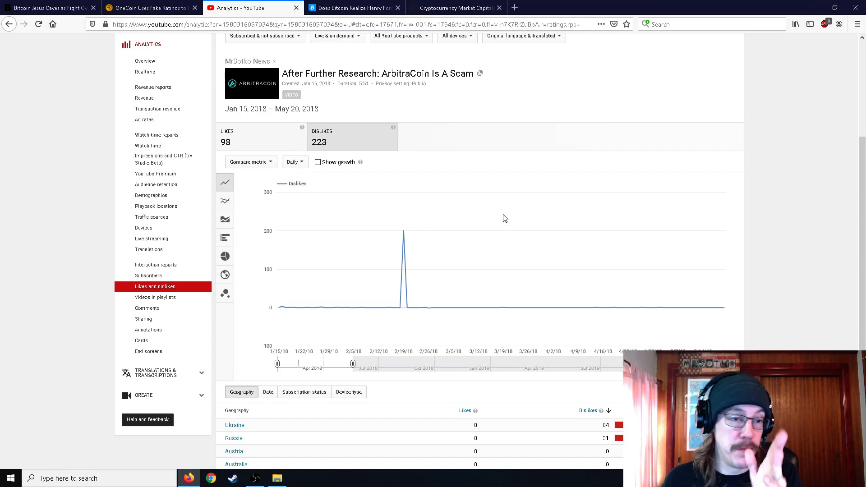
mouse_move(271, 149)
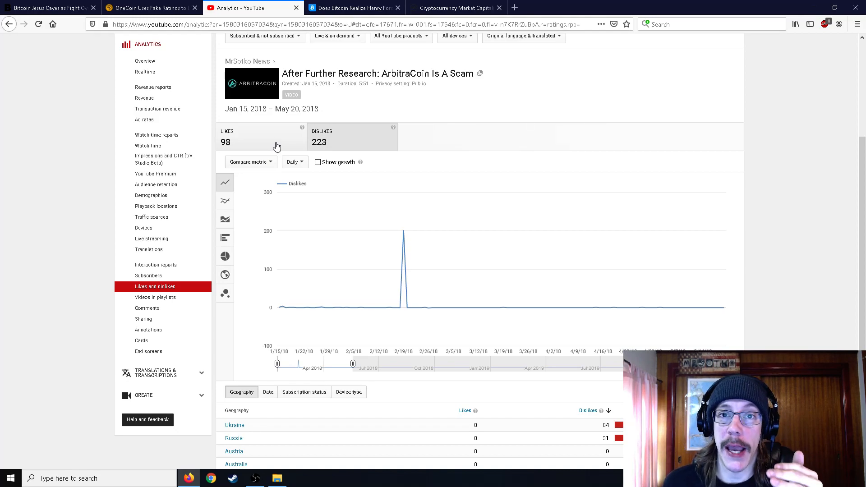
mouse_move(381, 147)
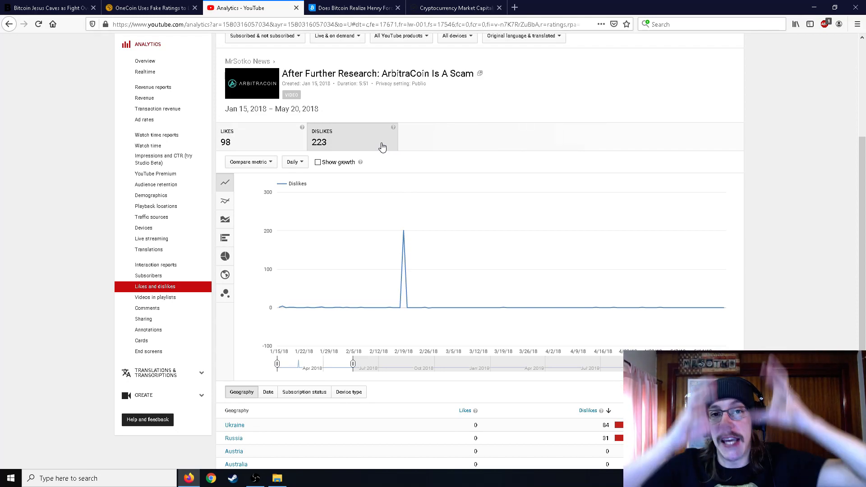
mouse_move(375, 137)
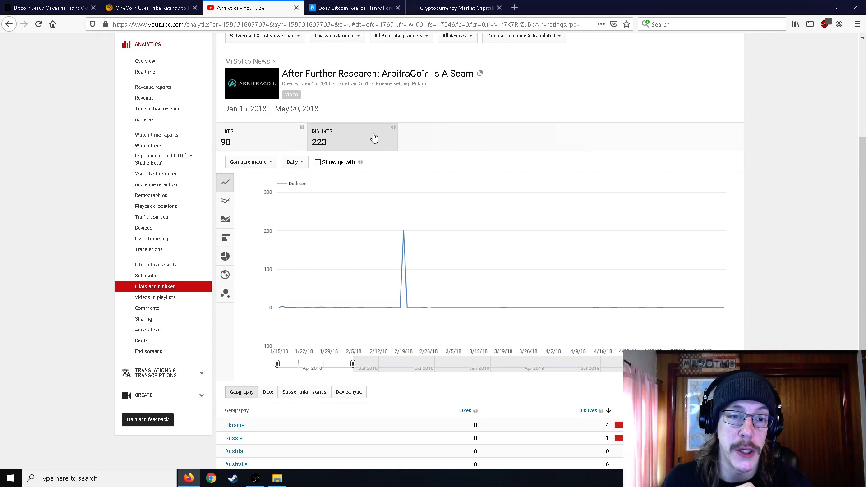
mouse_move(353, 8)
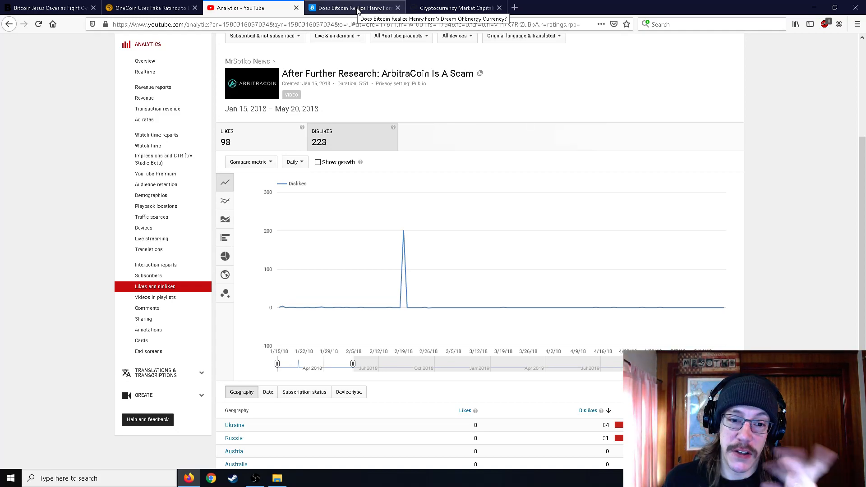
mouse_move(403, 231)
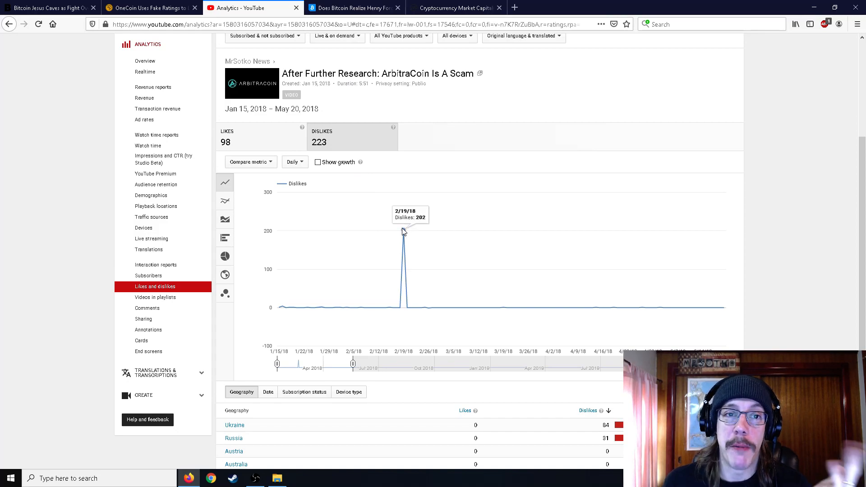
mouse_move(400, 205)
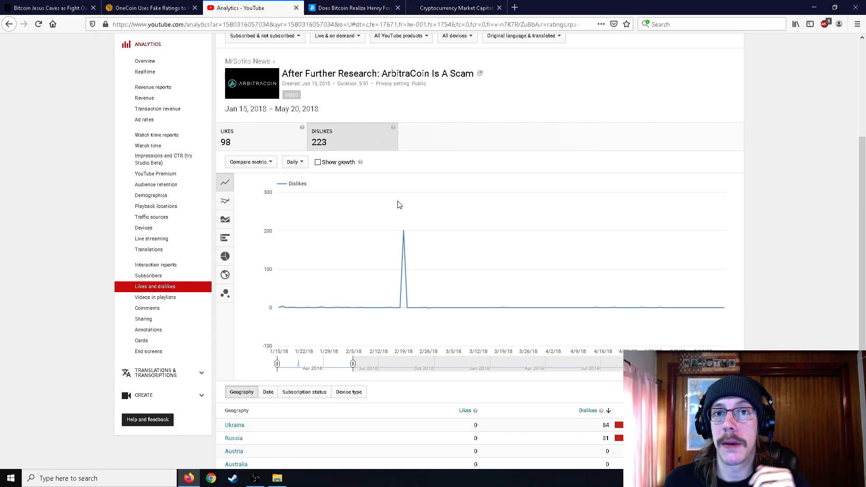
mouse_move(404, 231)
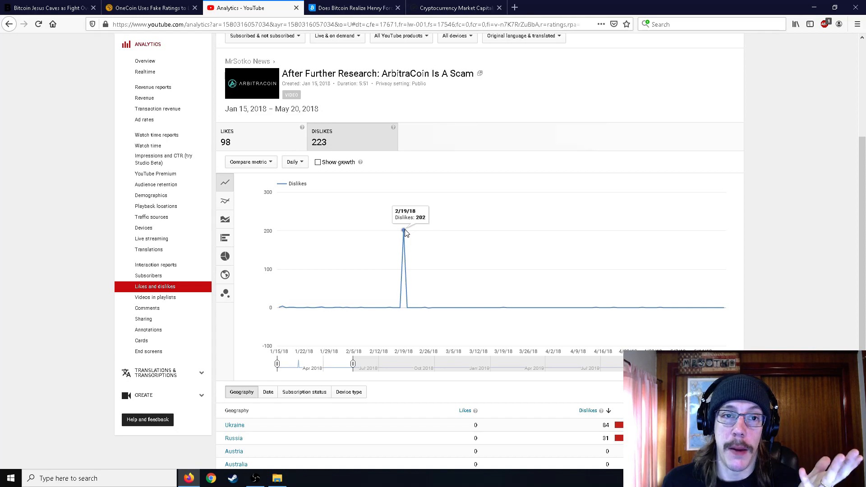
mouse_move(402, 207)
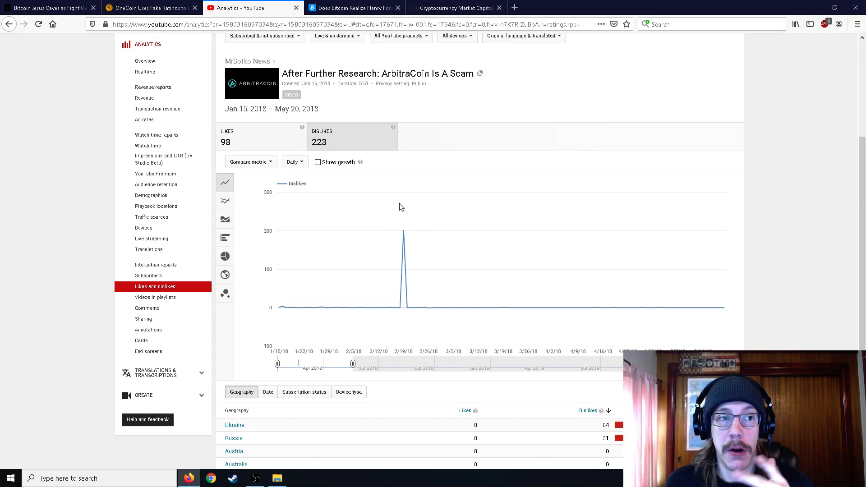
mouse_move(398, 183)
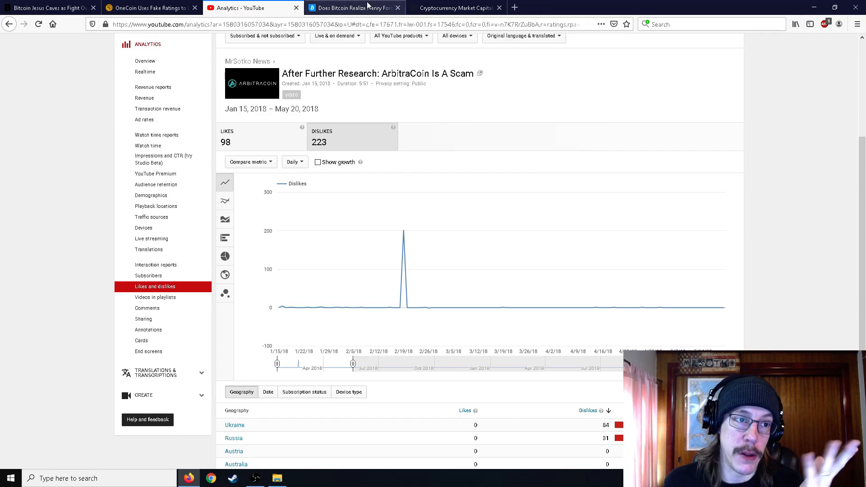
Switch to the Henry Ford article and skim its Rundown and 'Currency Backed by Energy' section.
click(354, 8)
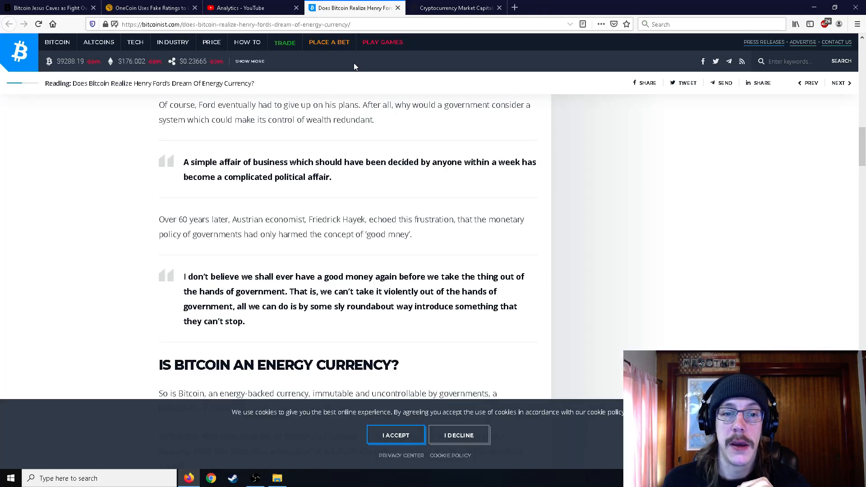
scroll(up, 3)
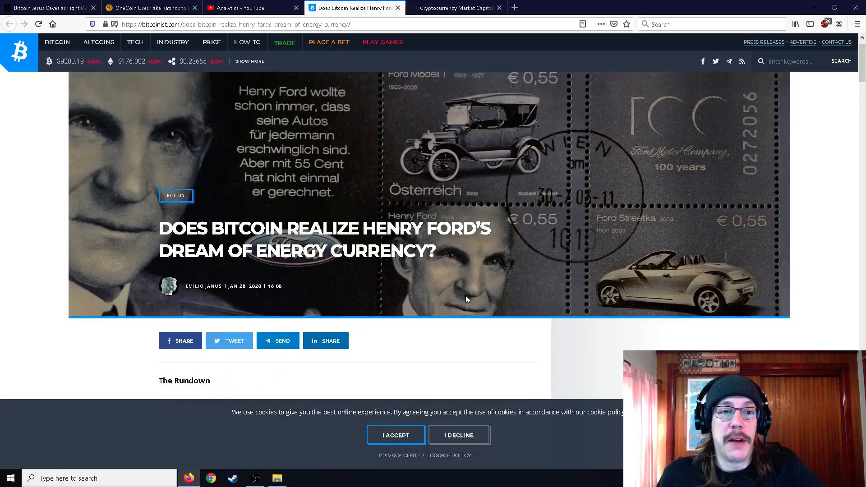
scroll(down, 3)
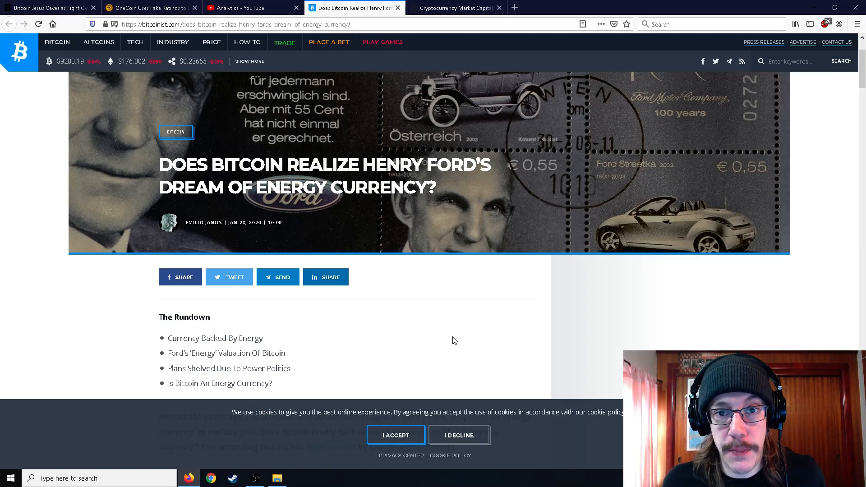
mouse_move(458, 333)
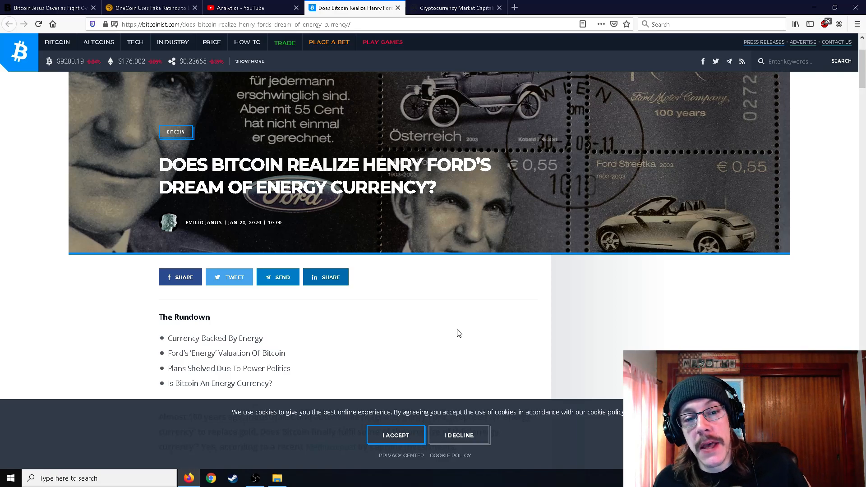
mouse_move(434, 279)
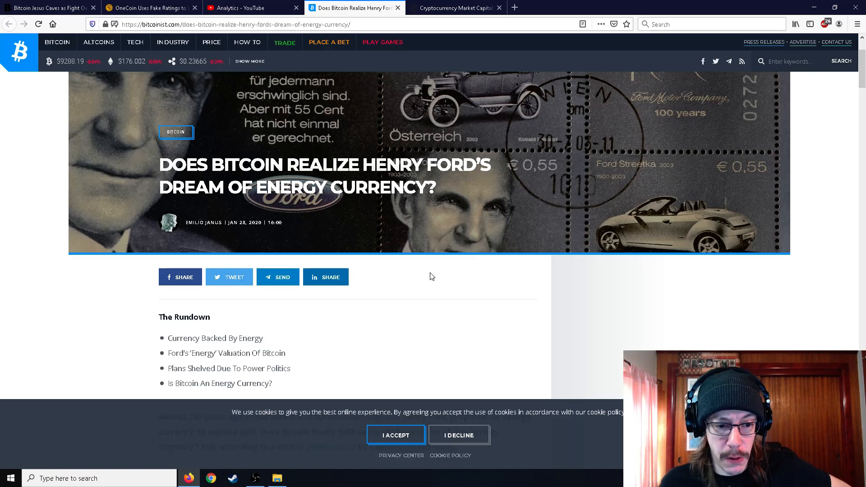
scroll(down, 3)
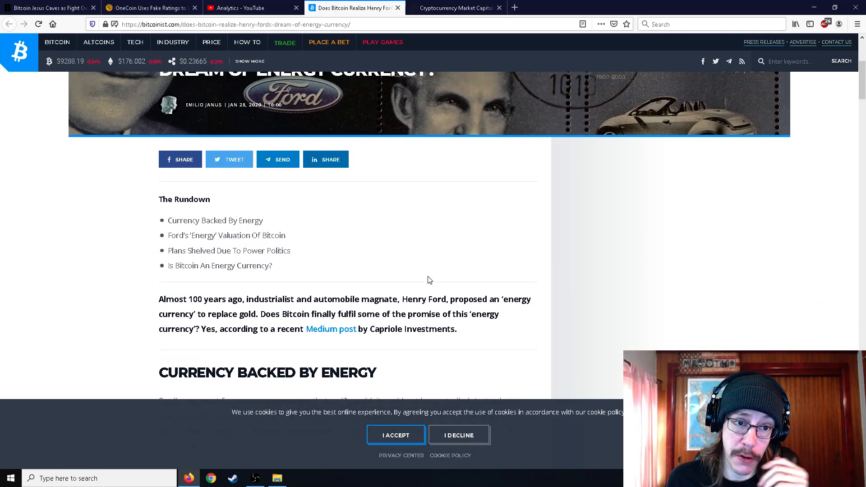
scroll(up, 3)
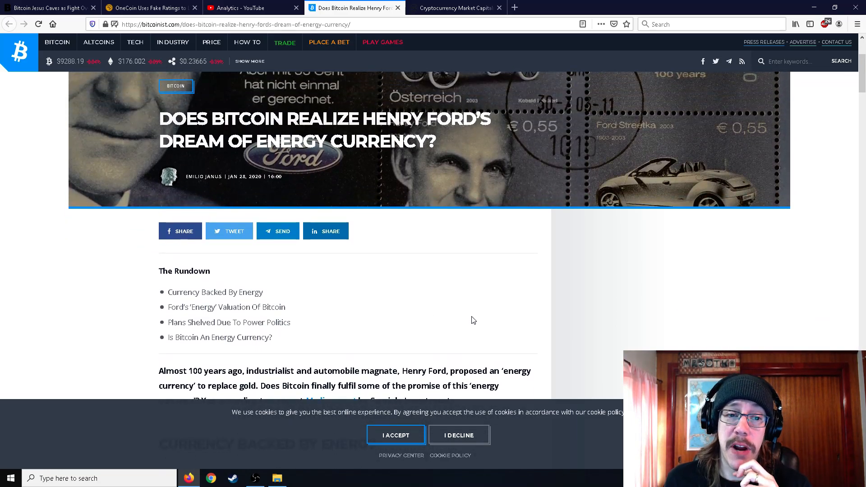
scroll(down, 3)
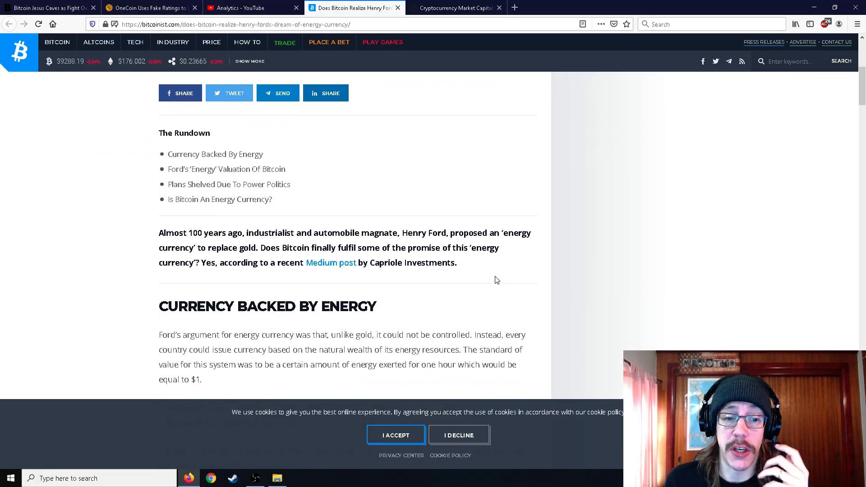
scroll(up, 3)
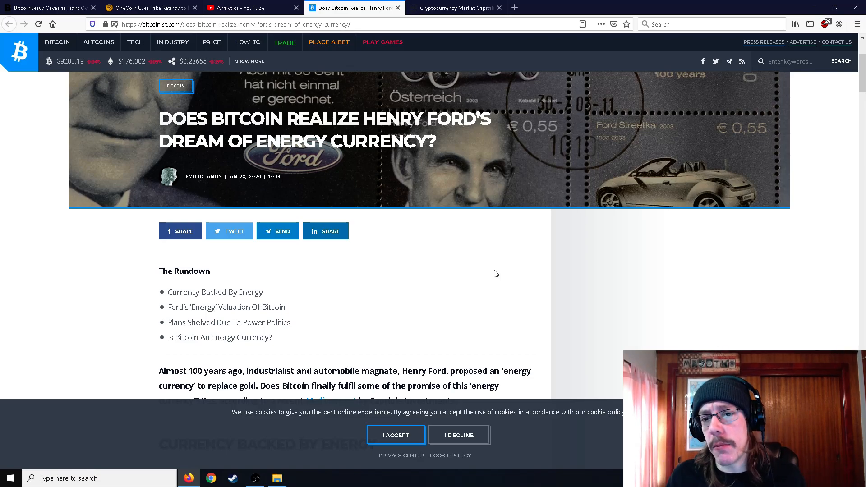
mouse_move(494, 276)
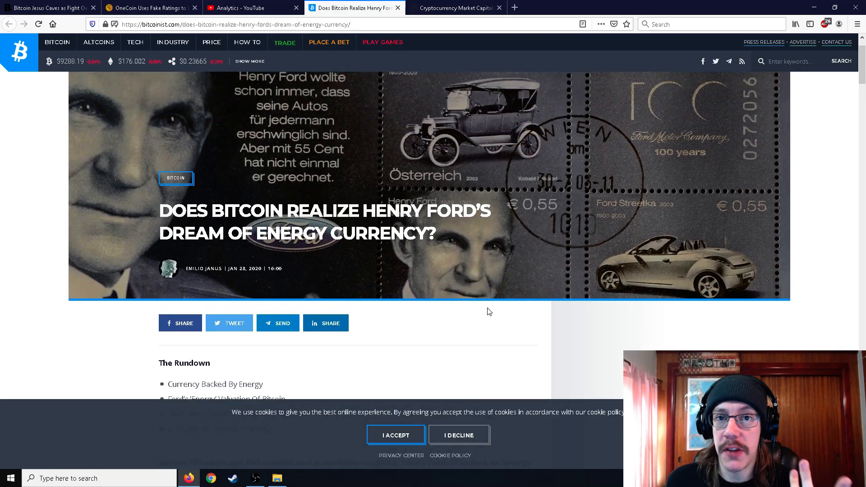
mouse_move(488, 330)
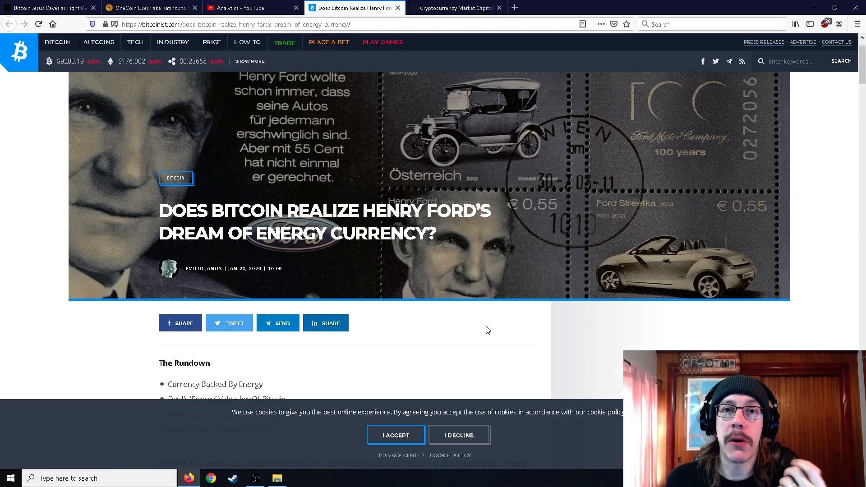
mouse_move(486, 323)
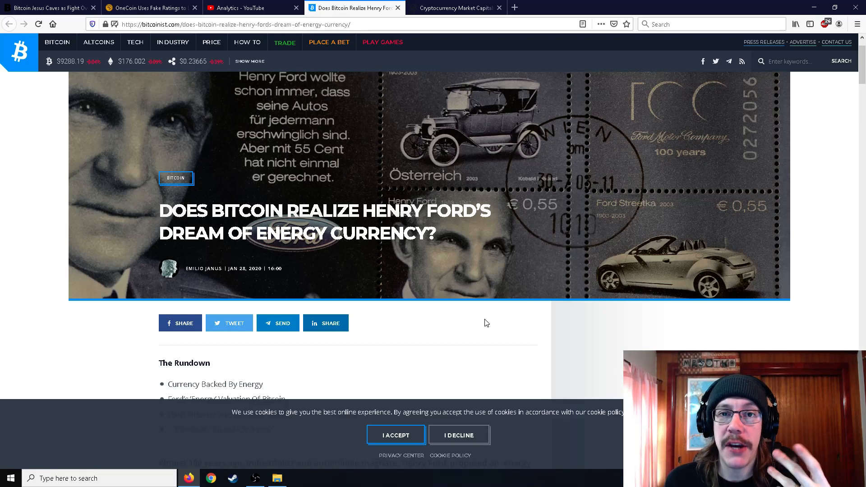
mouse_move(485, 320)
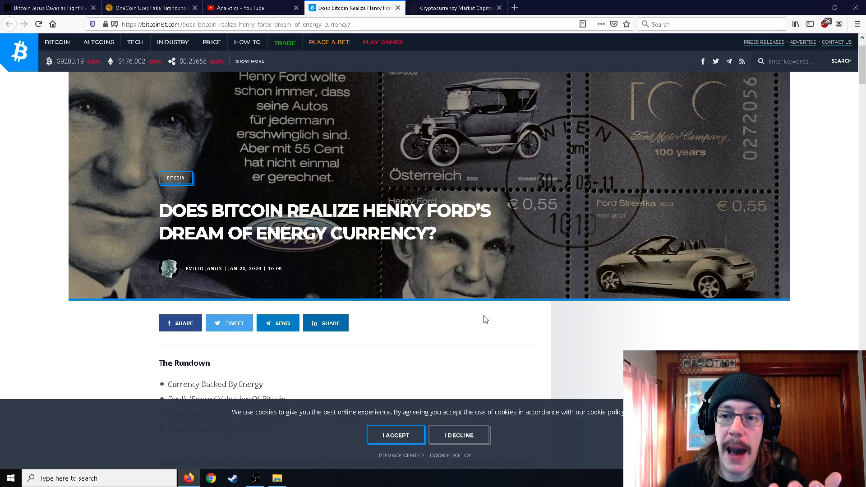
mouse_move(482, 315)
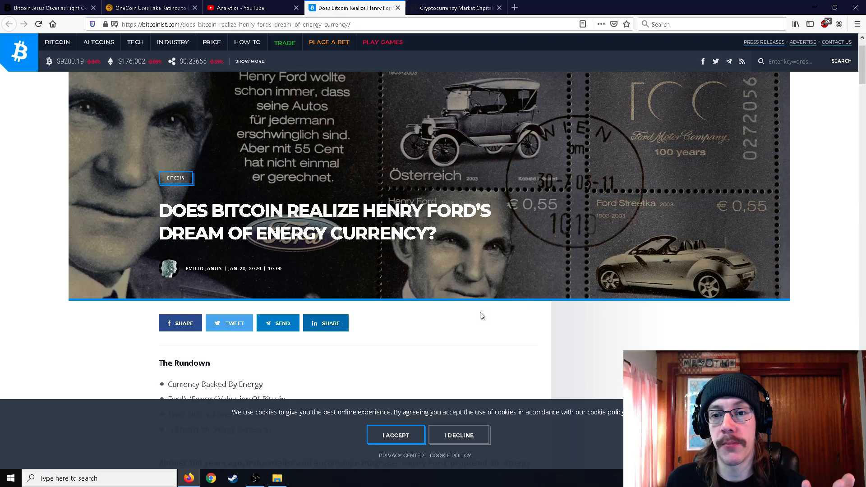
scroll(down, 3)
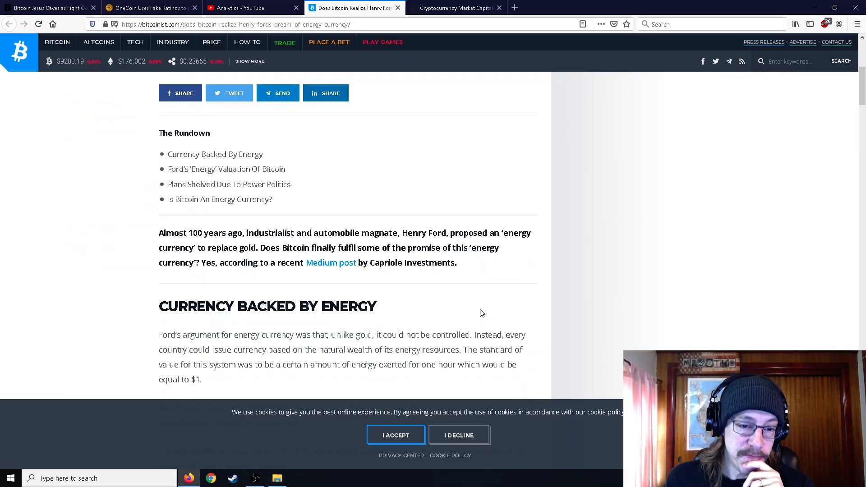
scroll(down, 3)
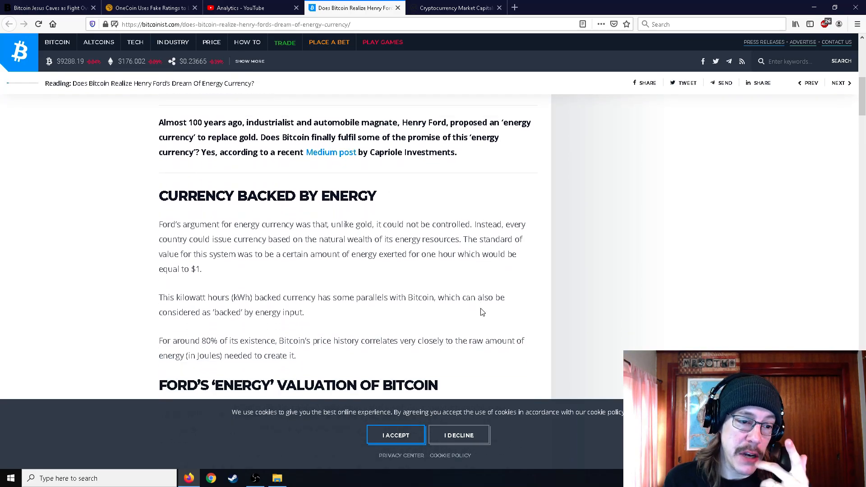
scroll(down, 3)
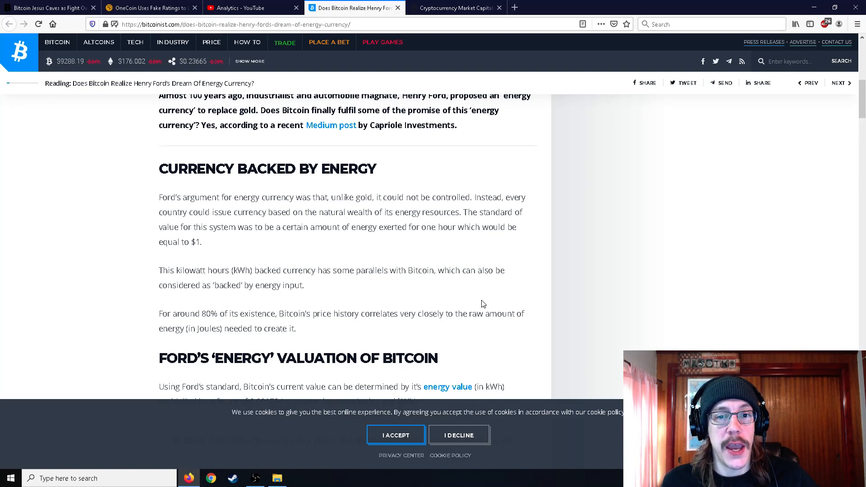
scroll(up, 3)
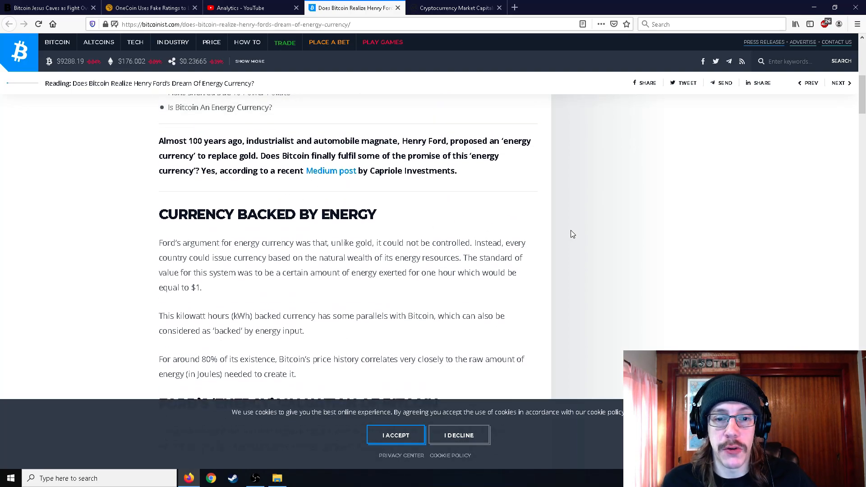
mouse_move(558, 247)
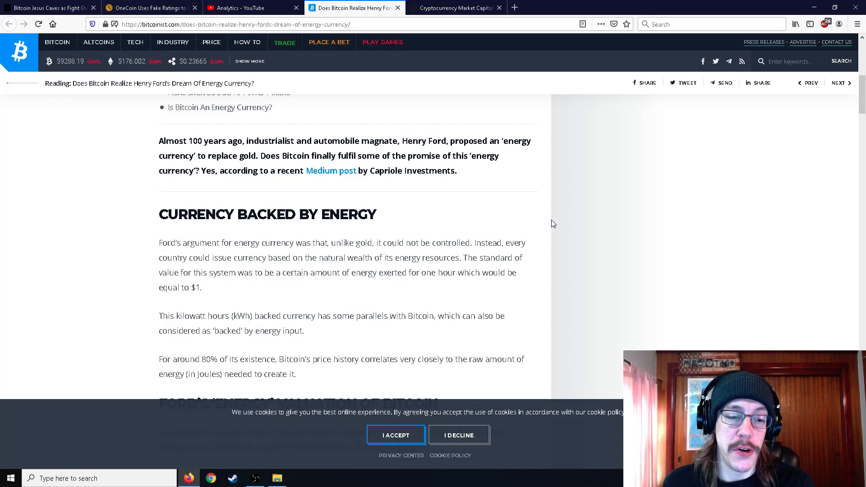
scroll(down, 3)
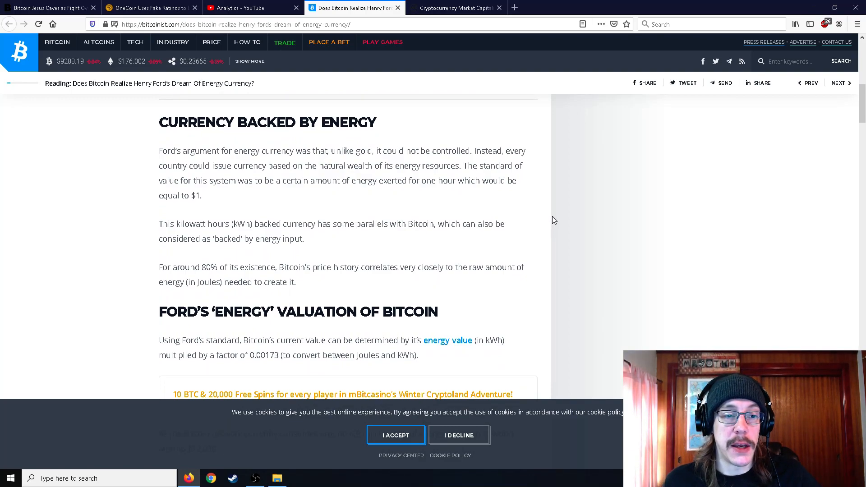
mouse_move(556, 232)
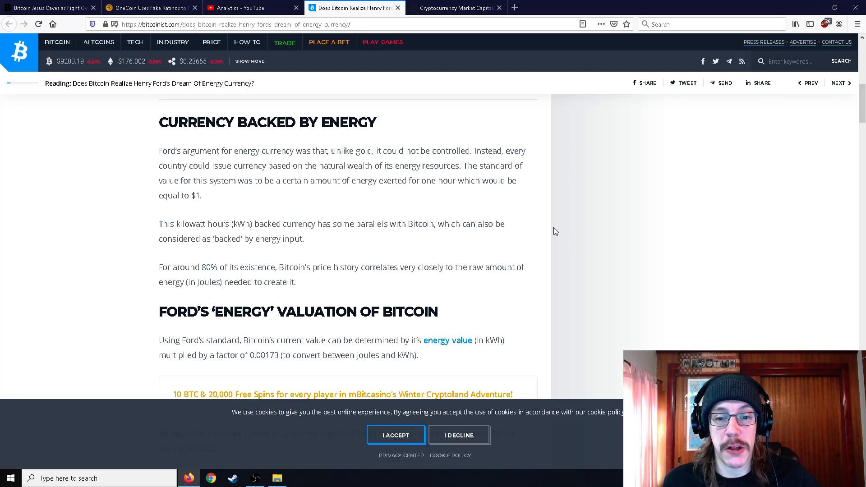
mouse_move(558, 224)
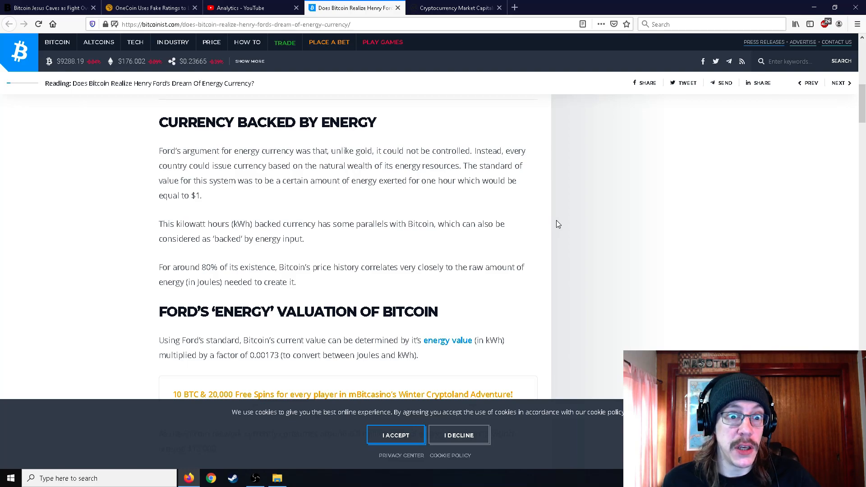
mouse_move(551, 227)
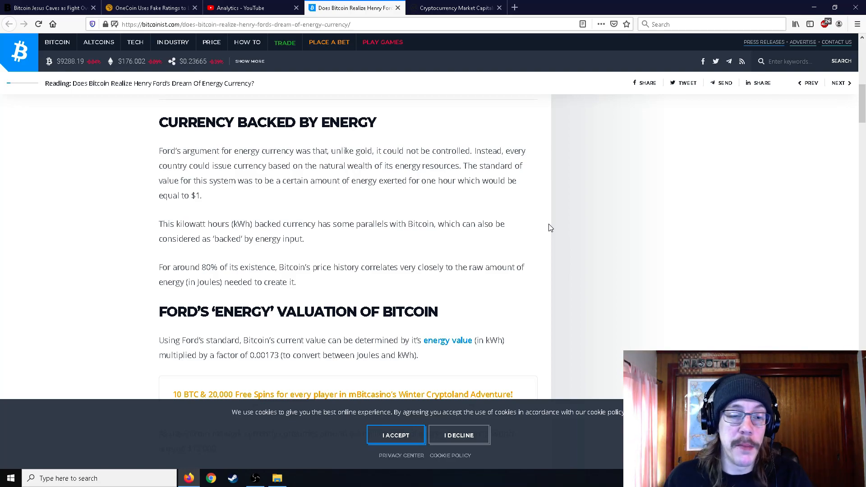
scroll(down, 3)
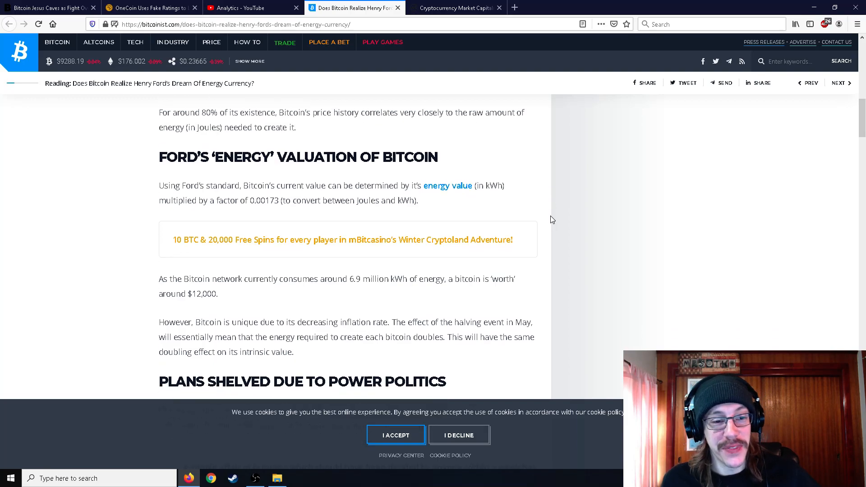
scroll(down, 3)
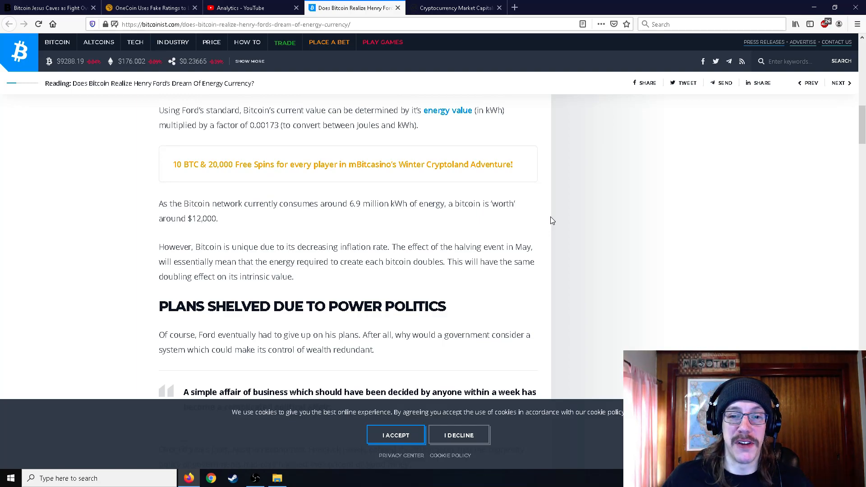
scroll(up, 3)
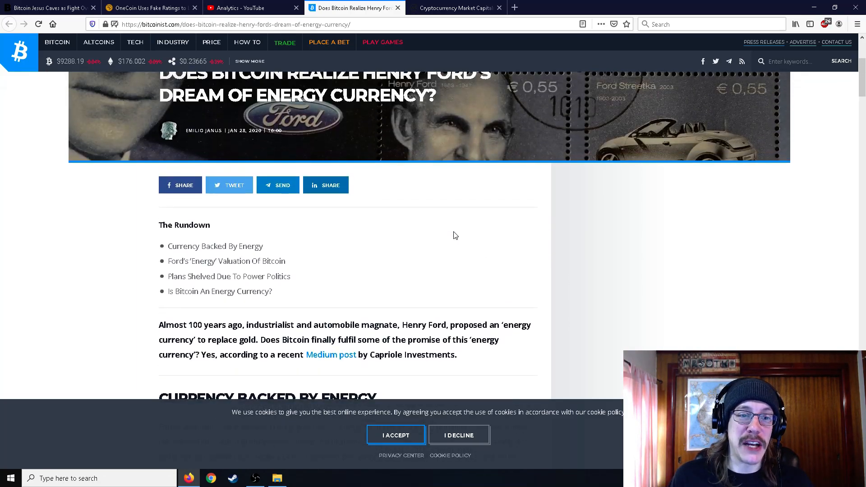
scroll(down, 3)
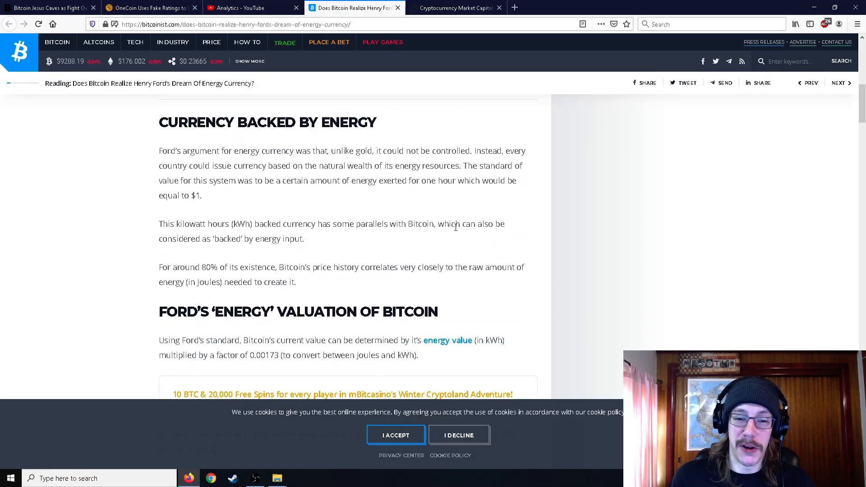
scroll(down, 3)
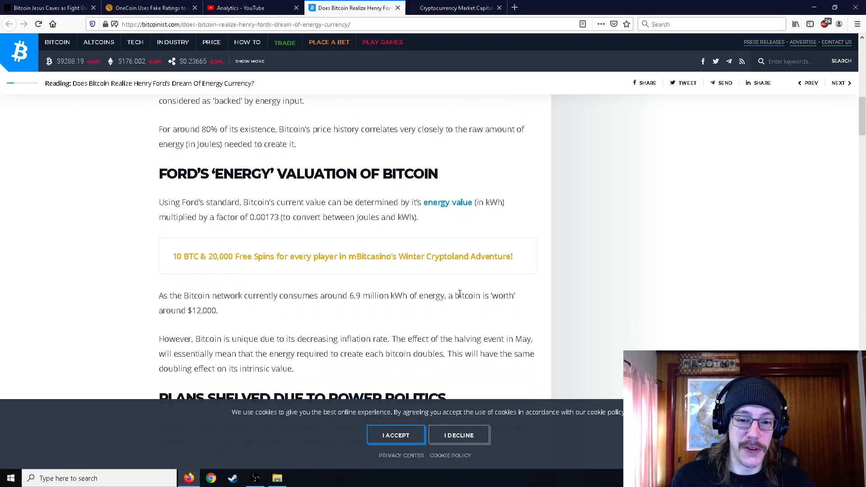
mouse_move(560, 248)
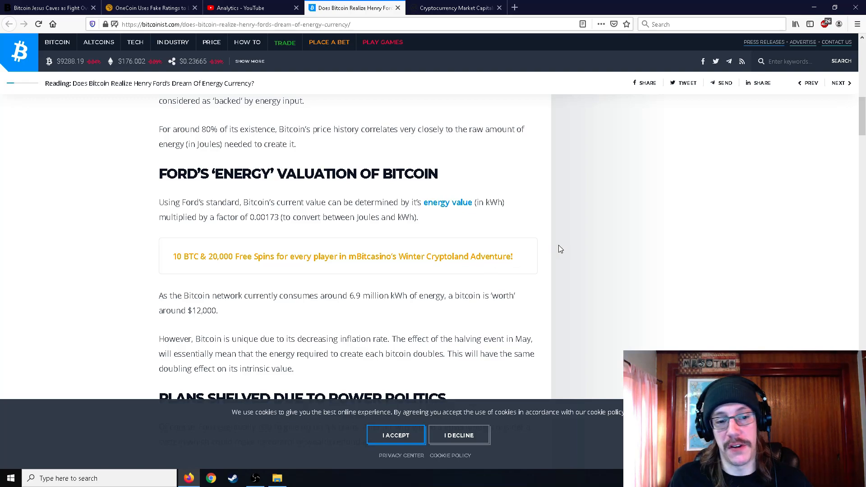
scroll(down, 3)
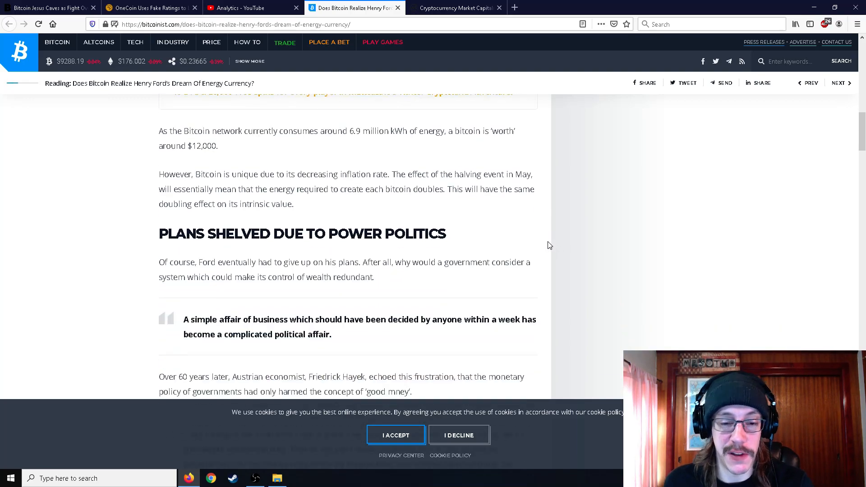
scroll(up, 3)
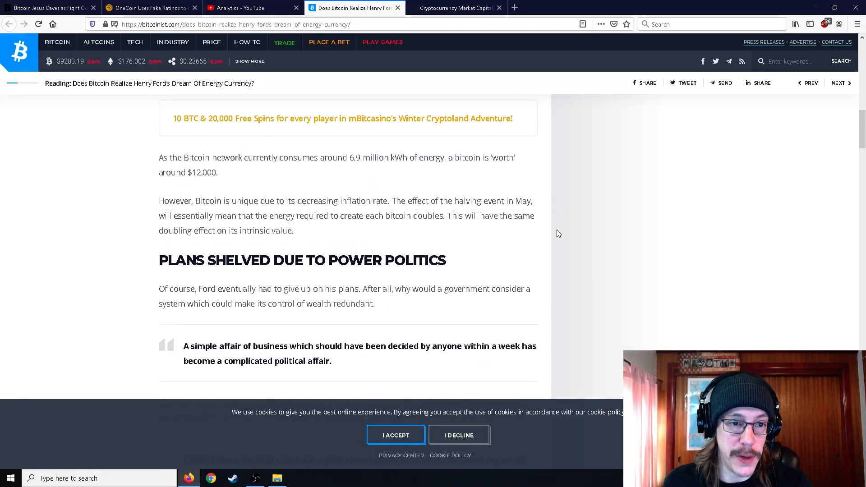
scroll(up, 3)
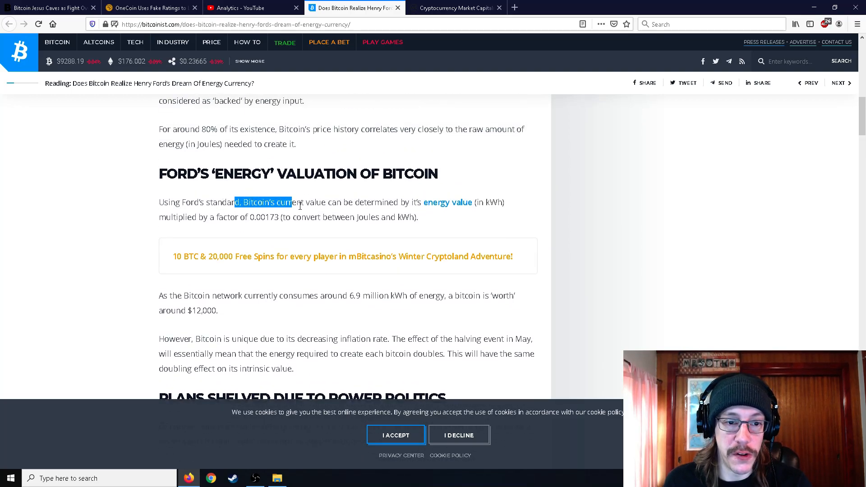
scroll(down, 3)
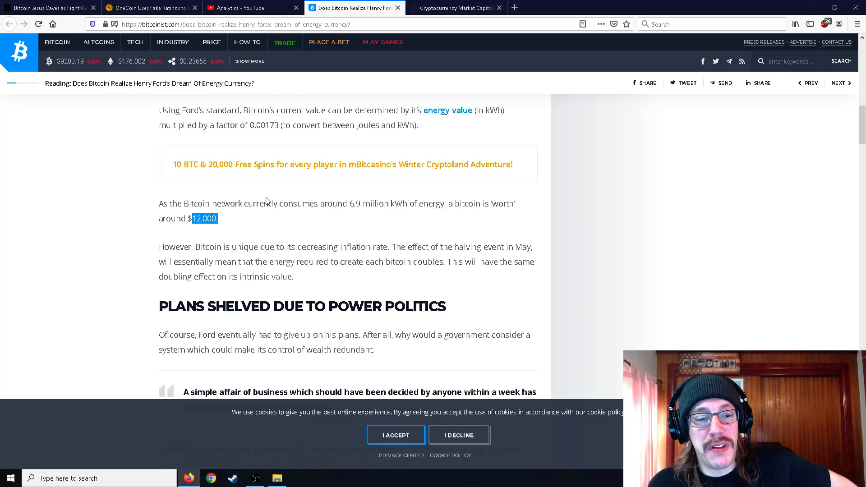
mouse_move(287, 215)
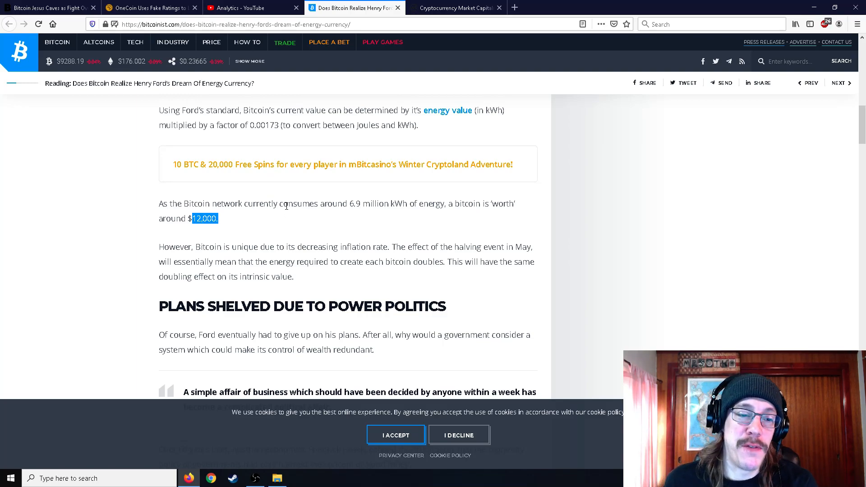
scroll(up, 3)
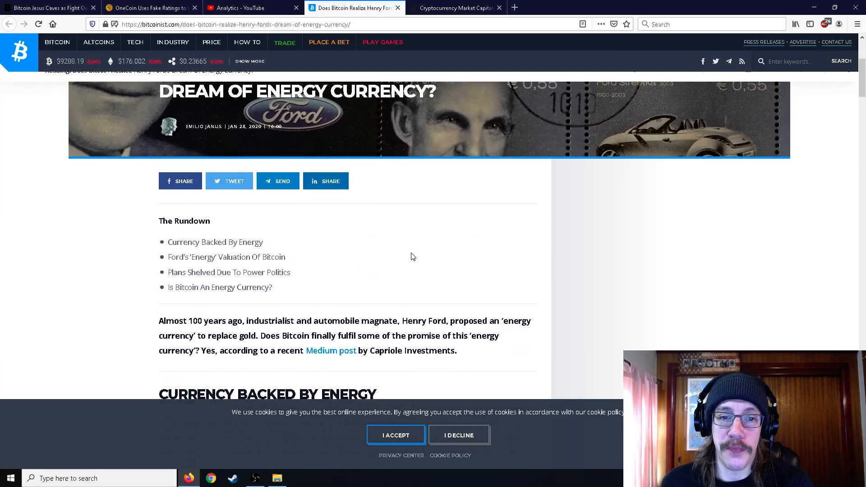
Check CoinMarketCap's Top 100 table (Bitcoin near $9,342), then return to the Bitcoinist article.
click(454, 8)
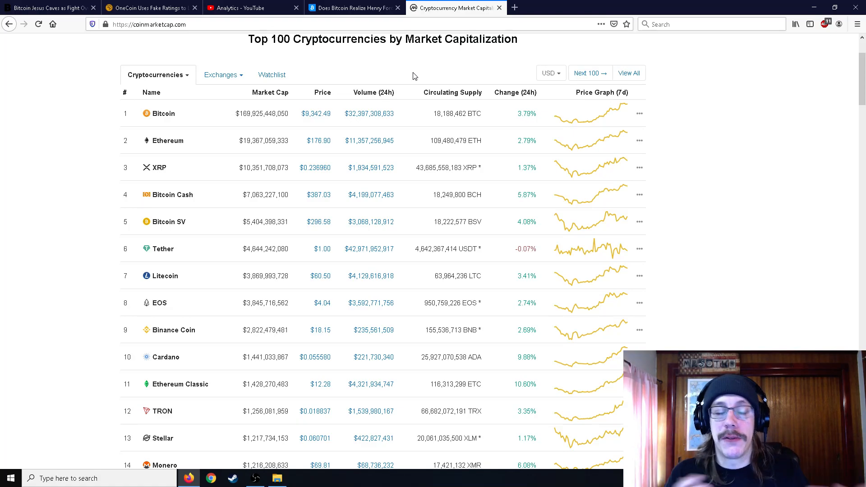
scroll(up, 3)
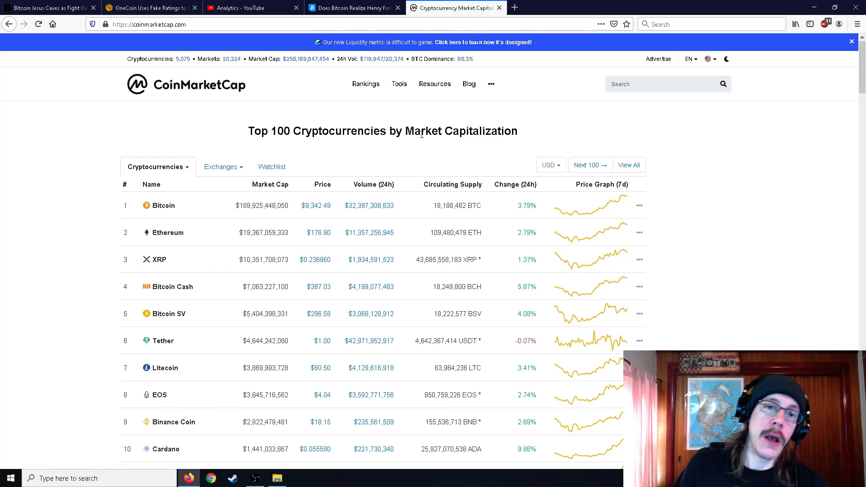
click(352, 7)
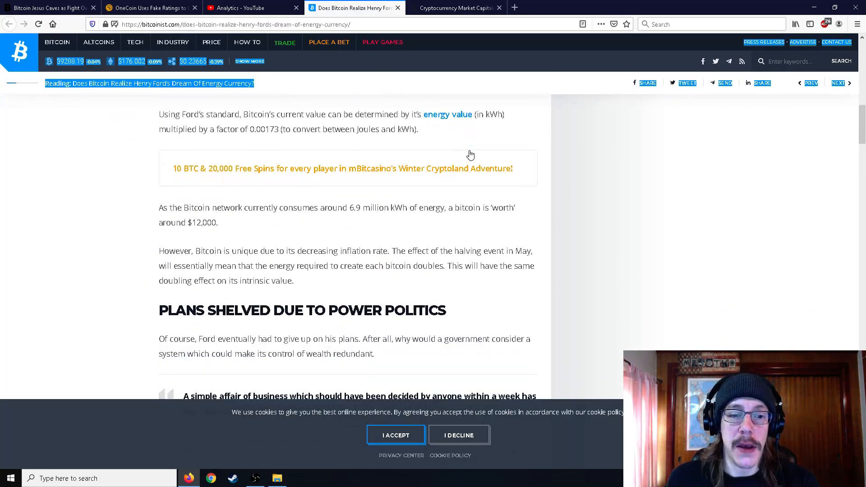
Switch to the CoinMarketCap tab showing Bitcoin at $9,342.49 atop the Top 100 table.
click(453, 8)
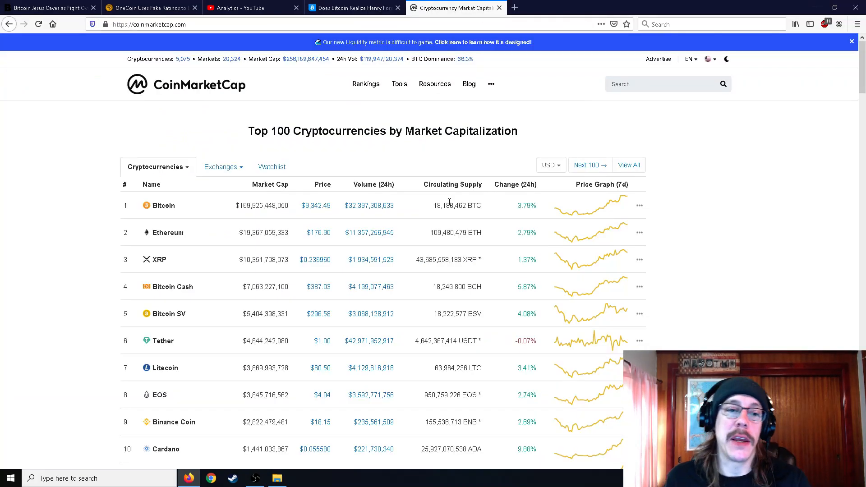
mouse_move(426, 160)
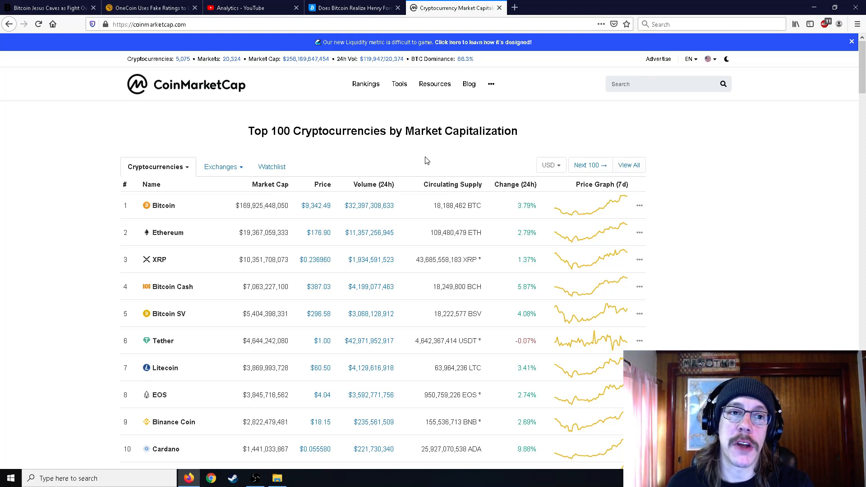
mouse_move(539, 174)
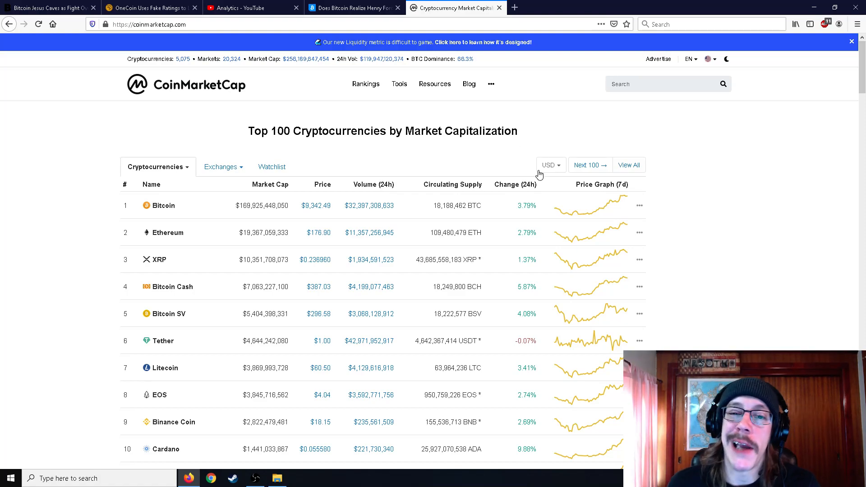
mouse_move(543, 221)
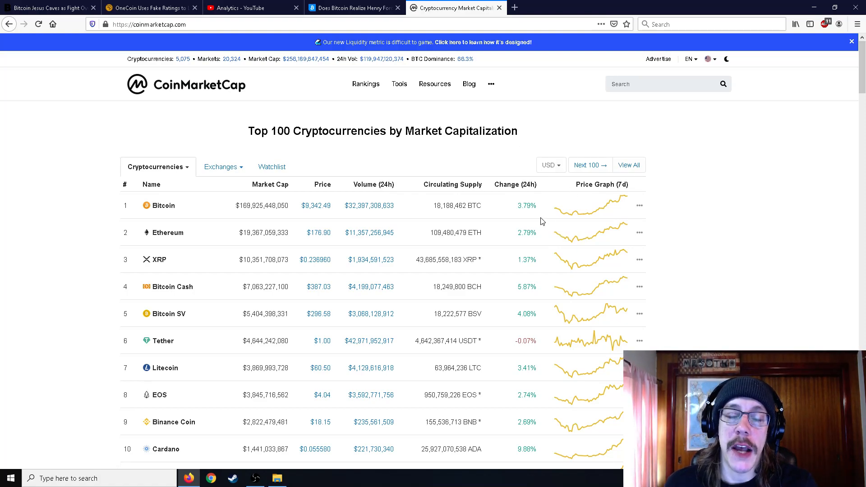
mouse_move(541, 216)
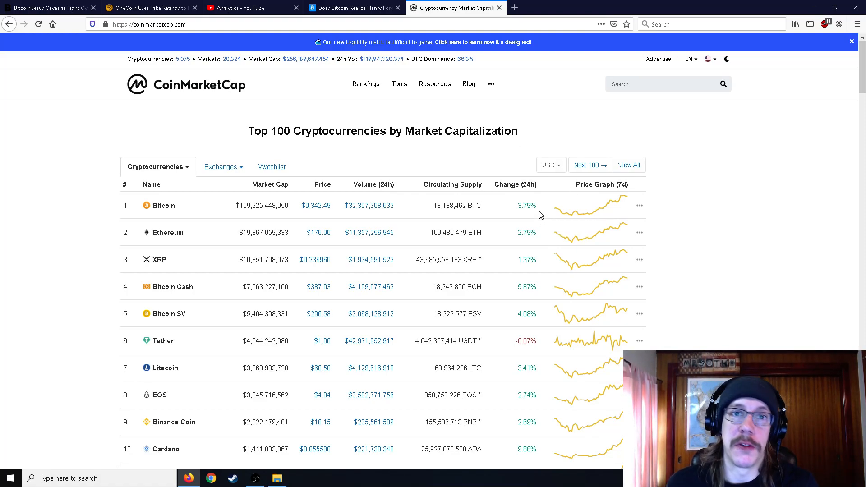
mouse_move(511, 216)
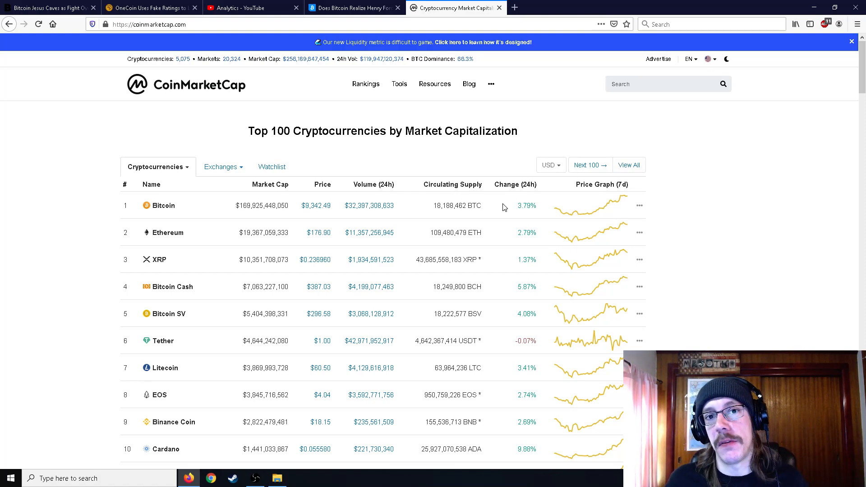
mouse_move(487, 207)
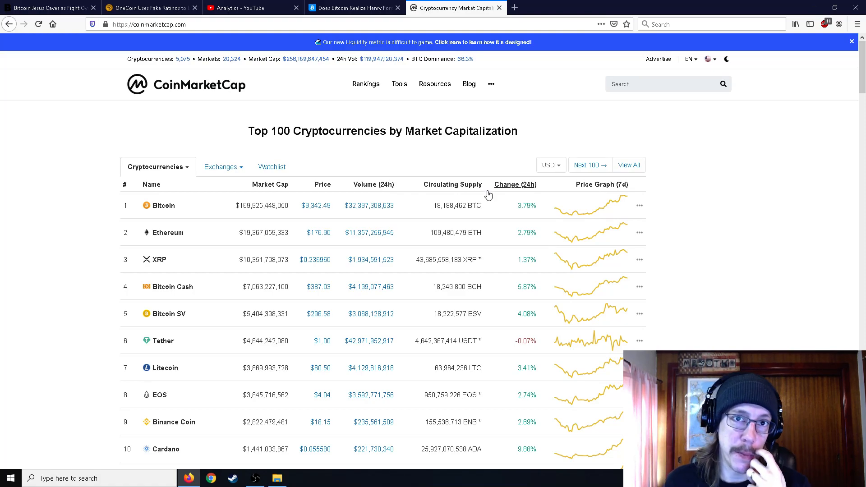
mouse_move(500, 208)
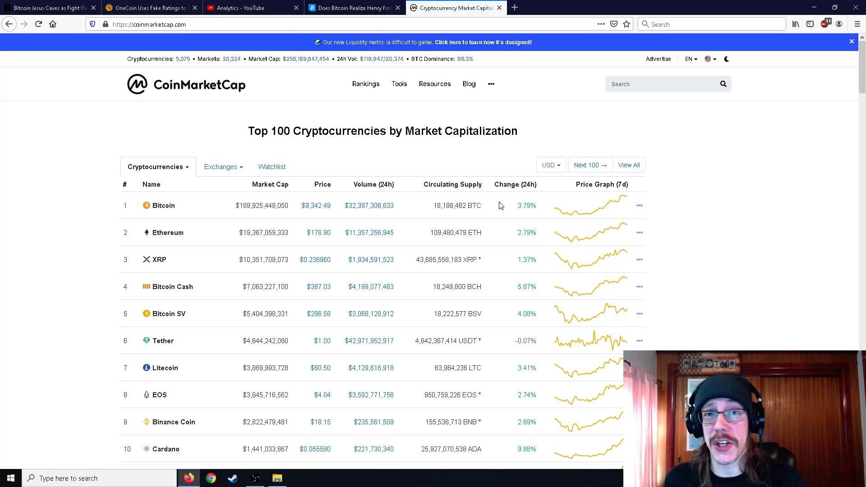
mouse_move(498, 205)
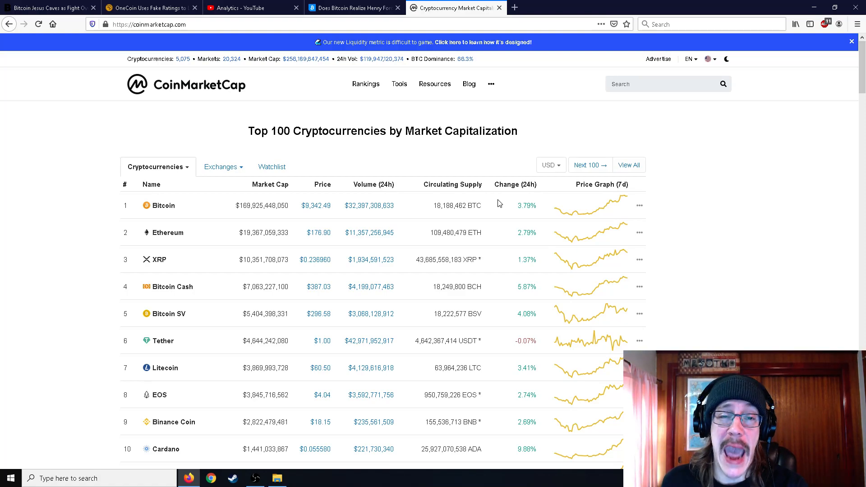
mouse_move(499, 199)
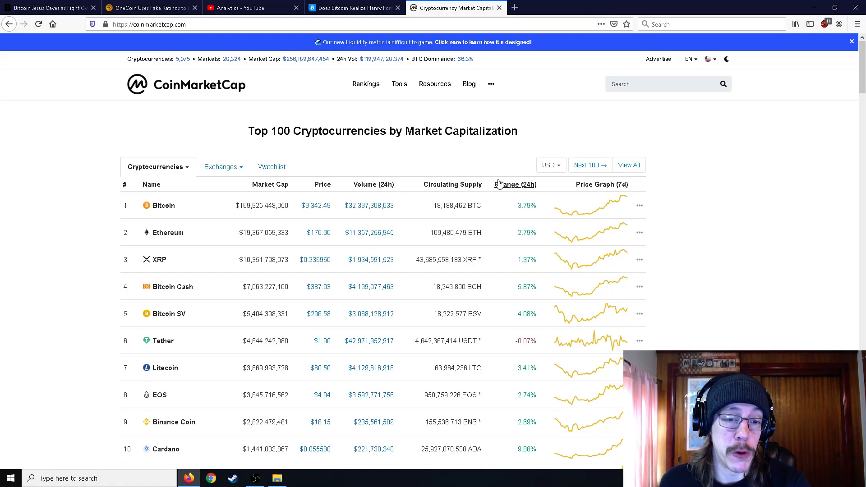
mouse_move(493, 203)
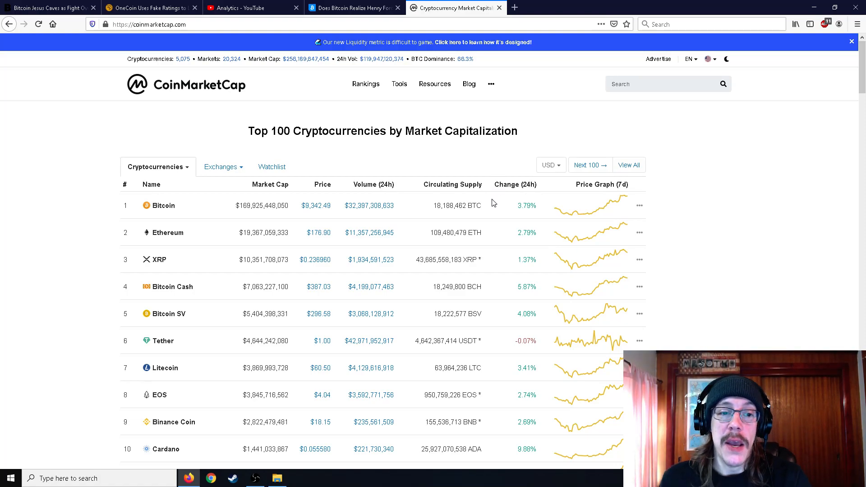
mouse_move(502, 227)
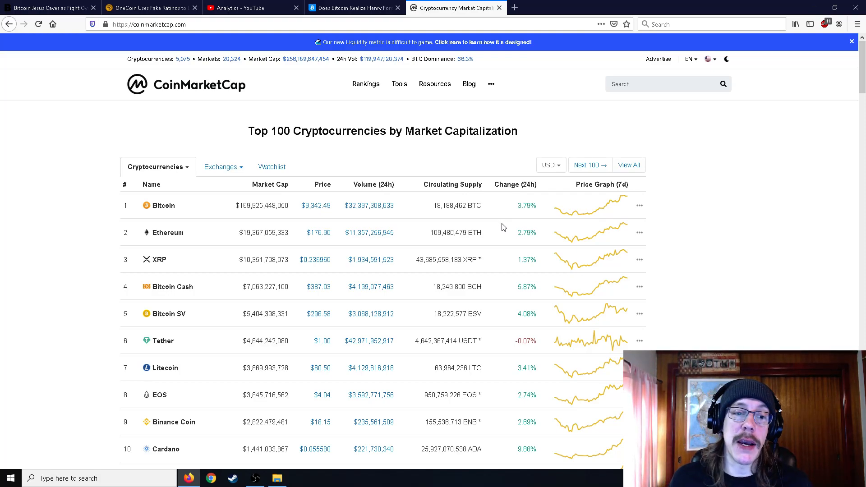
Scroll the Top 100 table down to rows 11–17, Ethereum Classic through Chainlink.
scroll(down, 3)
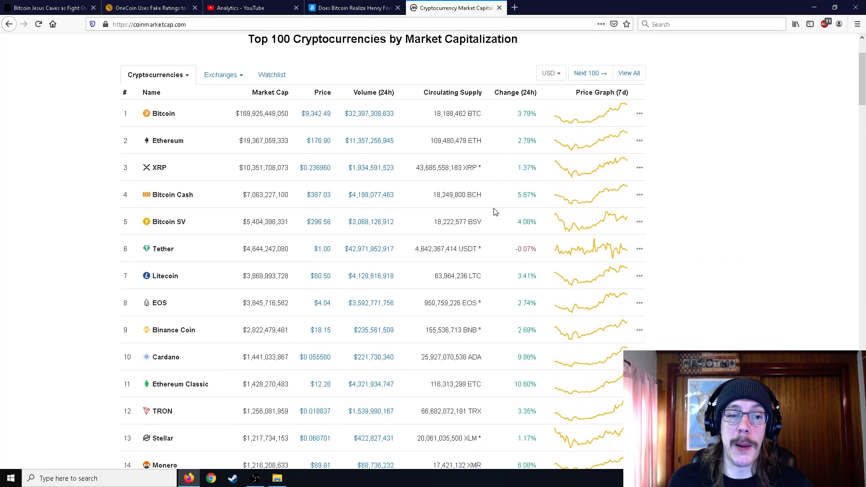
scroll(down, 3)
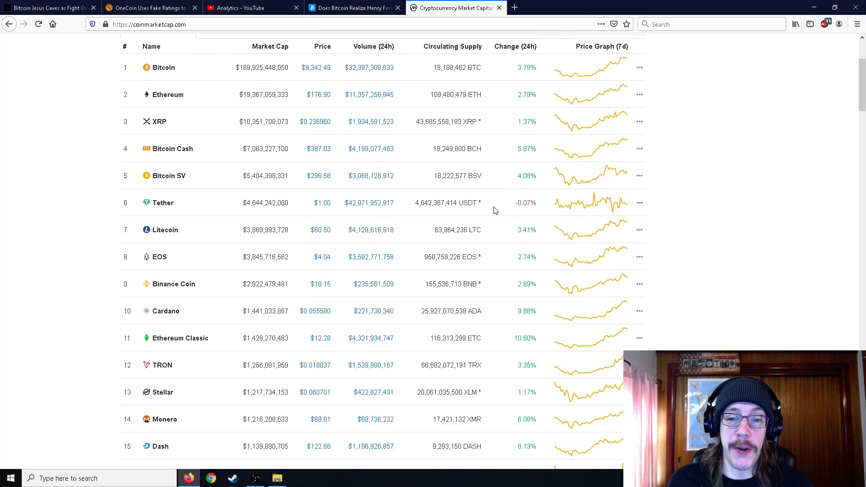
scroll(down, 3)
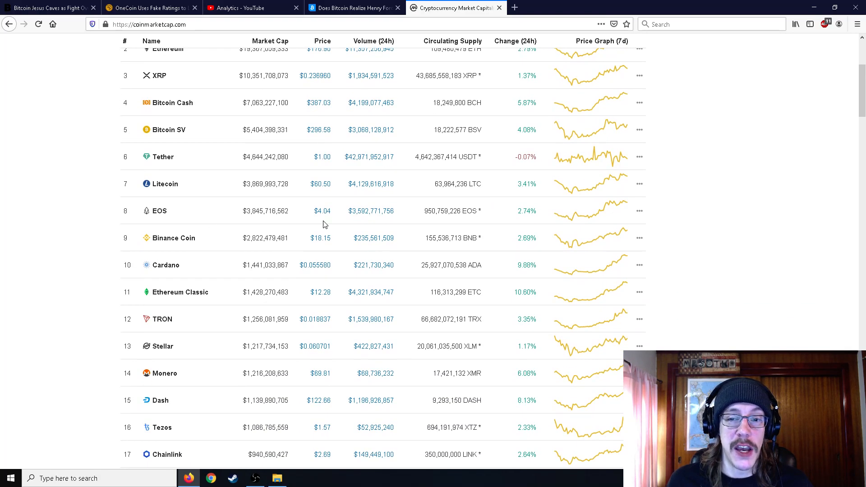
mouse_move(337, 216)
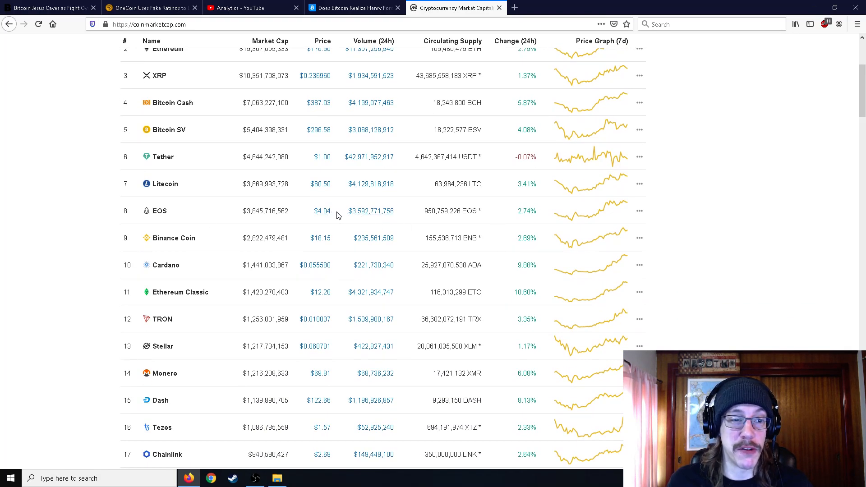
mouse_move(337, 288)
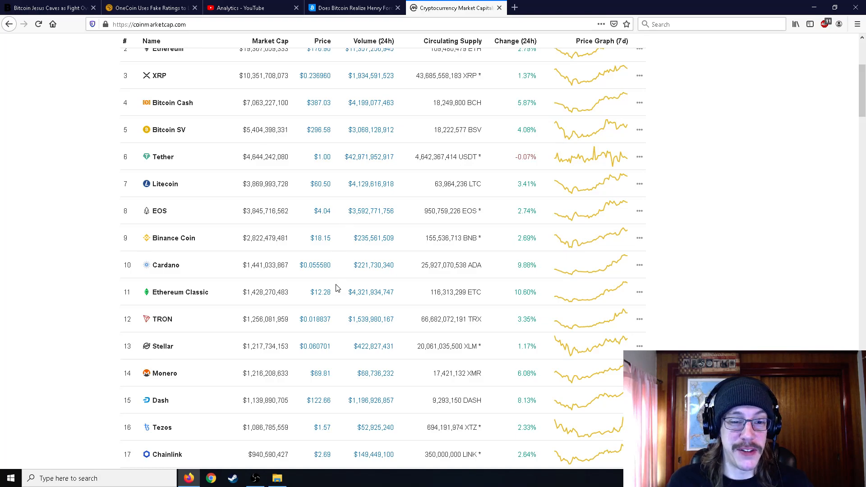
mouse_move(180, 292)
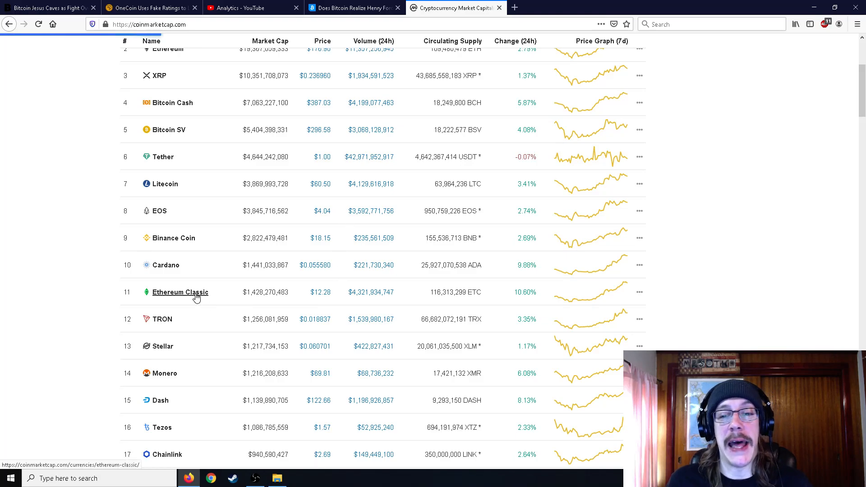
Open Ethereum Classic's page ($12.25, rank 11) and glance at its price chart.
click(180, 292)
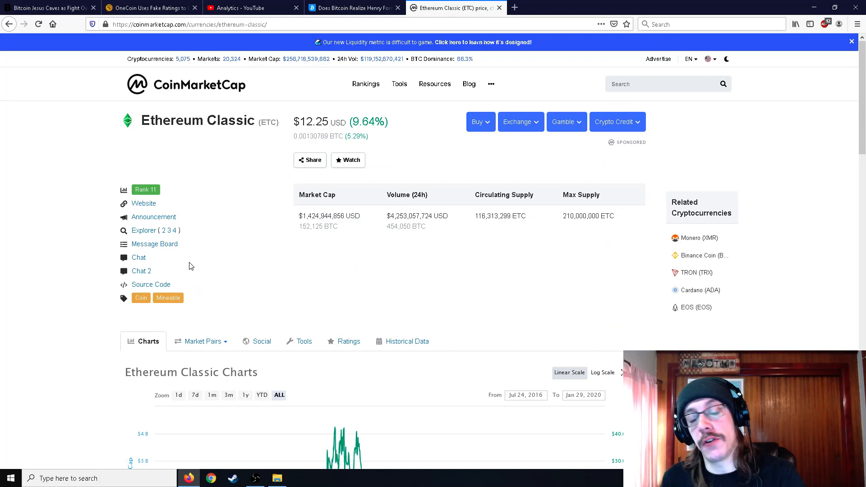
scroll(down, 3)
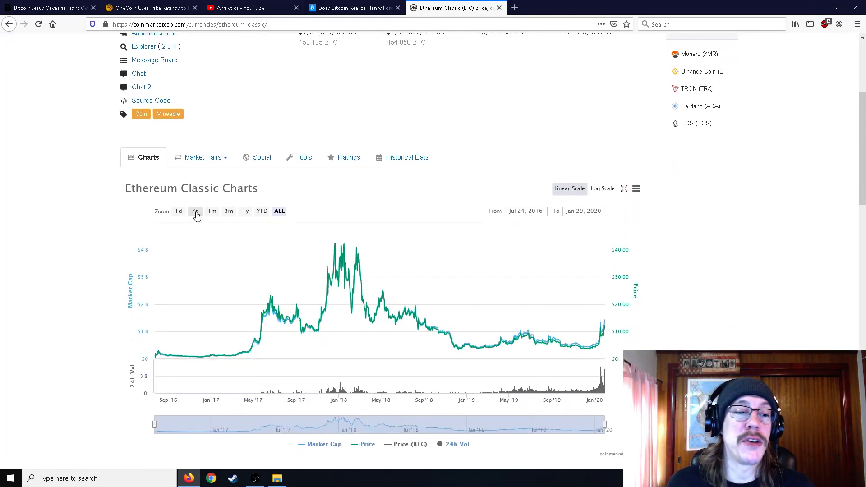
mouse_move(228, 214)
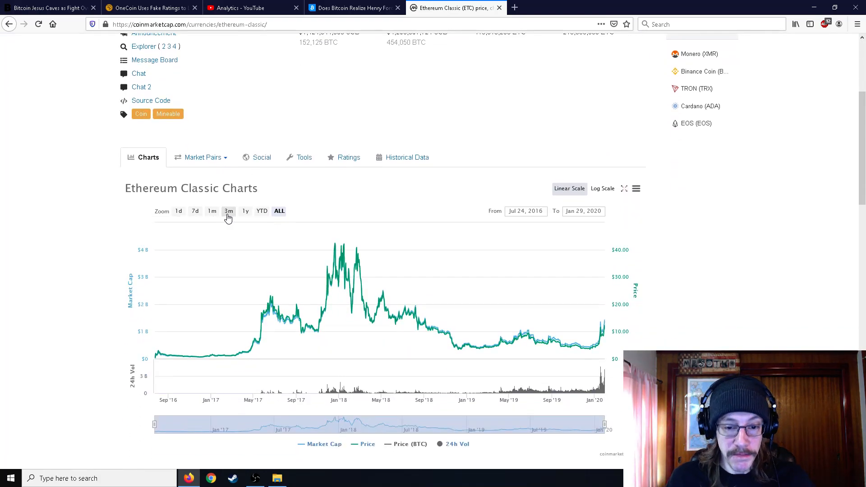
scroll(up, 3)
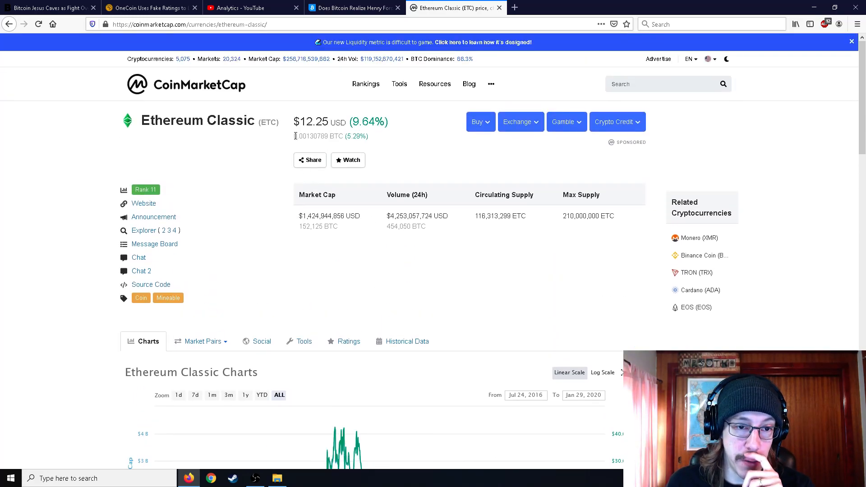
scroll(down, 3)
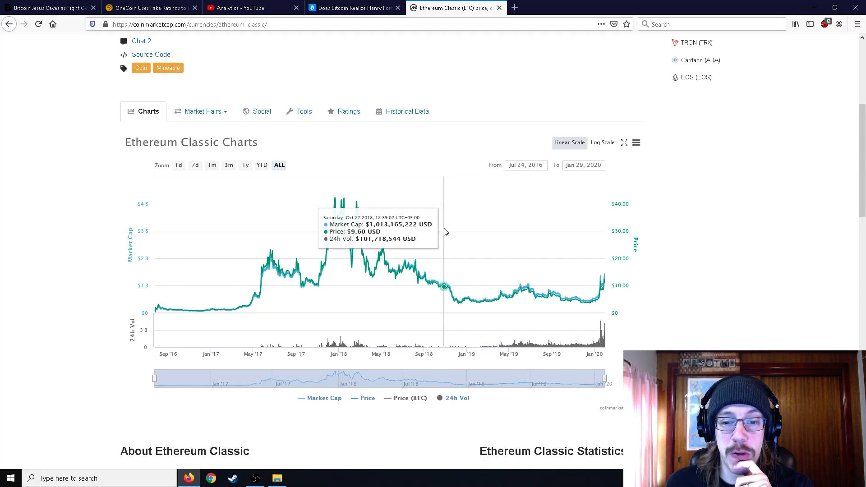
mouse_move(603, 252)
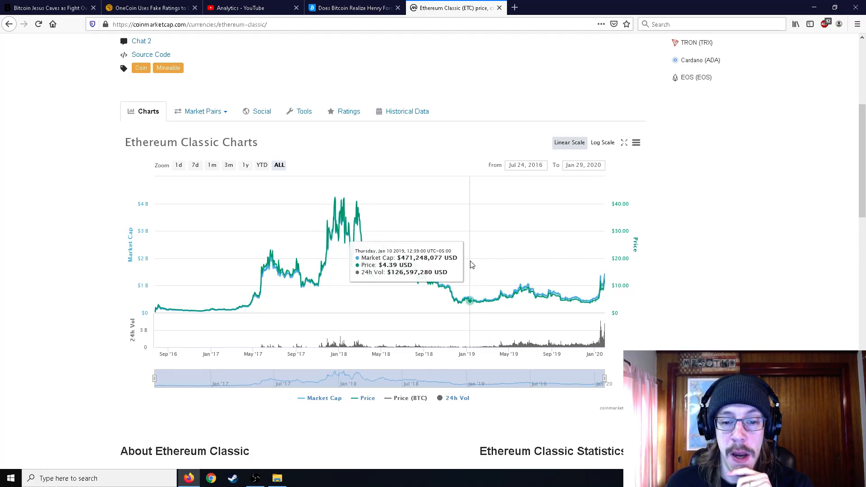
mouse_move(467, 264)
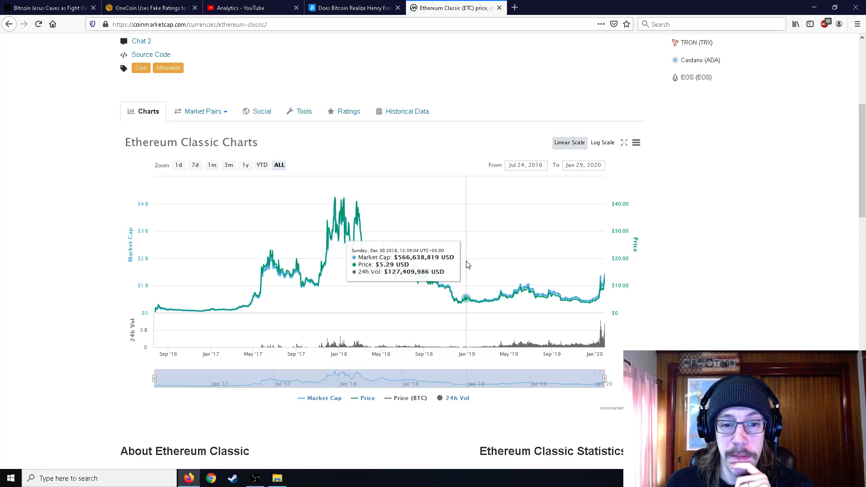
mouse_move(492, 279)
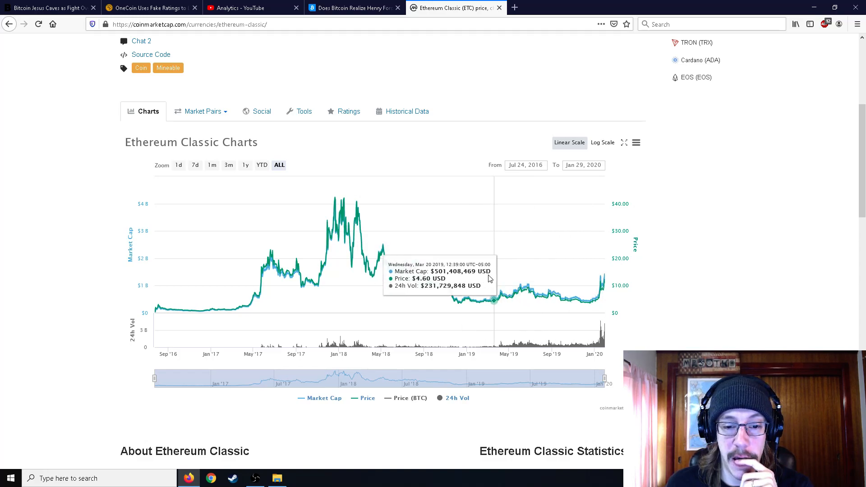
mouse_move(535, 290)
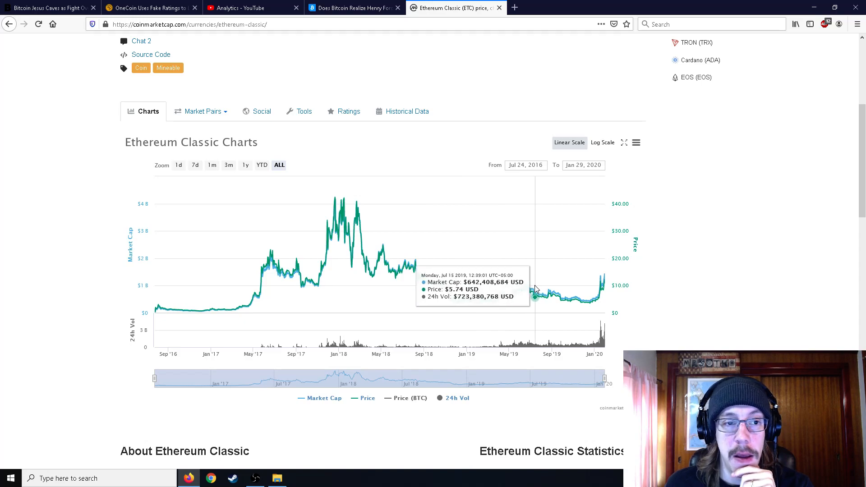
scroll(up, 3)
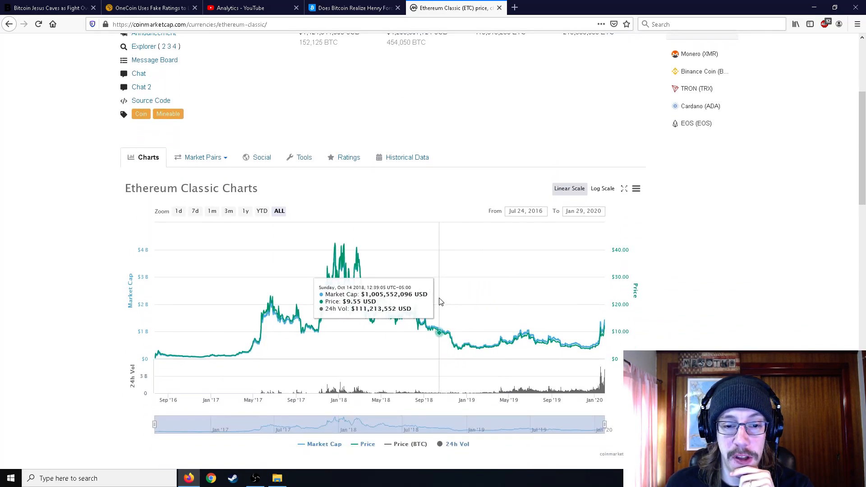
mouse_move(430, 301)
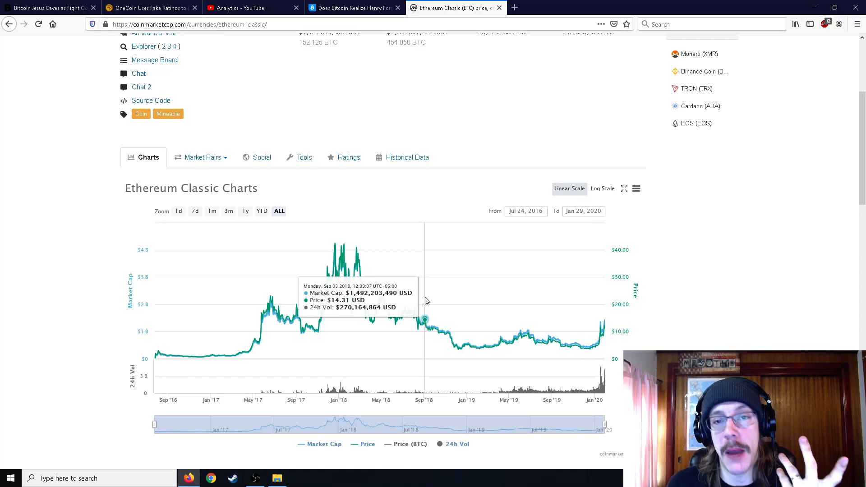
mouse_move(426, 298)
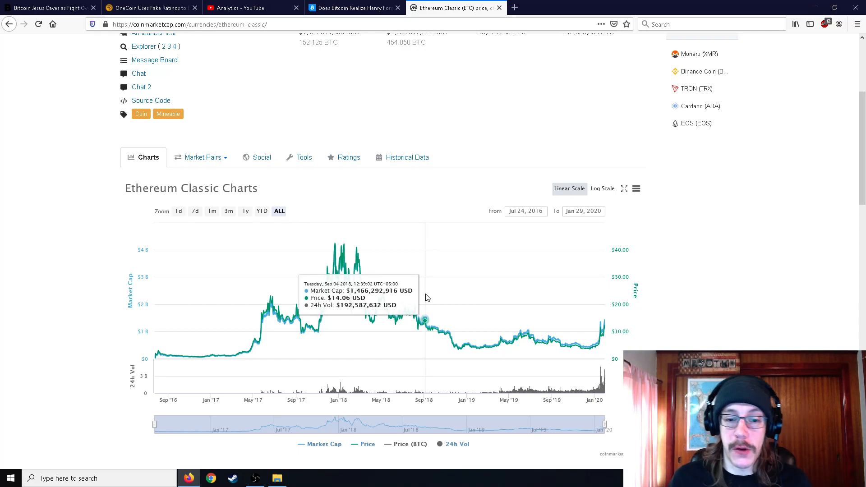
mouse_move(417, 298)
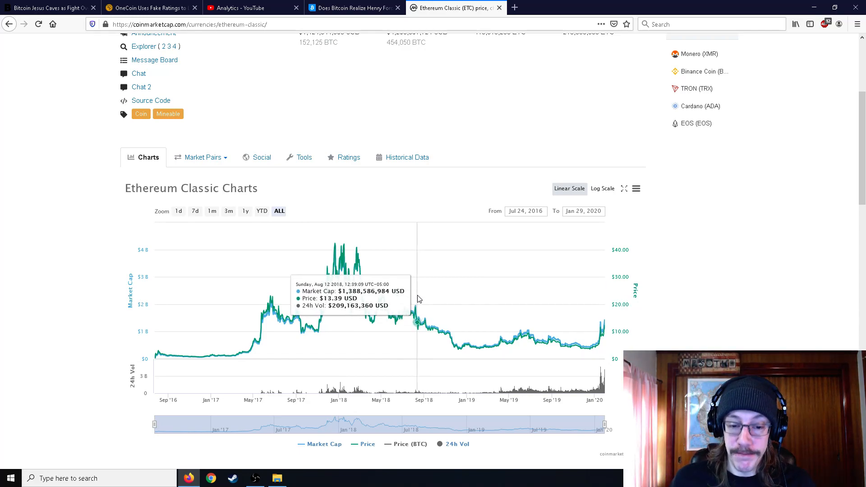
mouse_move(580, 319)
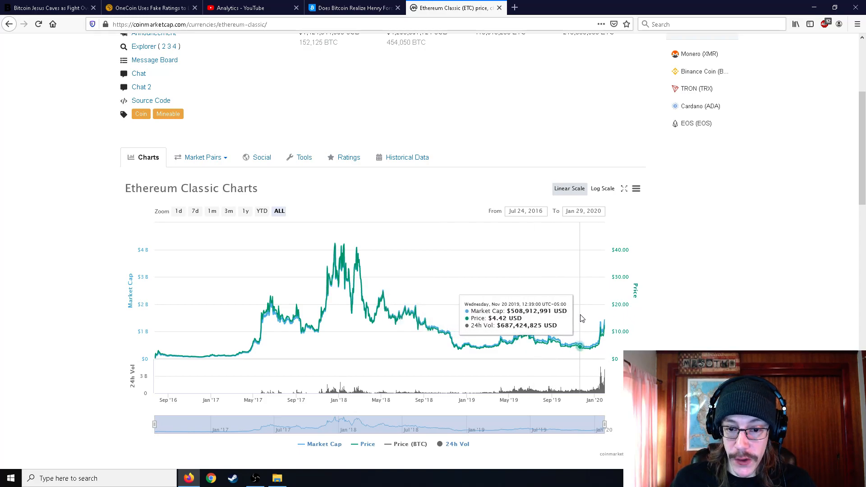
mouse_move(576, 322)
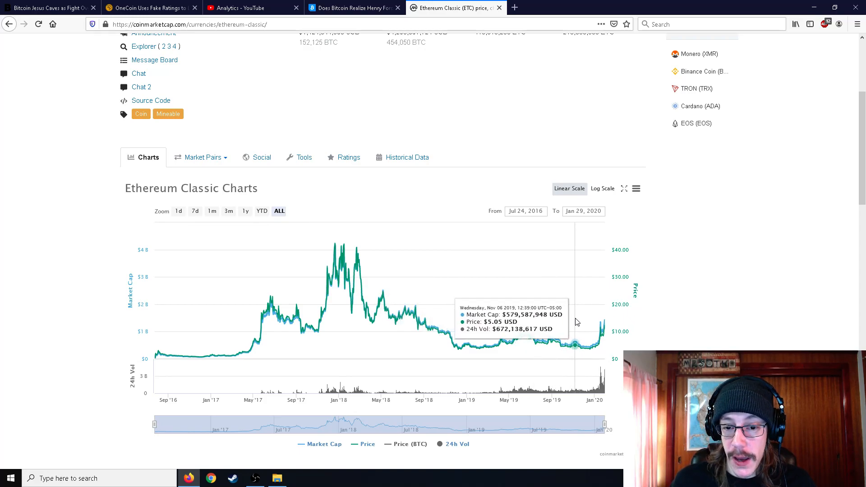
mouse_move(527, 323)
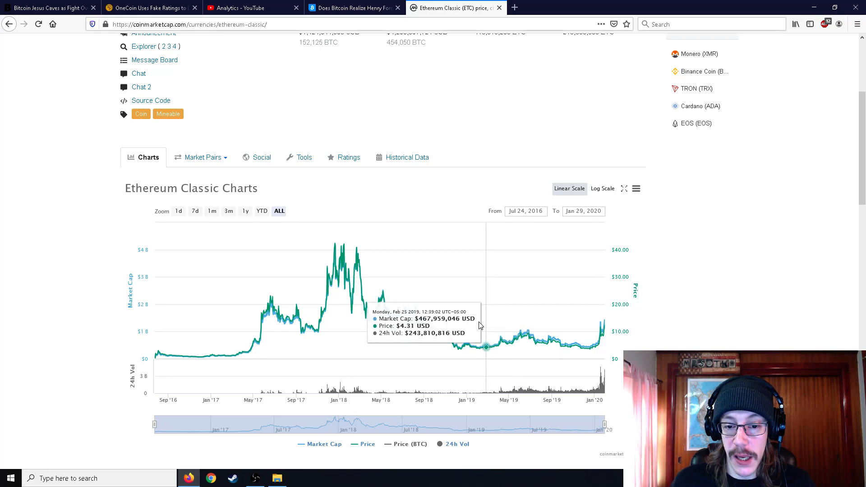
mouse_move(434, 329)
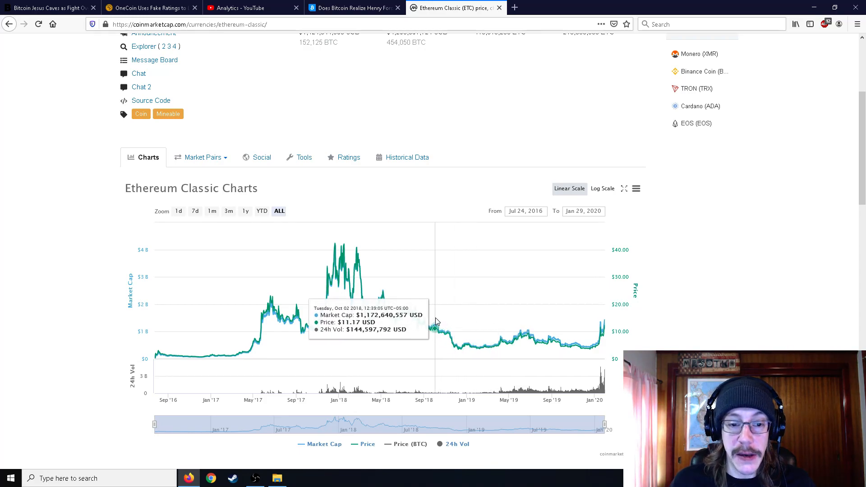
mouse_move(434, 323)
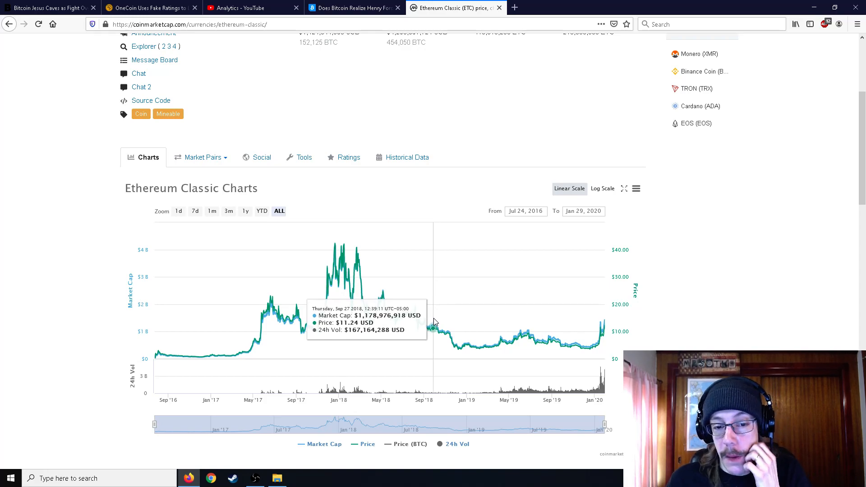
mouse_move(431, 329)
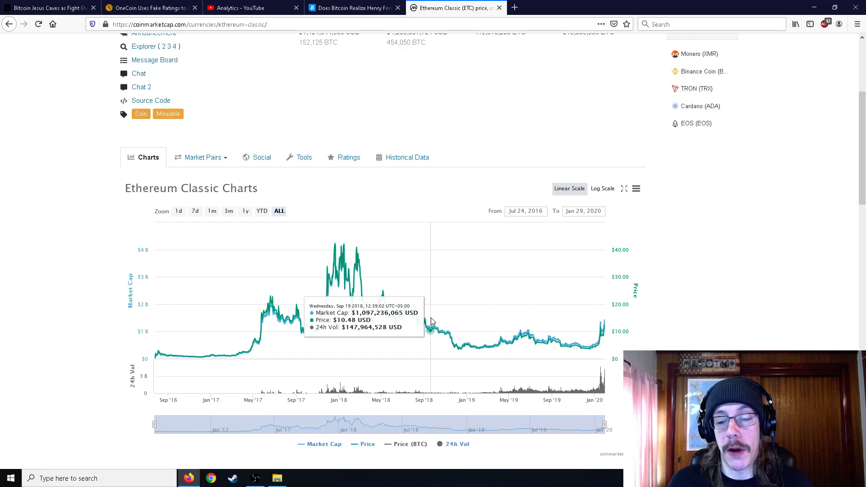
mouse_move(431, 329)
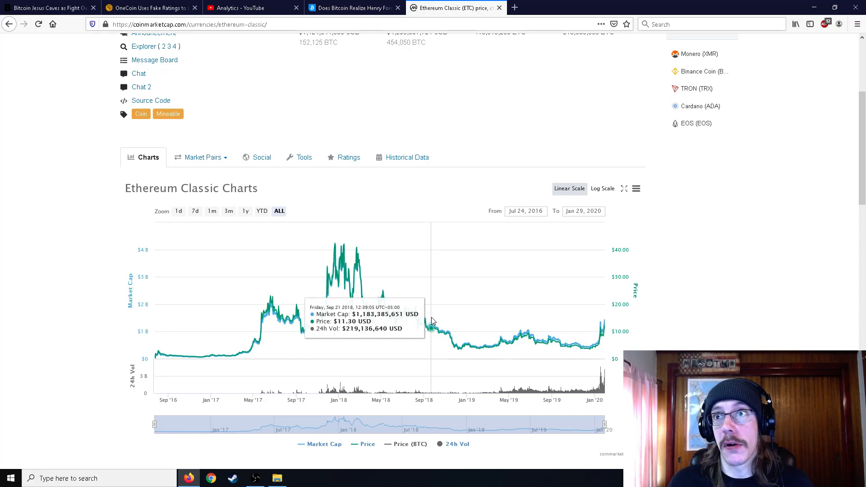
mouse_move(425, 323)
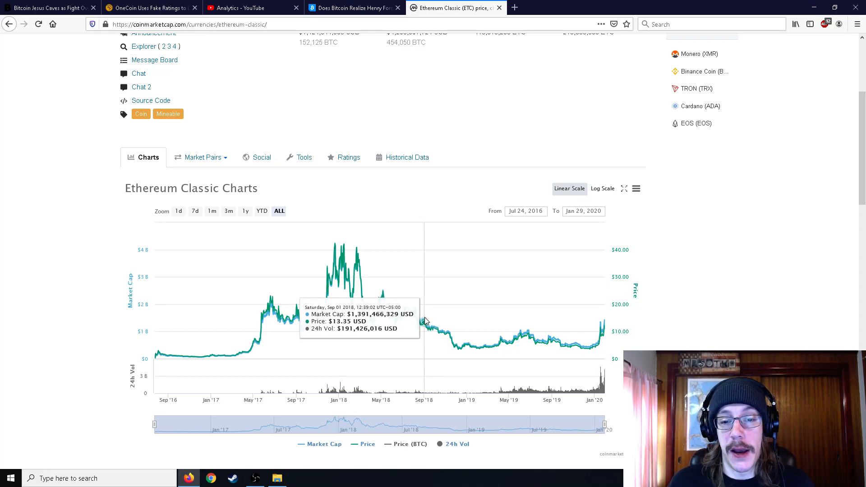
mouse_move(601, 325)
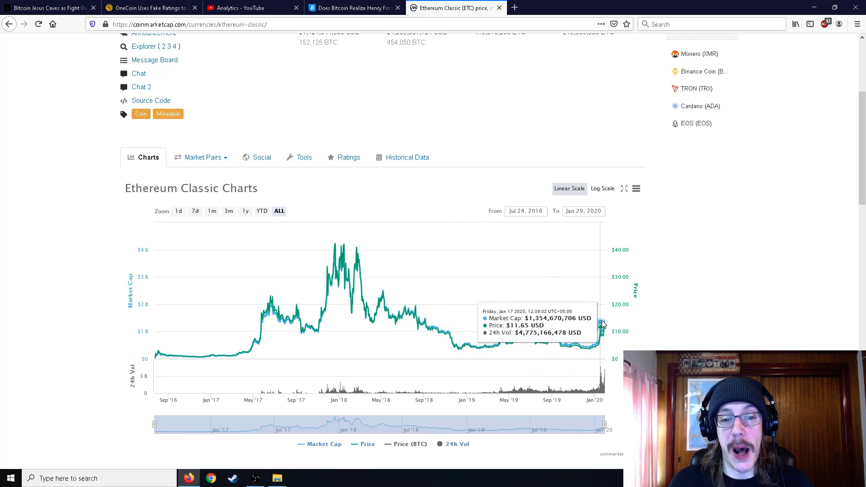
mouse_move(343, 242)
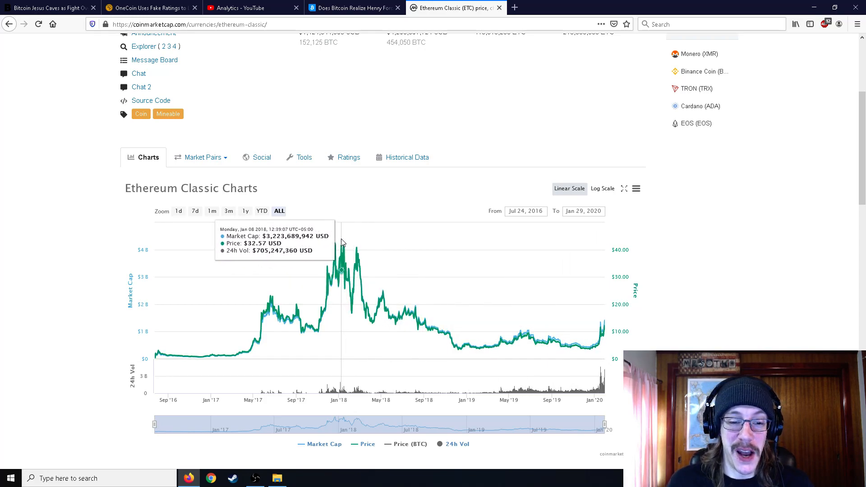
mouse_move(335, 246)
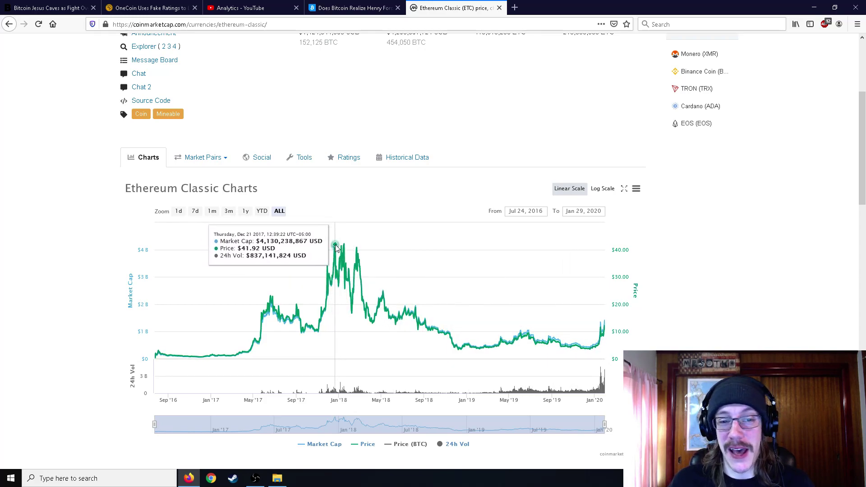
mouse_move(344, 249)
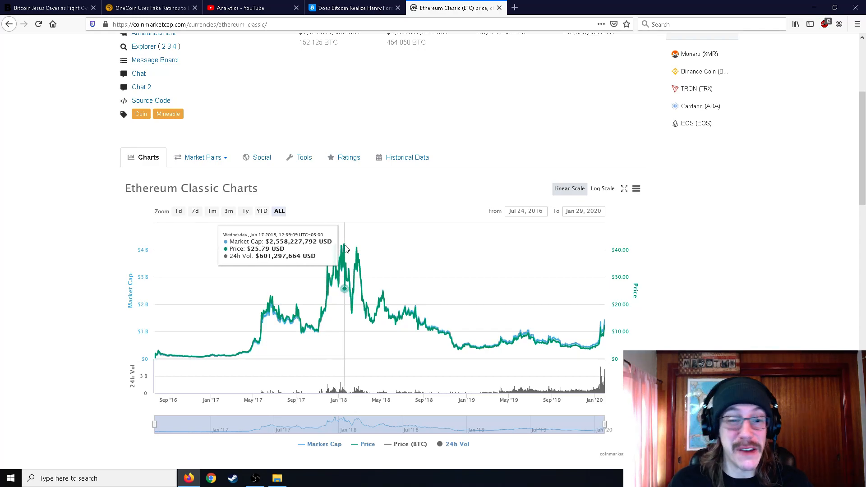
mouse_move(336, 250)
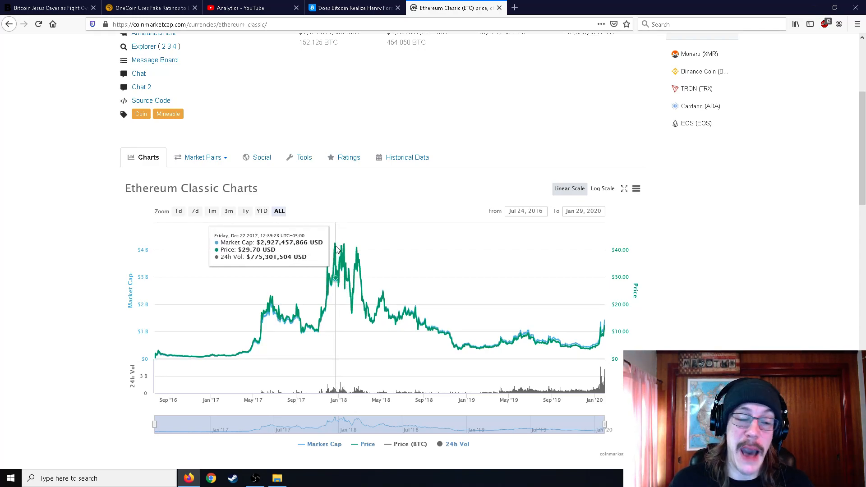
mouse_move(344, 250)
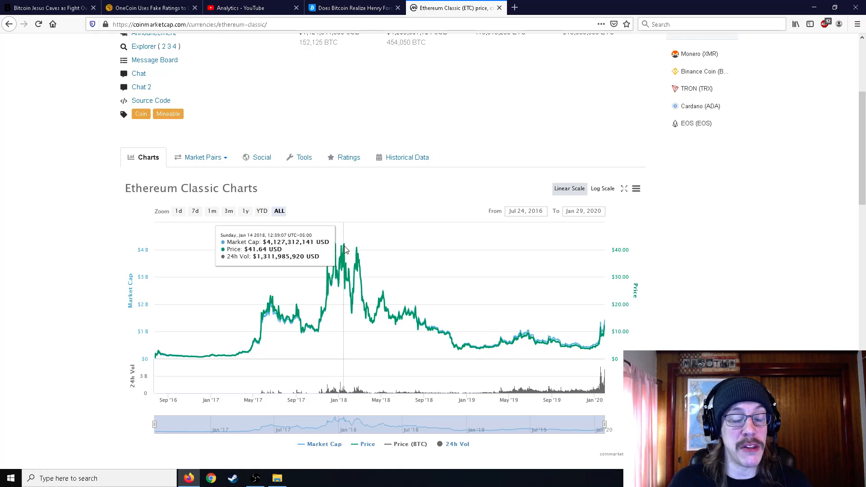
mouse_move(355, 252)
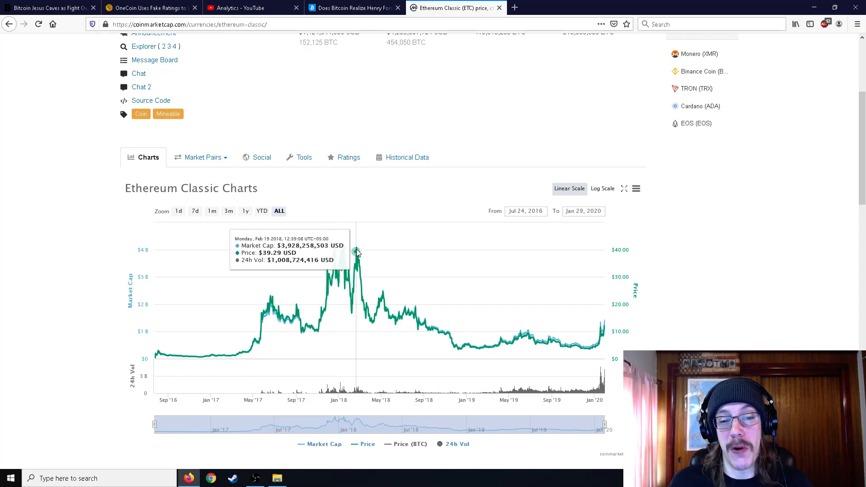
mouse_move(362, 256)
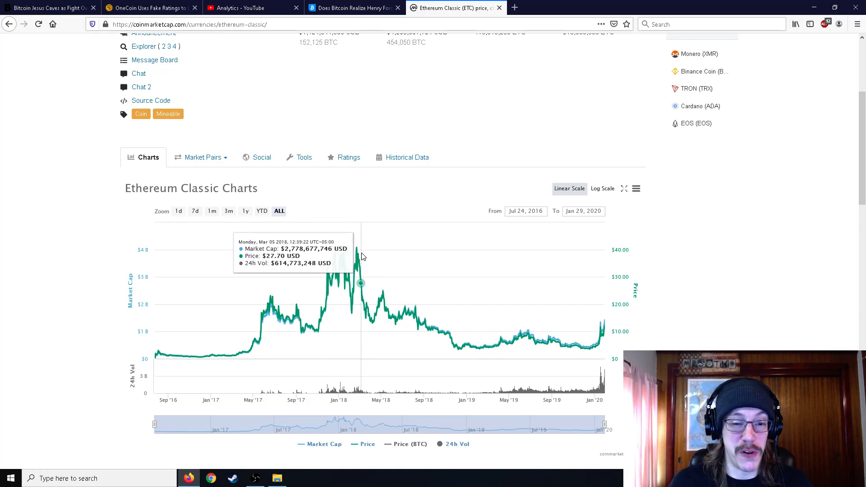
Scroll up and follow the CoinMarketCap logo back to the Top 100 homepage.
scroll(up, 3)
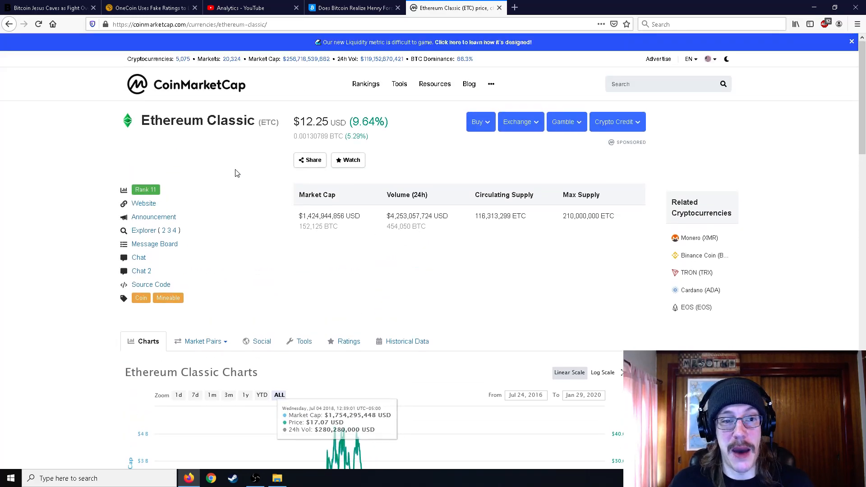
click(187, 84)
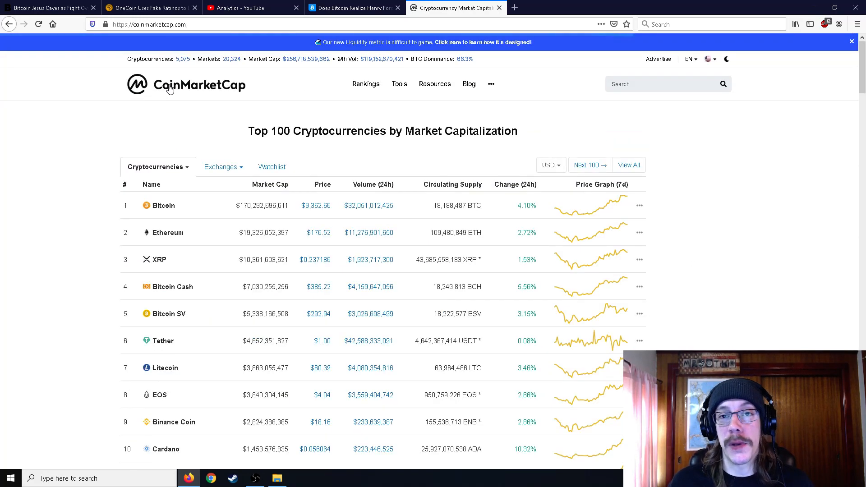
mouse_move(169, 89)
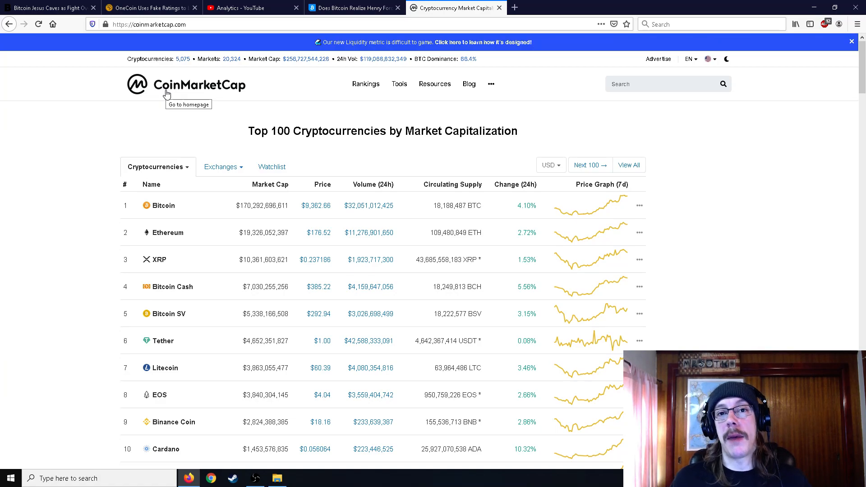